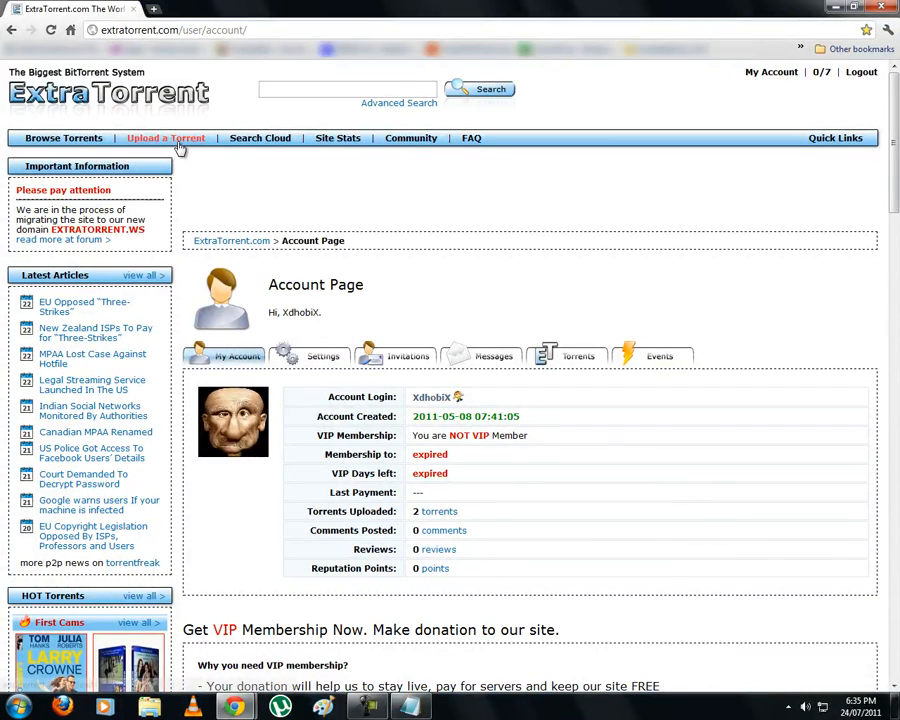
Open the Upload a Torrent page from the top navigation bar
click(165, 138)
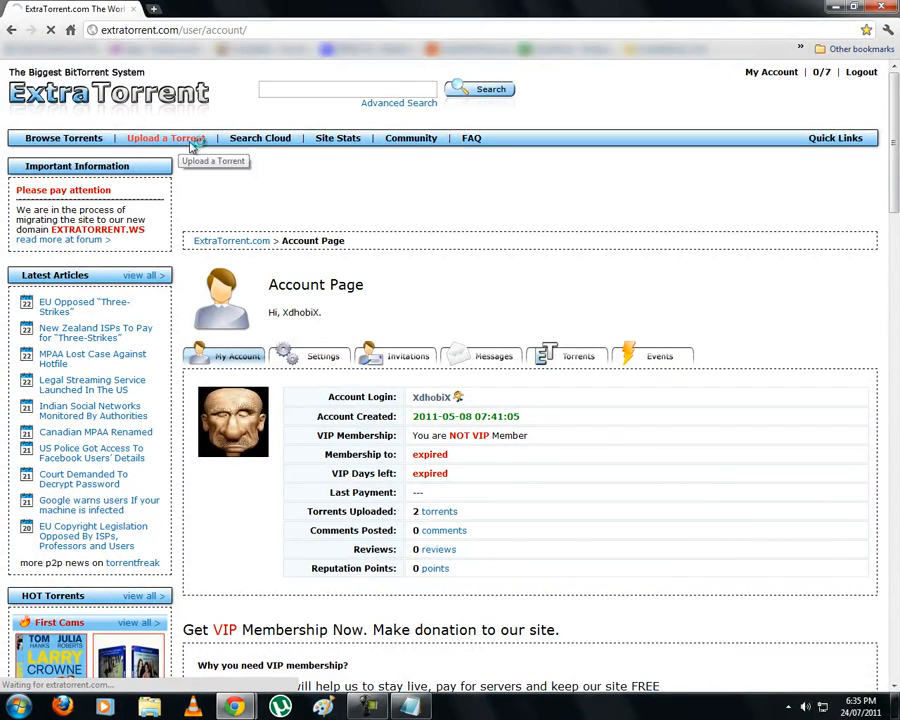
click(164, 138)
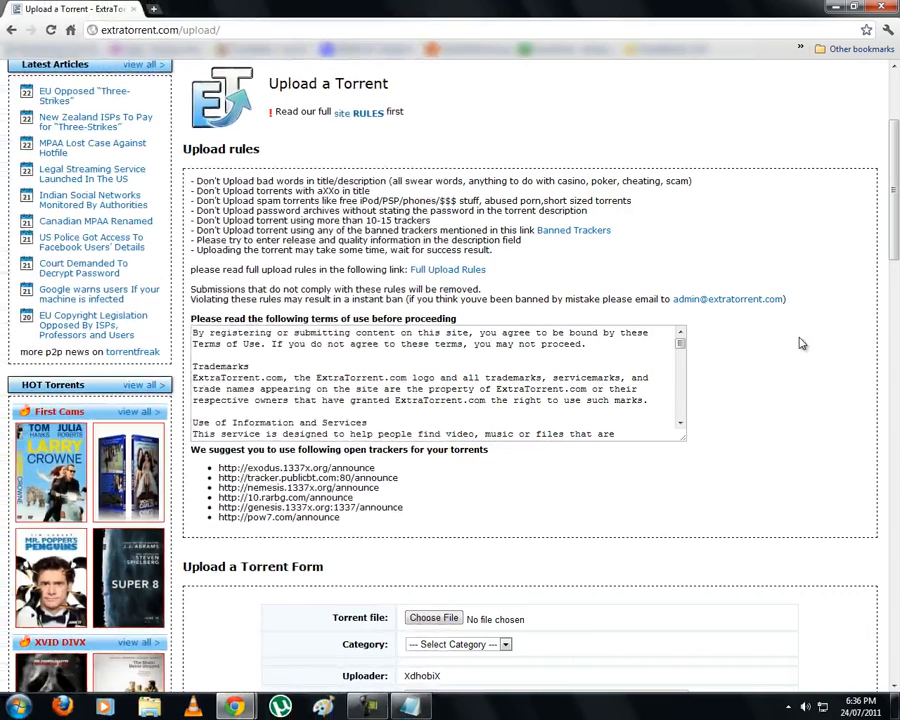
Scroll down to the upload form's Description (optional) box
scroll(down, 3)
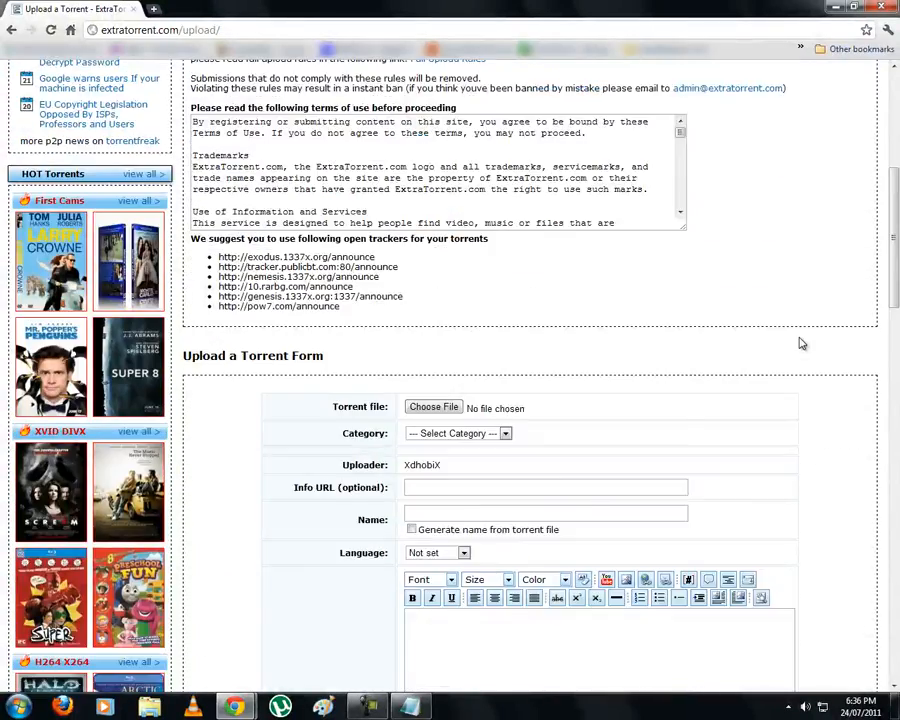
scroll(down, 3)
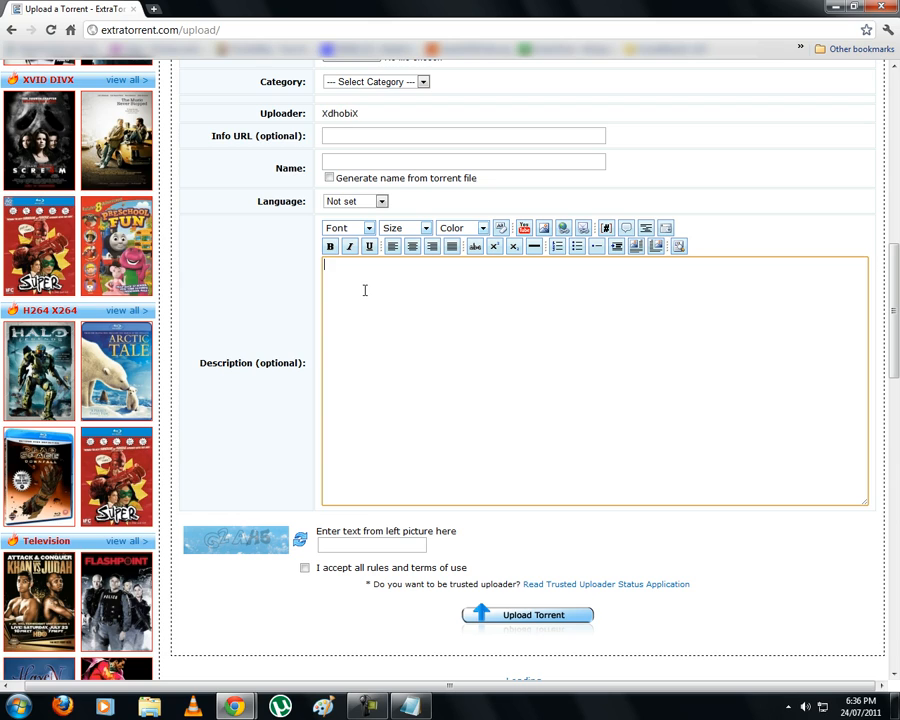
mouse_move(363, 321)
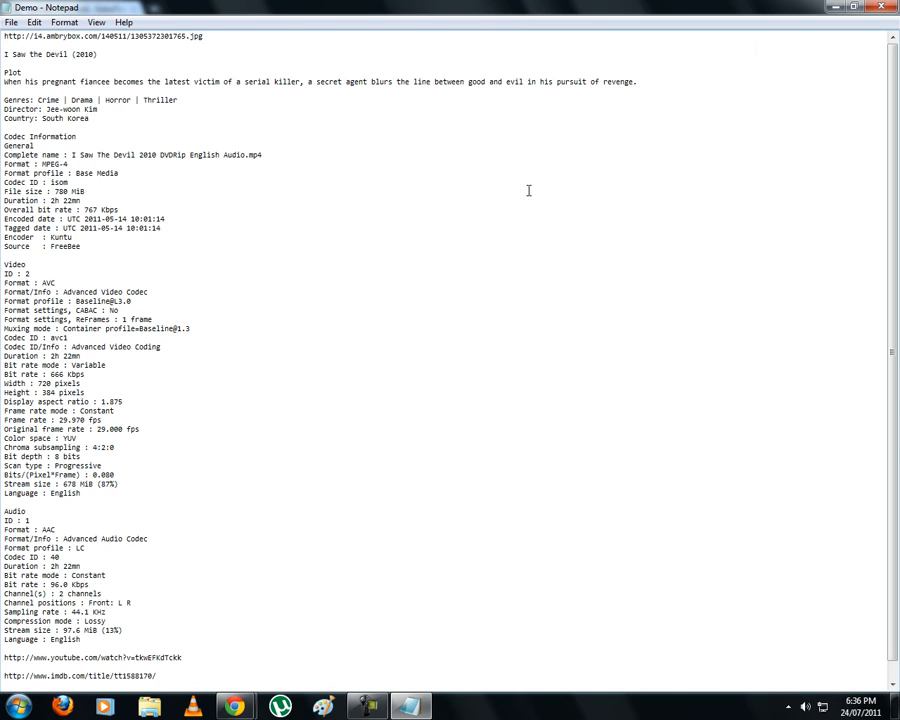
mouse_move(147, 24)
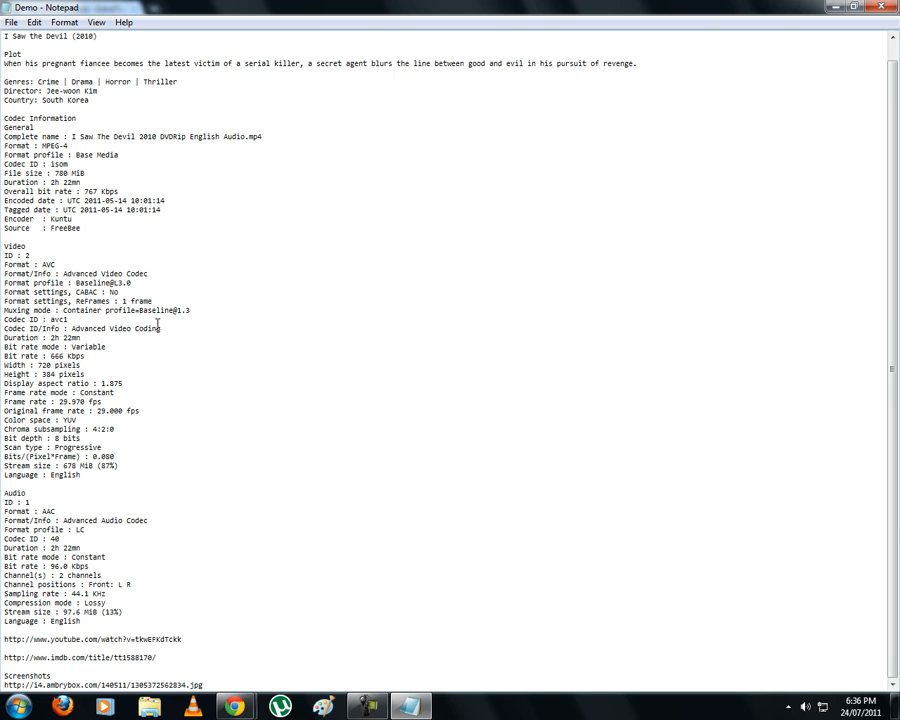
Select the entire I Saw the Devil write-up in Notepad and minimize Notepad
key(ctrl+a)
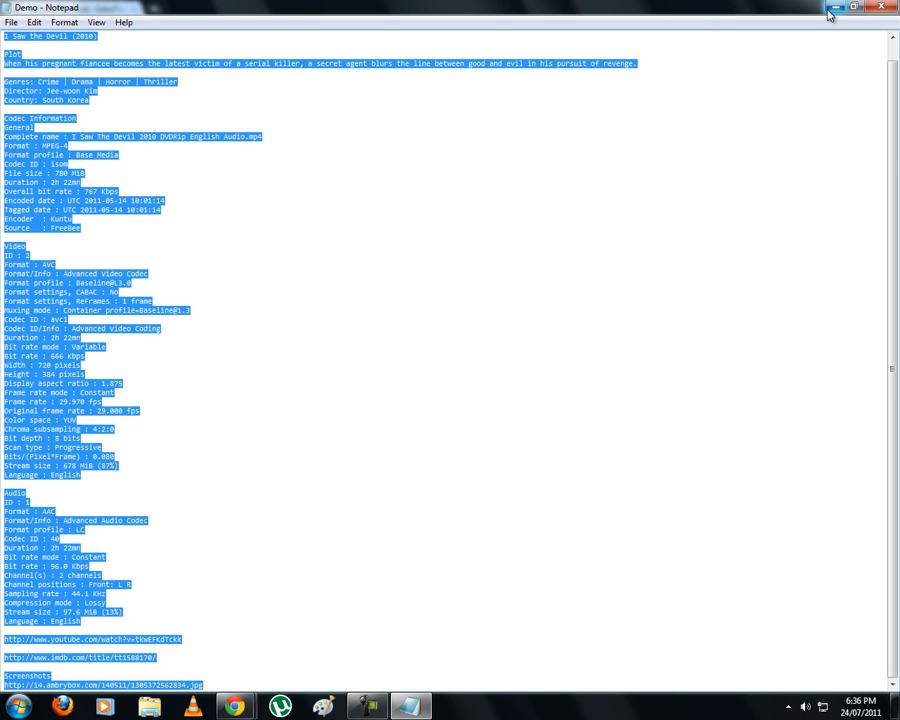
click(232, 707)
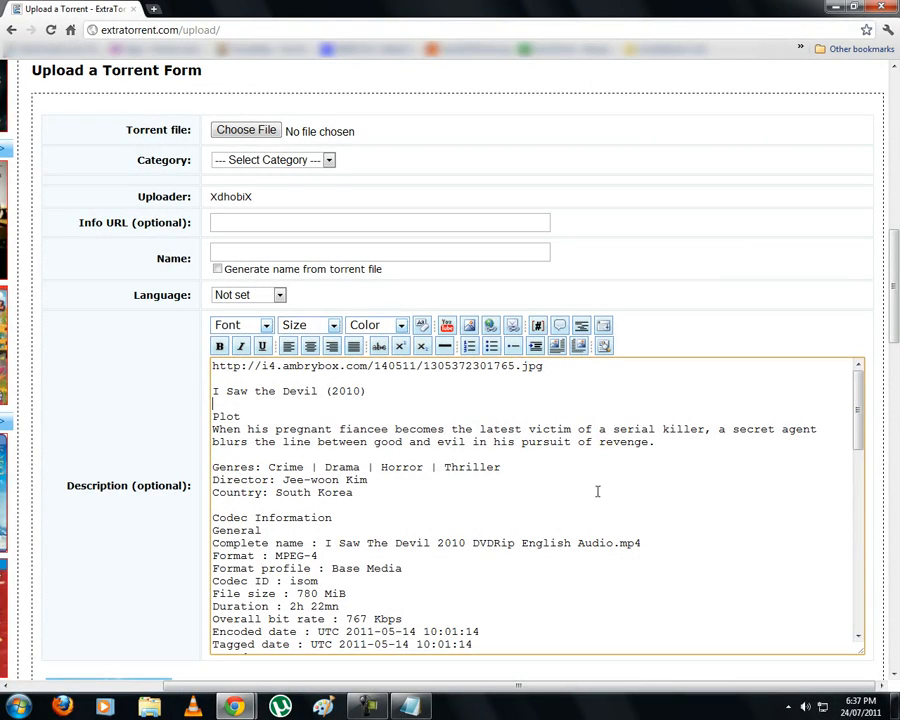
mouse_move(352, 372)
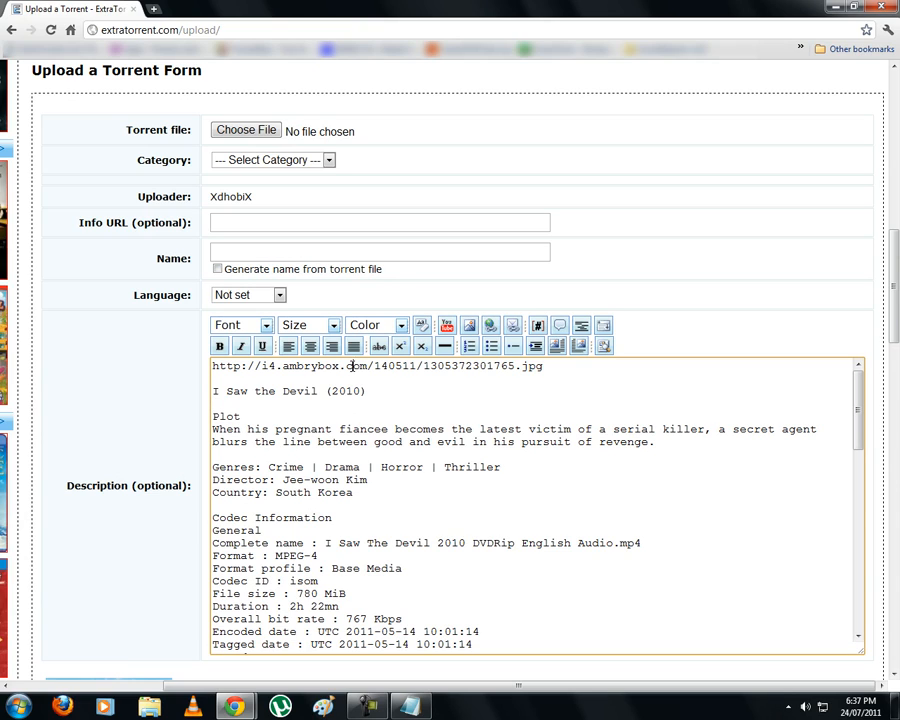
Wrap the poster URL line in image tags without a title and preview the poster
triple_click(377, 365)
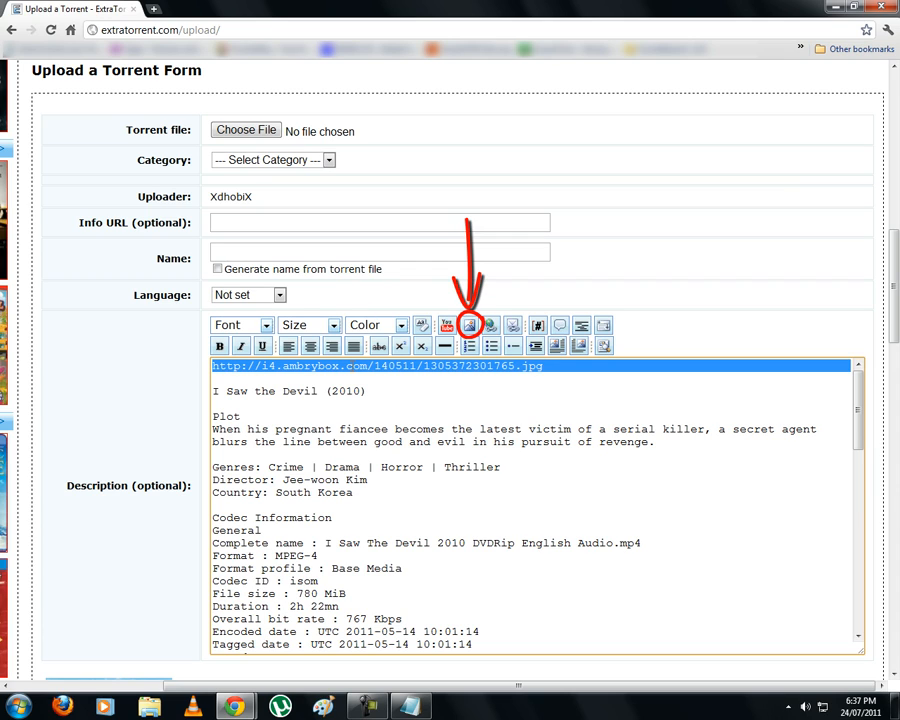
mouse_move(490, 352)
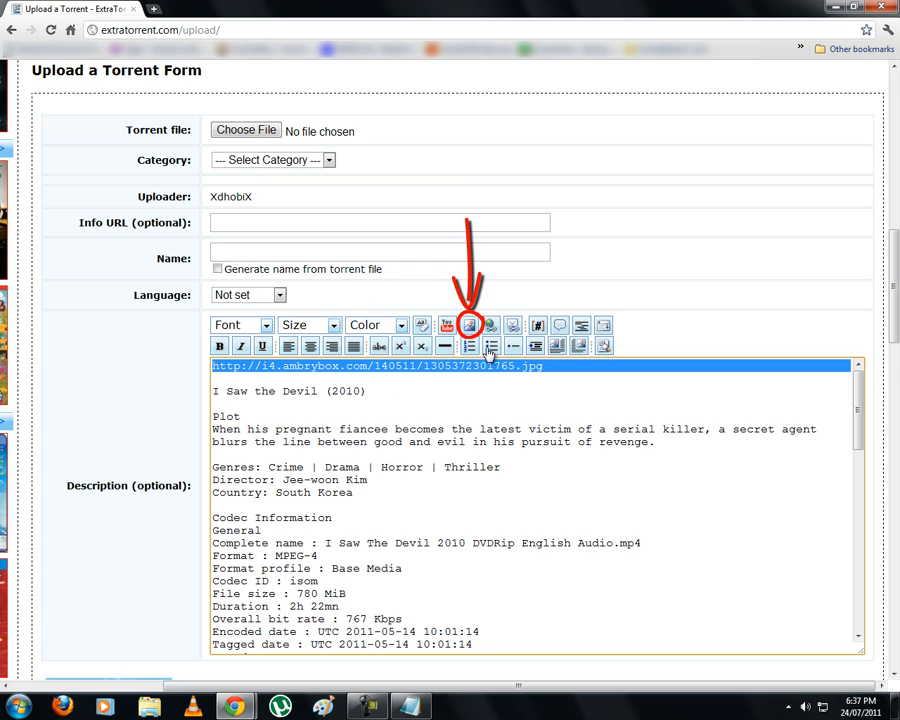
mouse_move(468, 325)
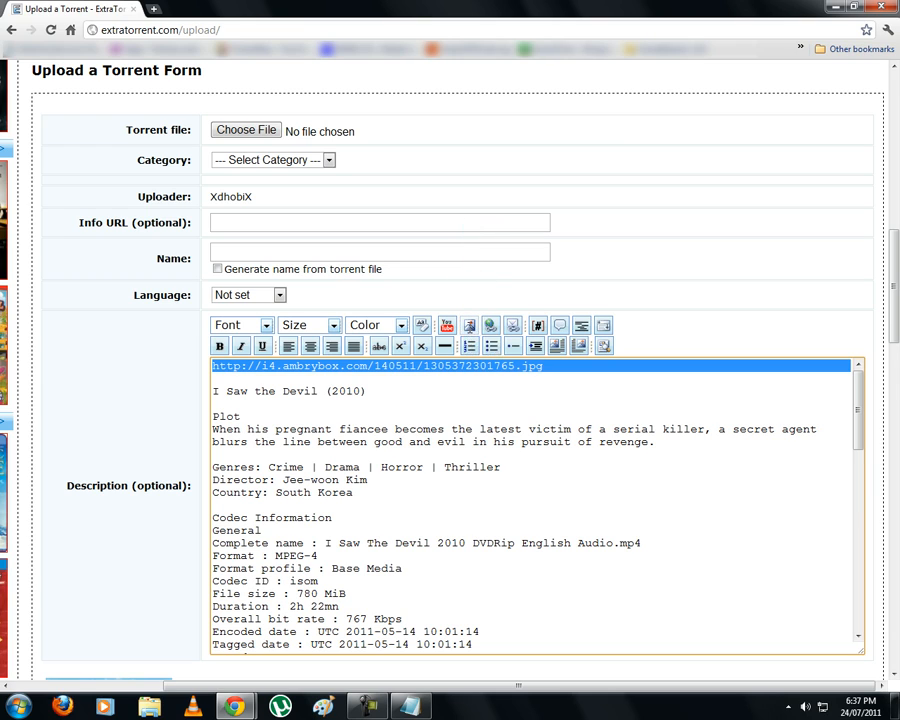
click(490, 325)
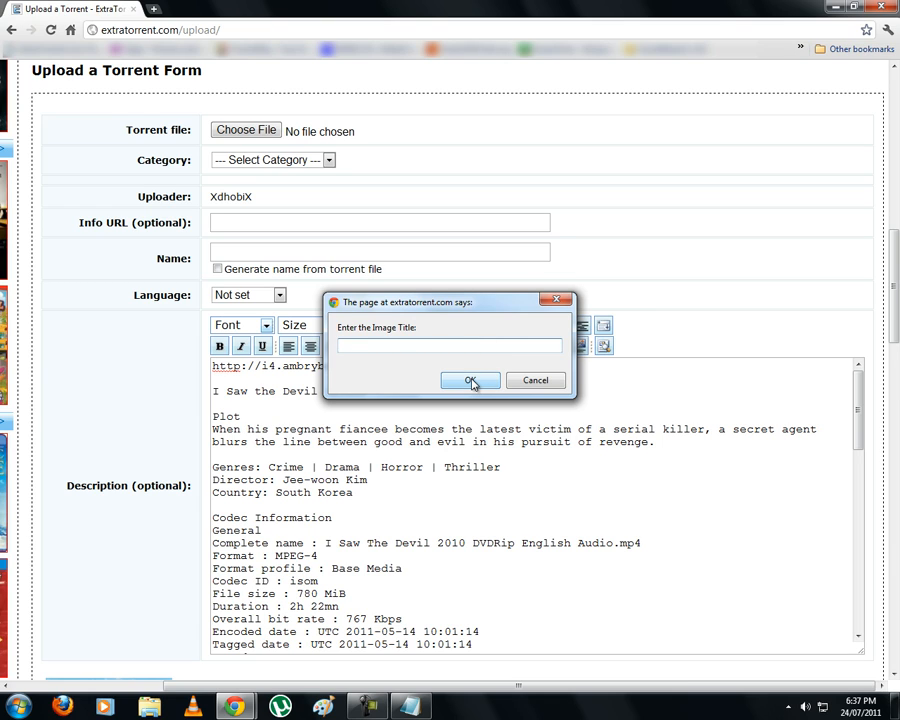
click(470, 380)
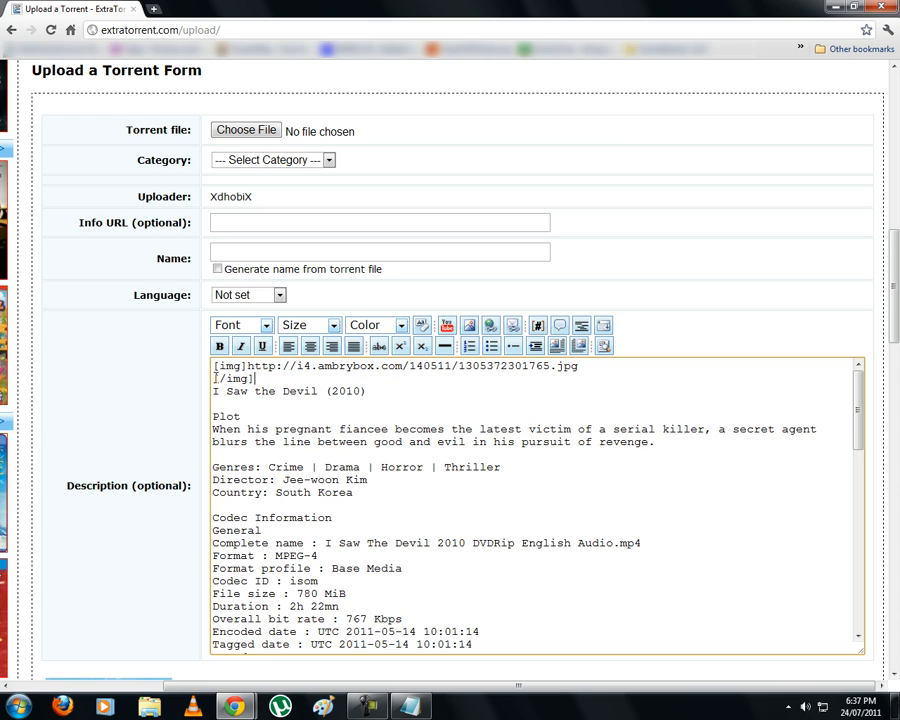
double_click(234, 378)
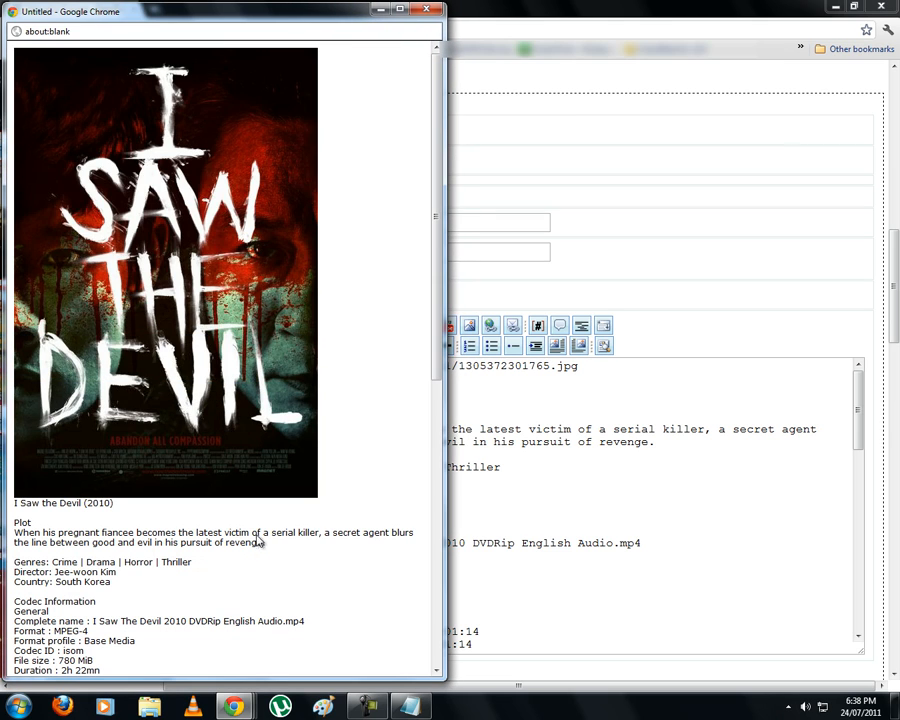
mouse_move(398, 247)
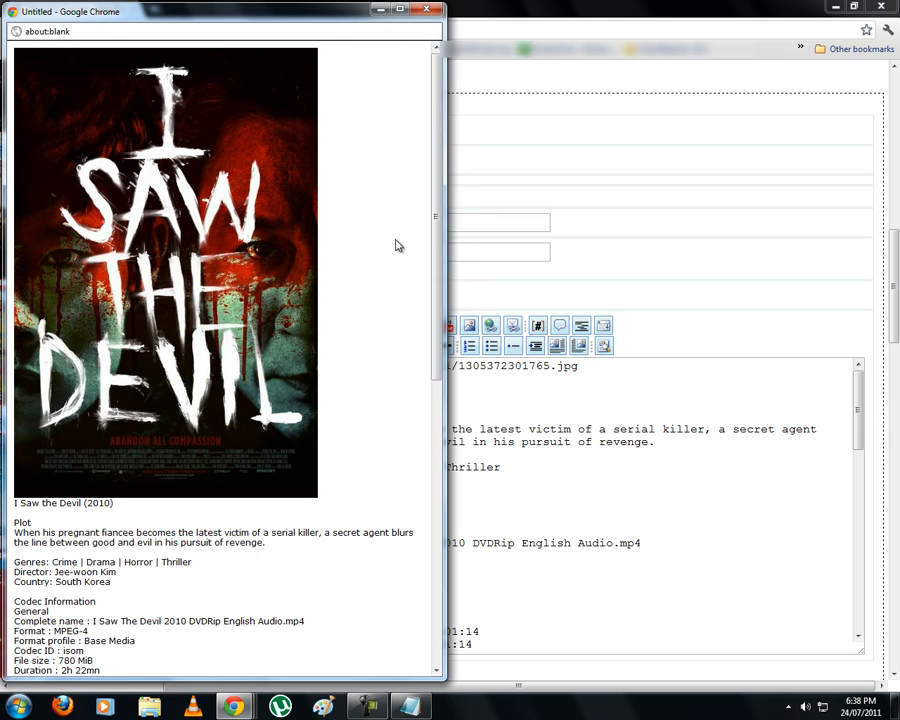
mouse_move(427, 227)
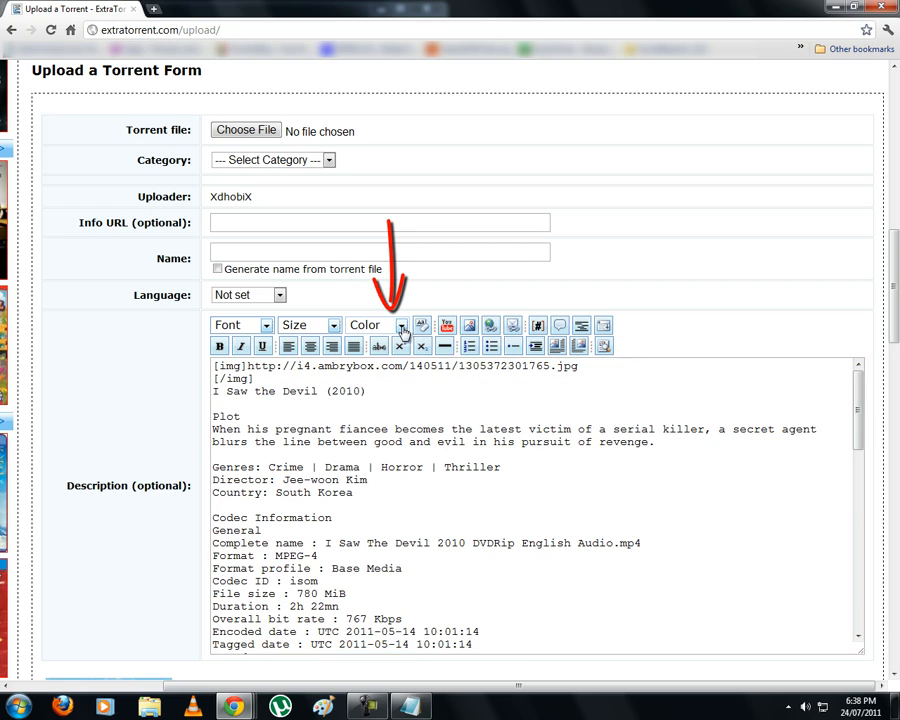
Style the I Saw the Devil (2010) title red, bold and size 6, then close the preview
click(401, 325)
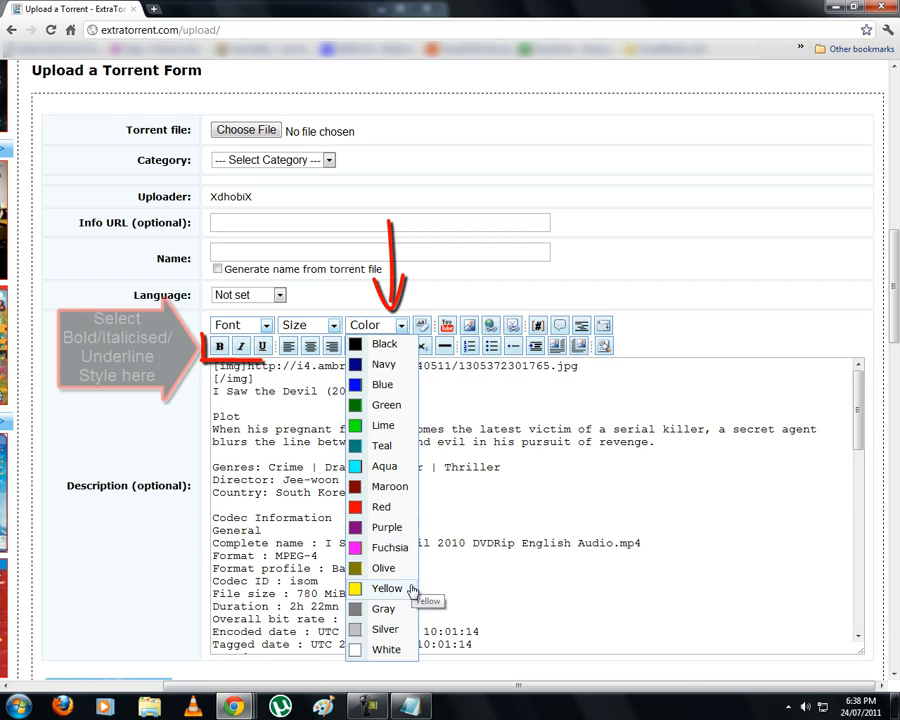
mouse_move(382, 507)
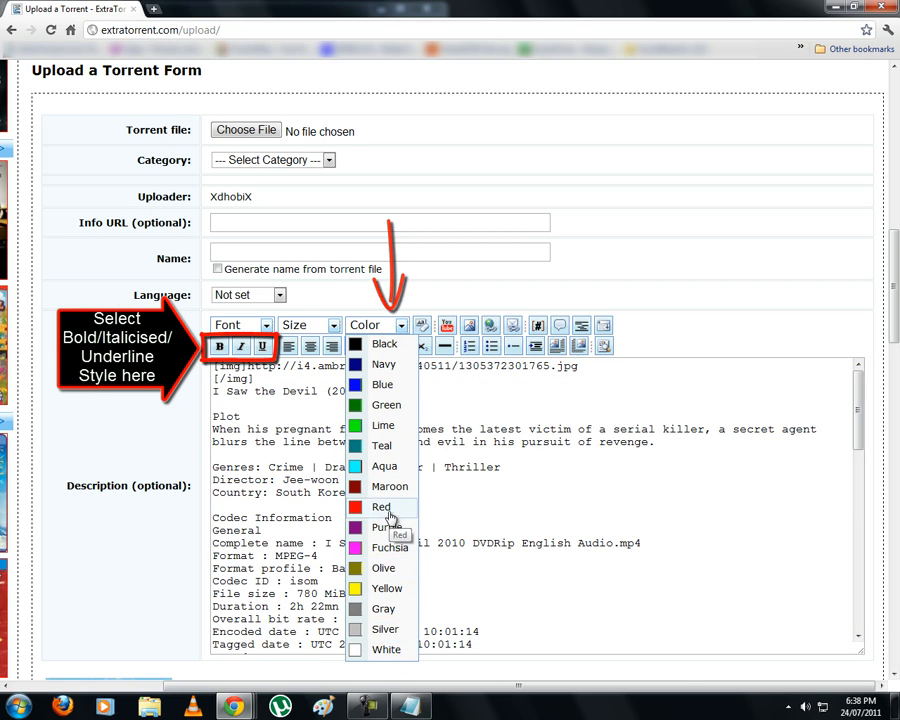
click(381, 507)
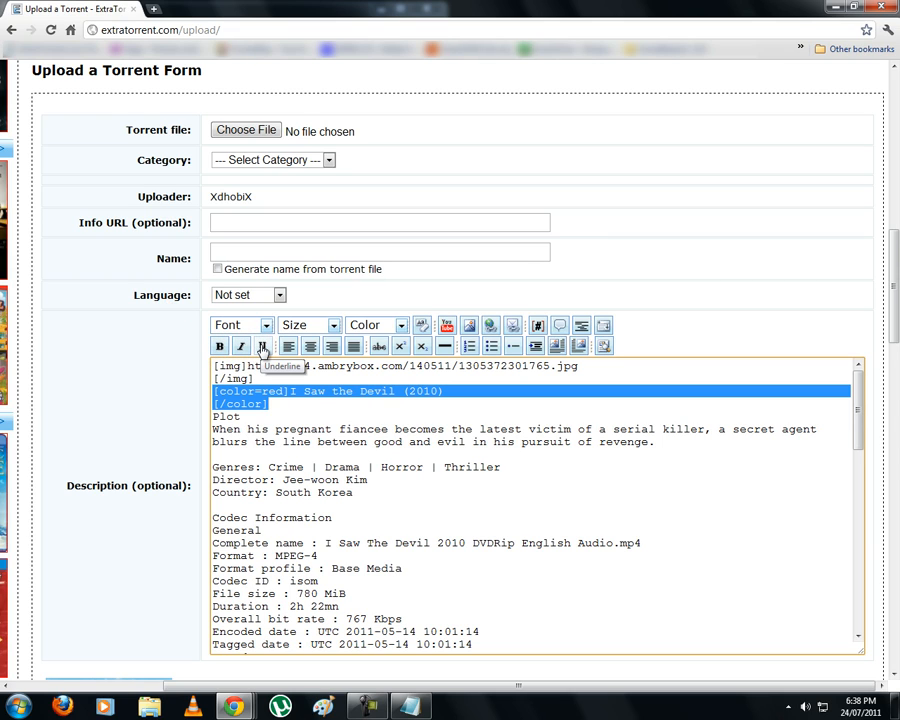
click(219, 346)
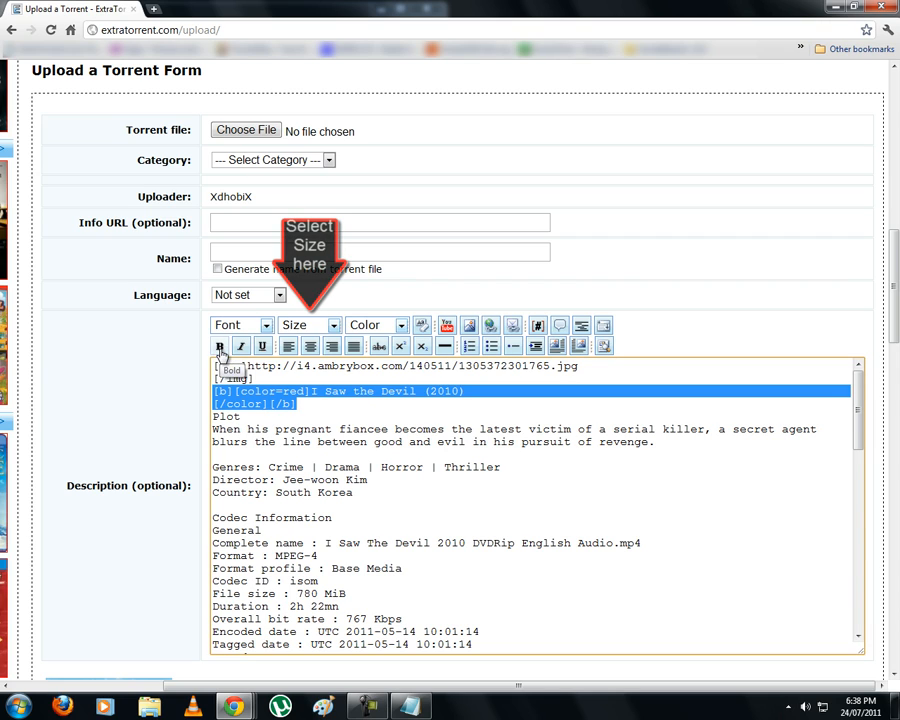
click(330, 325)
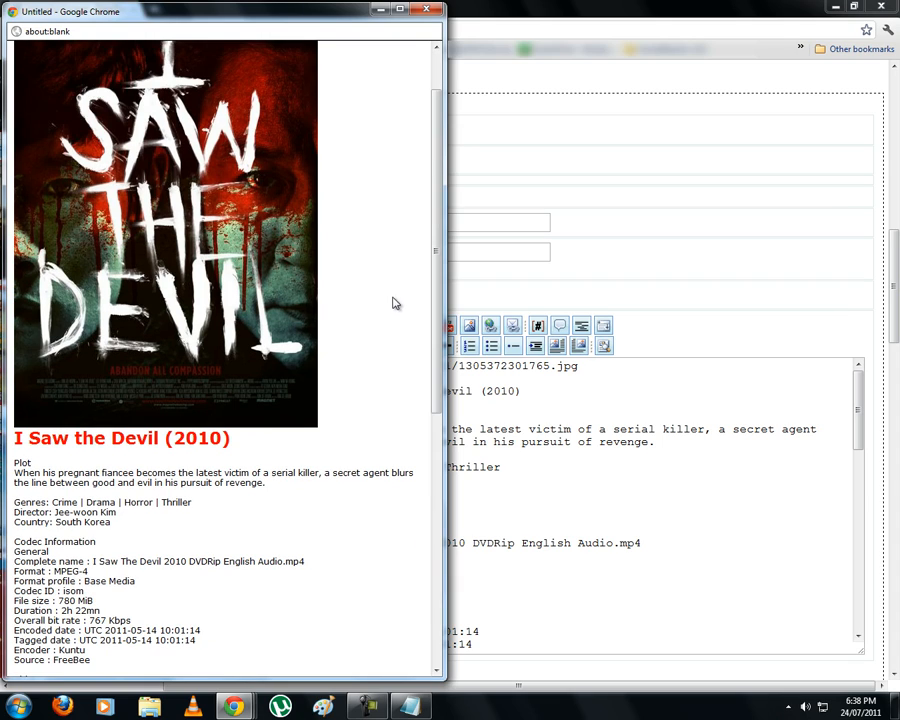
double_click(120, 438)
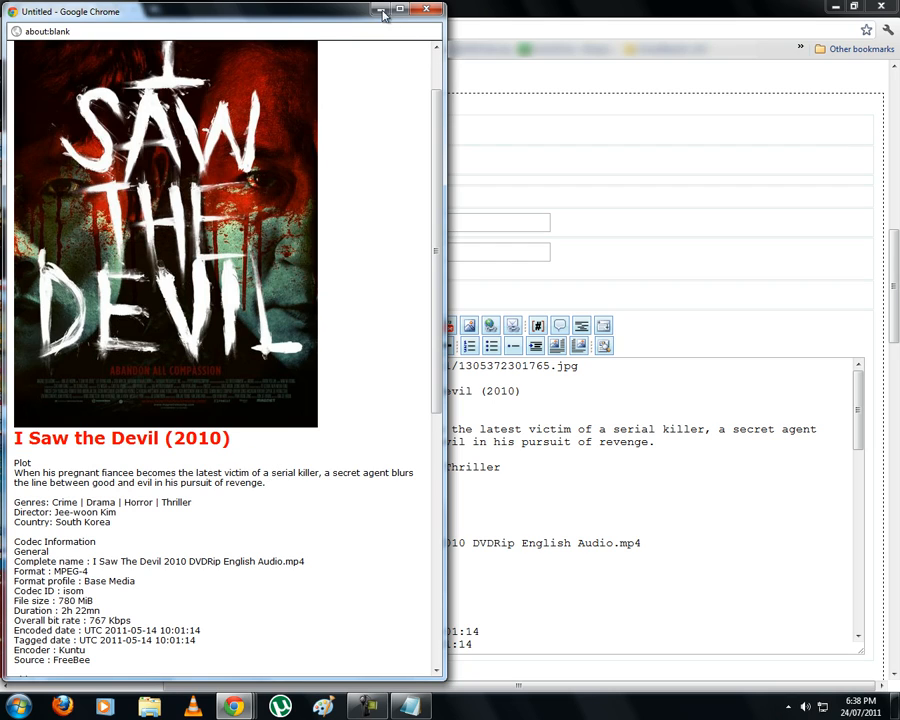
click(429, 9)
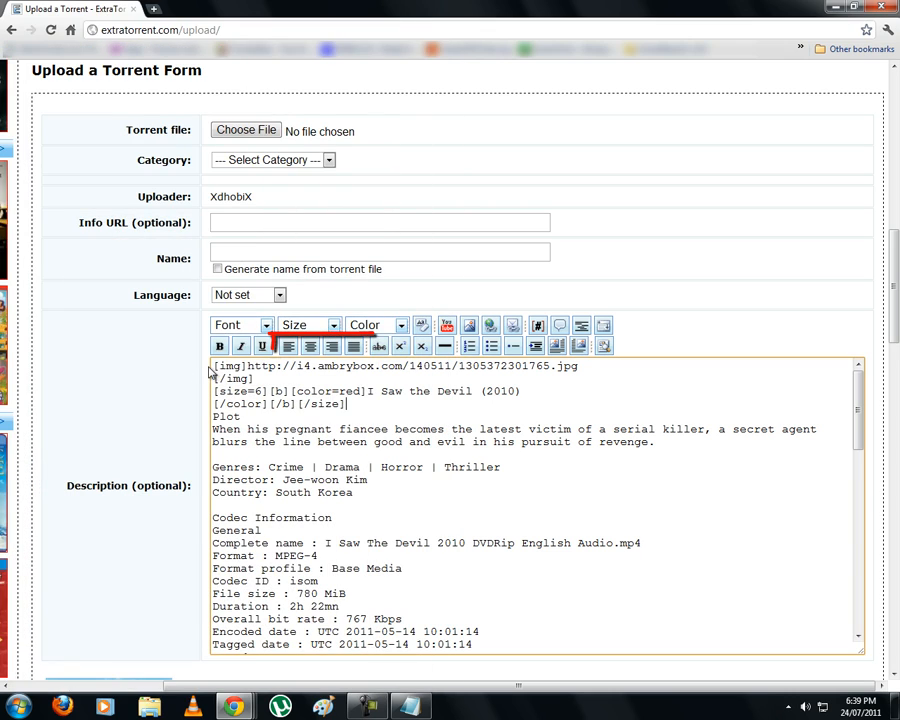
mouse_move(288, 346)
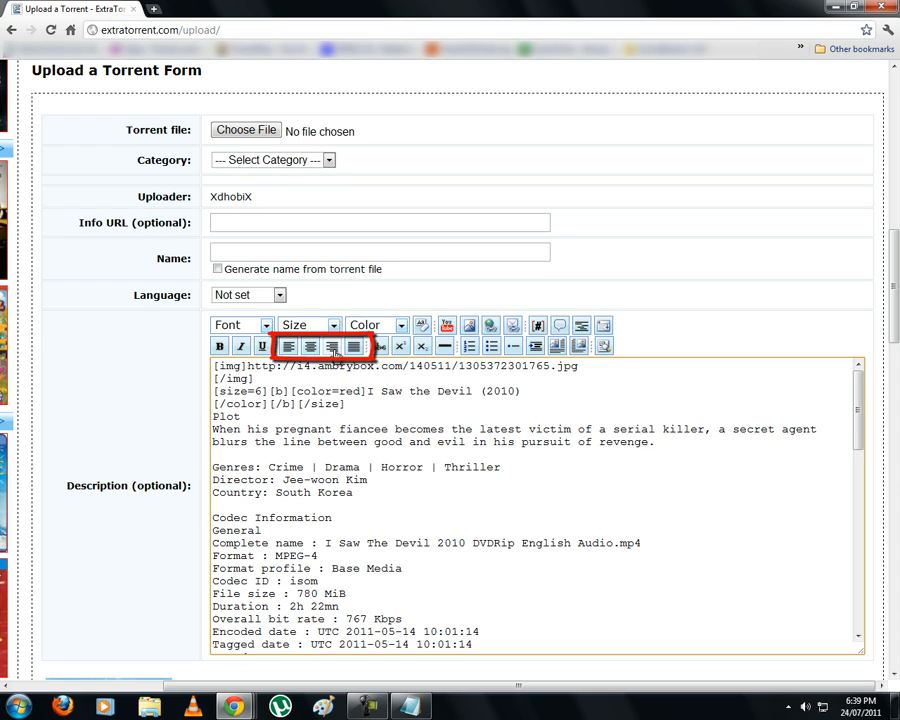
mouse_move(353, 346)
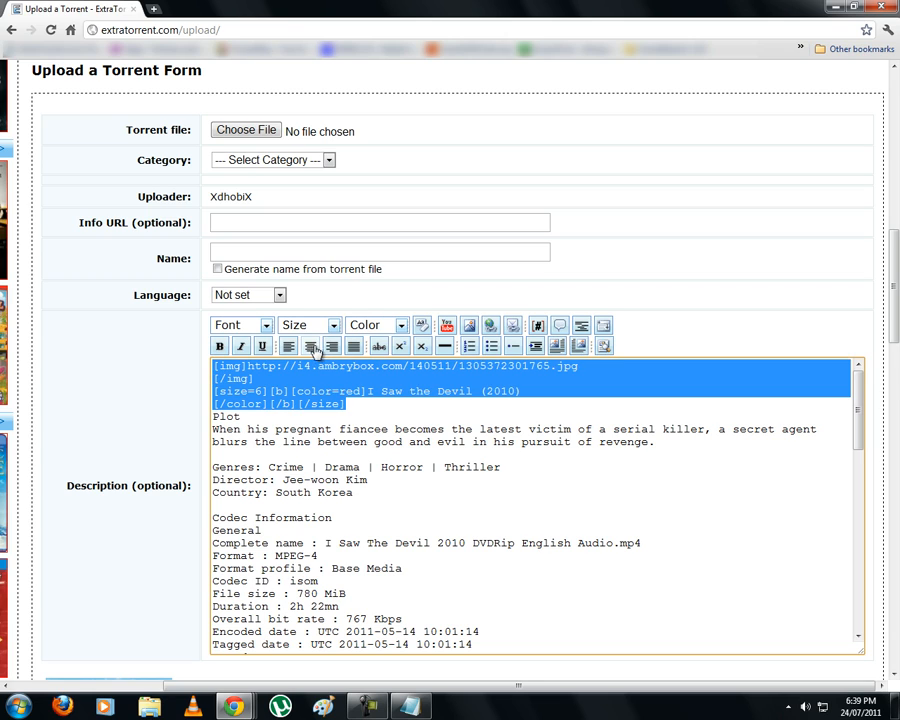
mouse_move(311, 346)
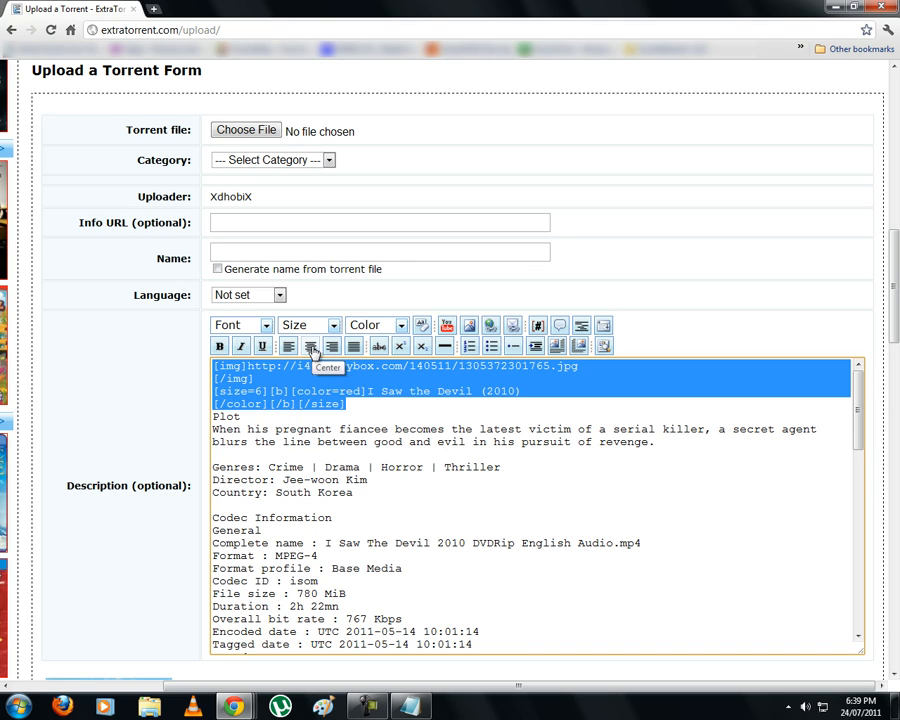
click(311, 346)
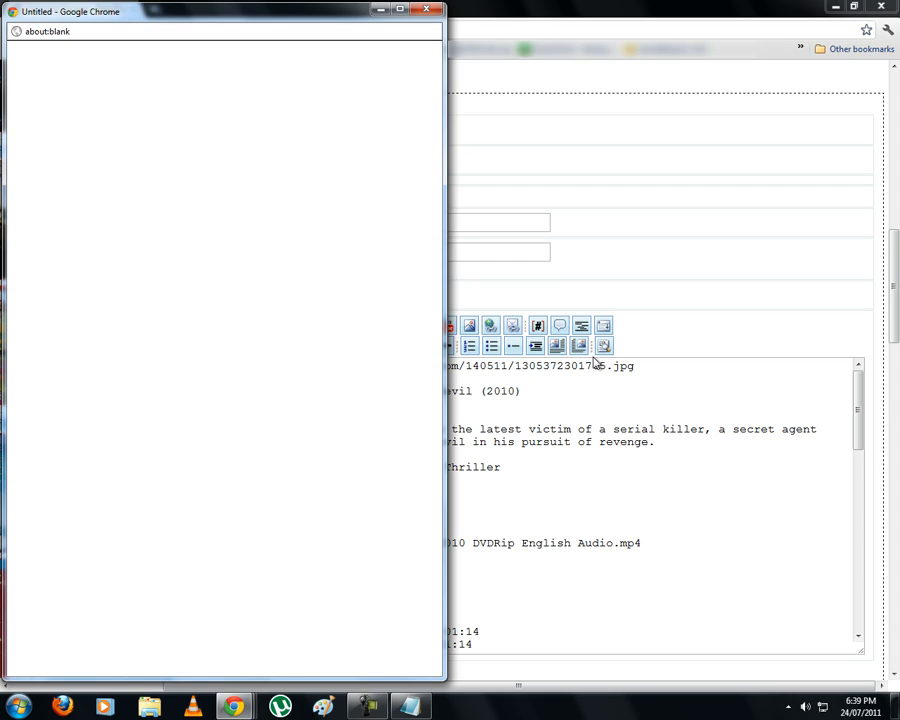
mouse_move(393, 332)
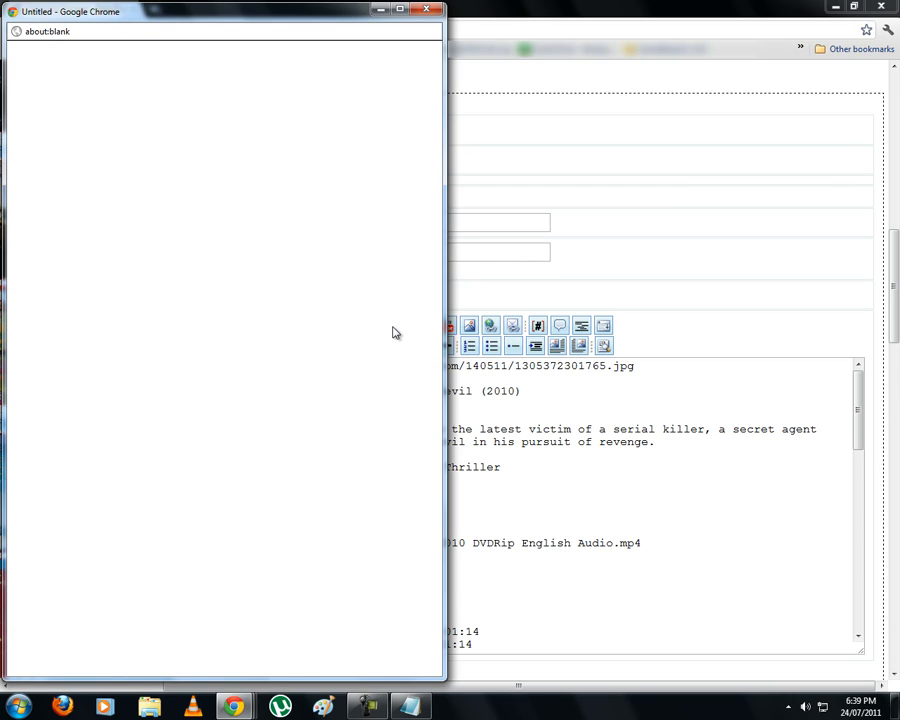
mouse_move(622, 349)
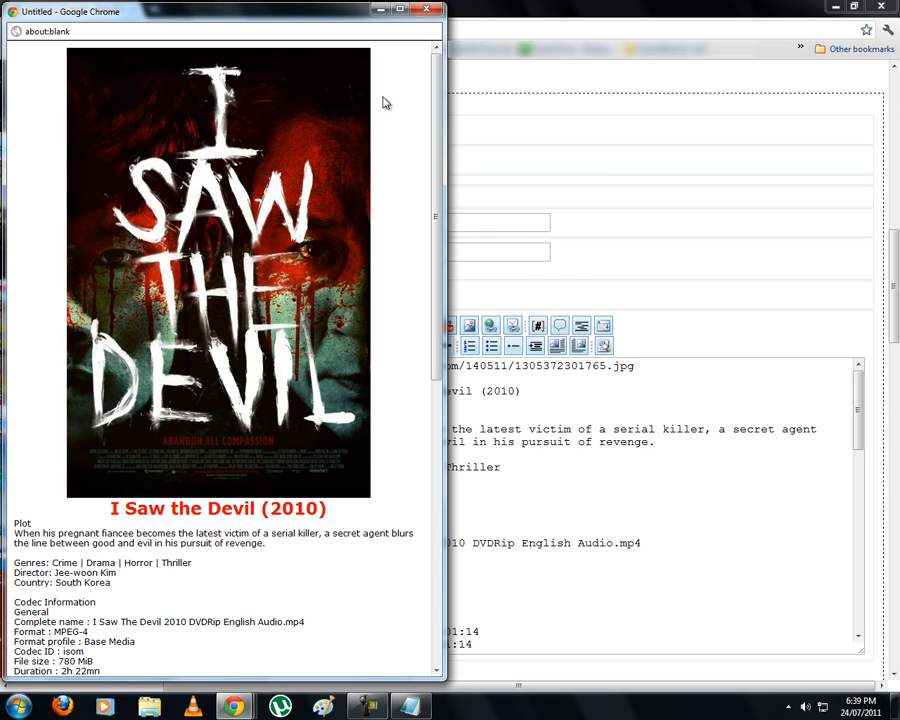
click(399, 11)
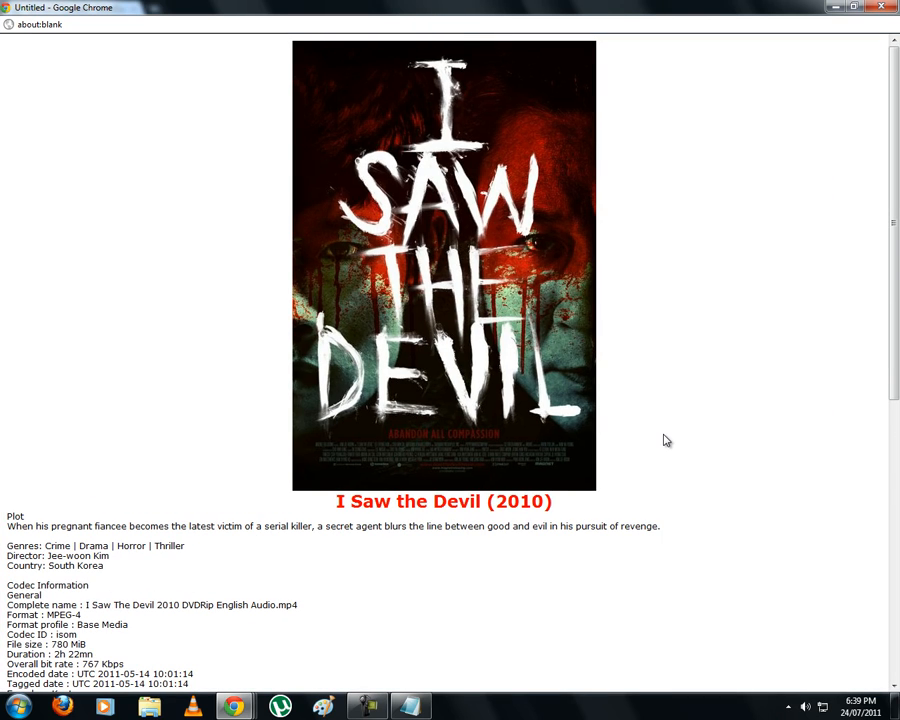
mouse_move(590, 505)
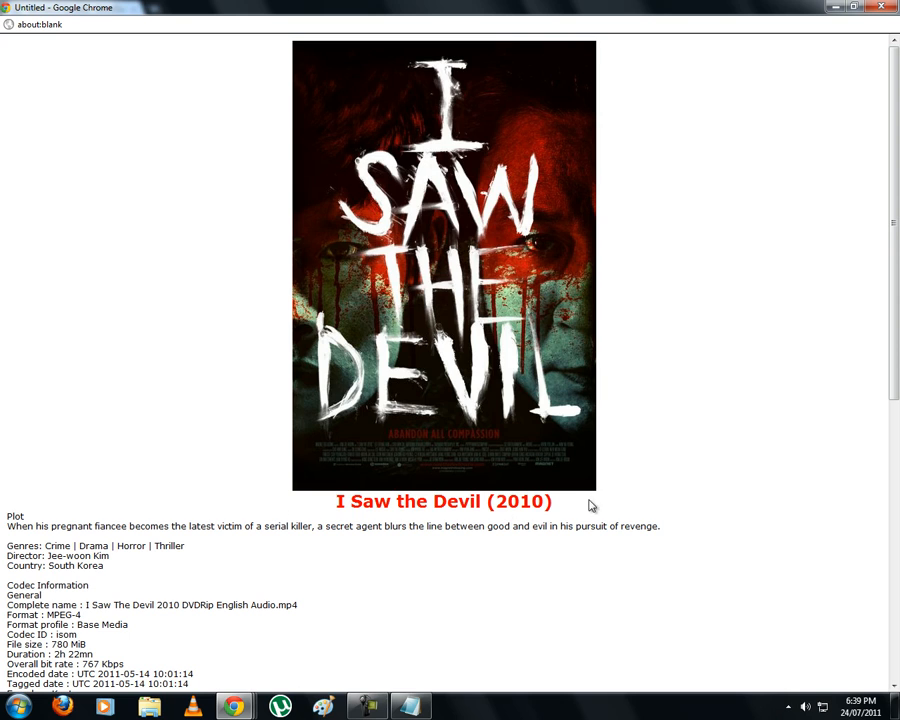
mouse_move(111, 548)
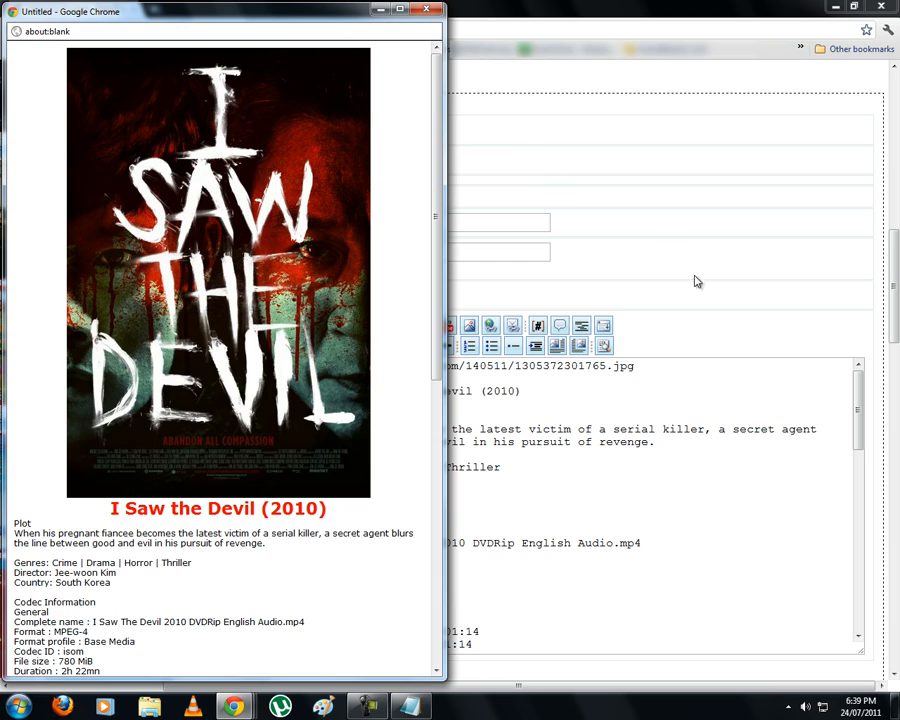
mouse_move(644, 455)
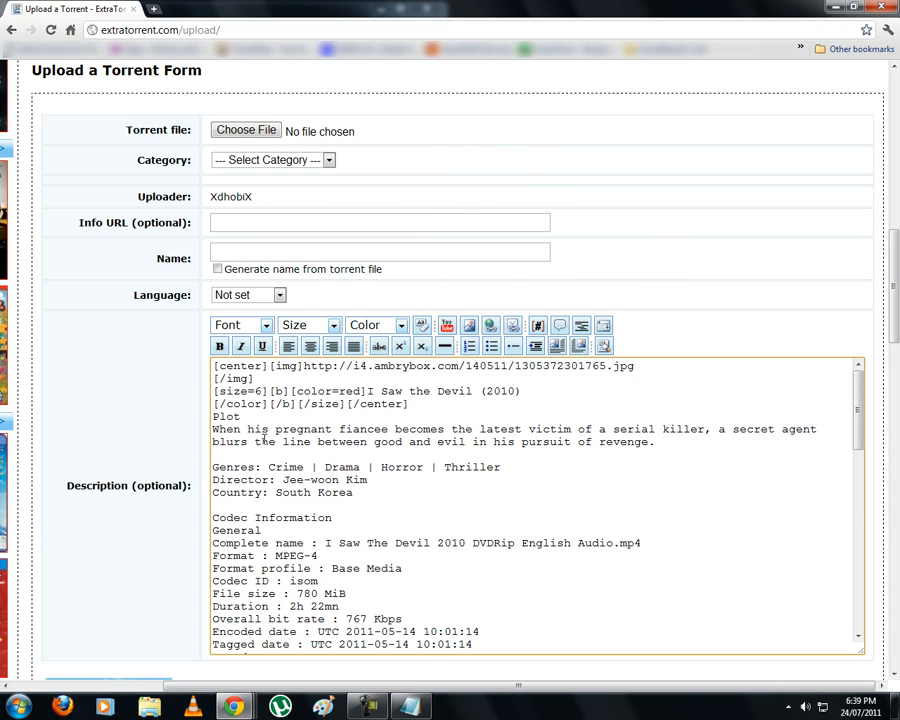
Make the Plot heading blue and underlined
double_click(225, 416)
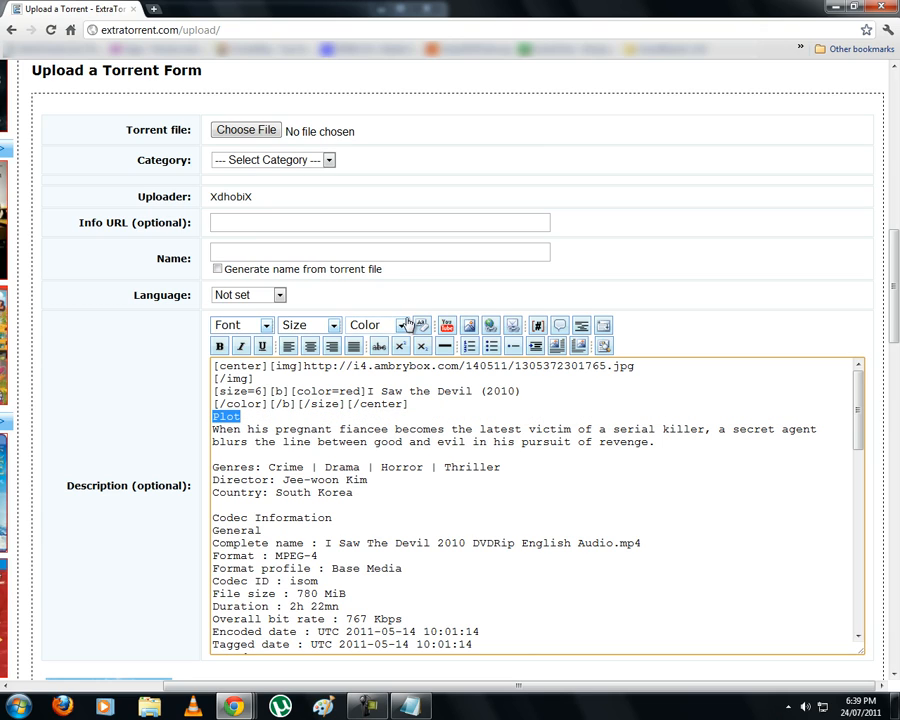
click(377, 325)
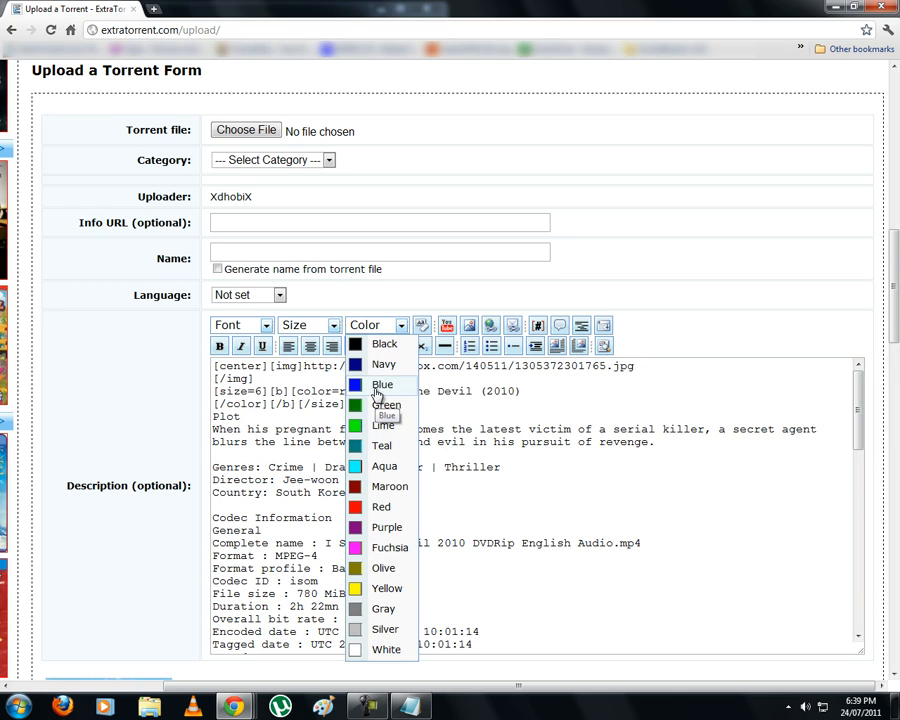
click(382, 384)
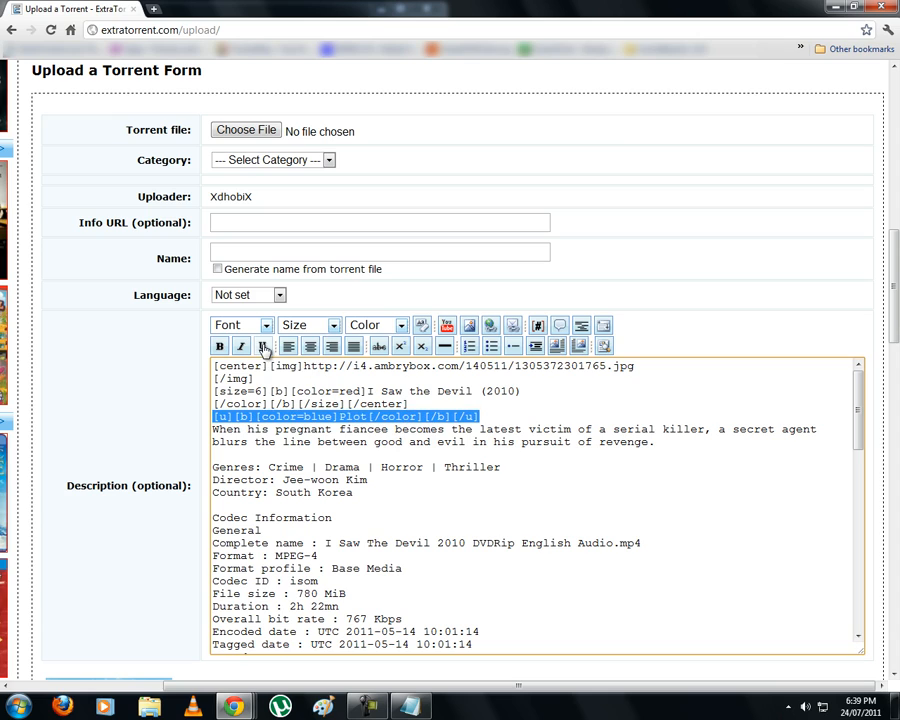
click(263, 346)
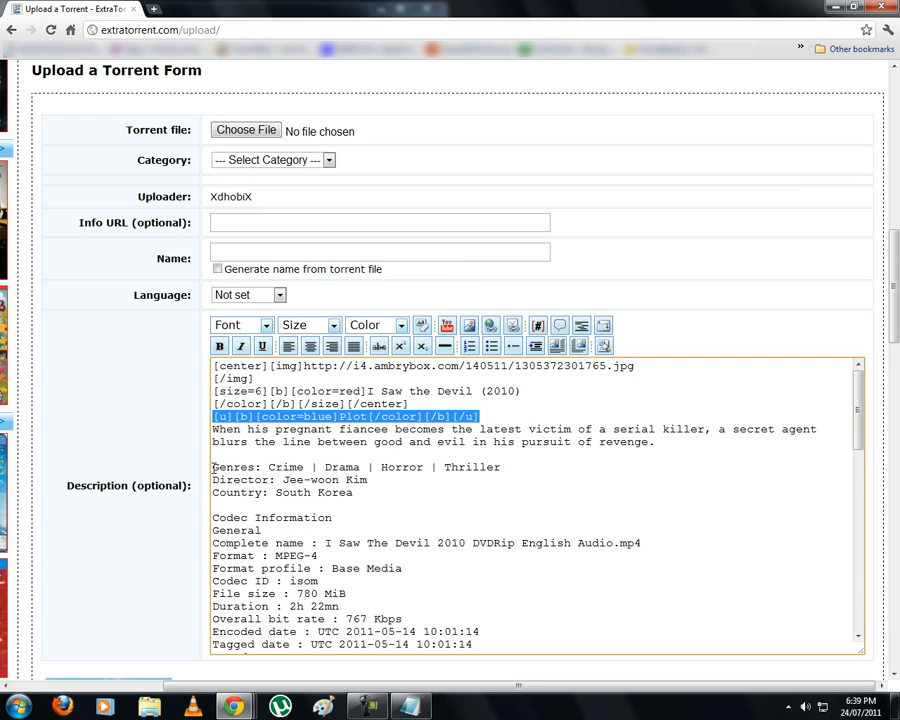
Colour the Genres, Director and Country labels blue
double_click(234, 467)
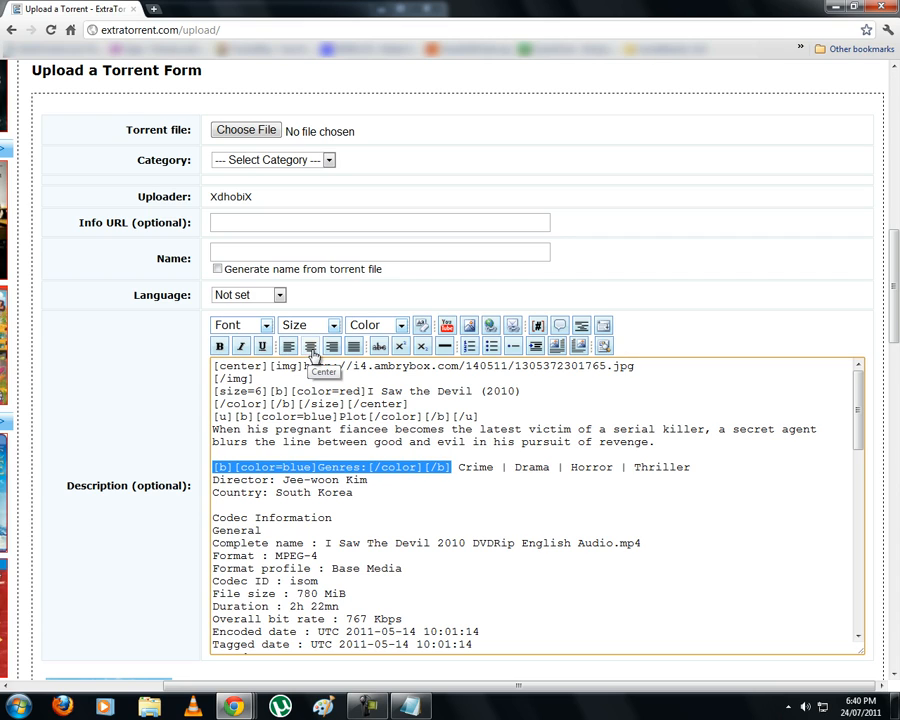
mouse_move(392, 347)
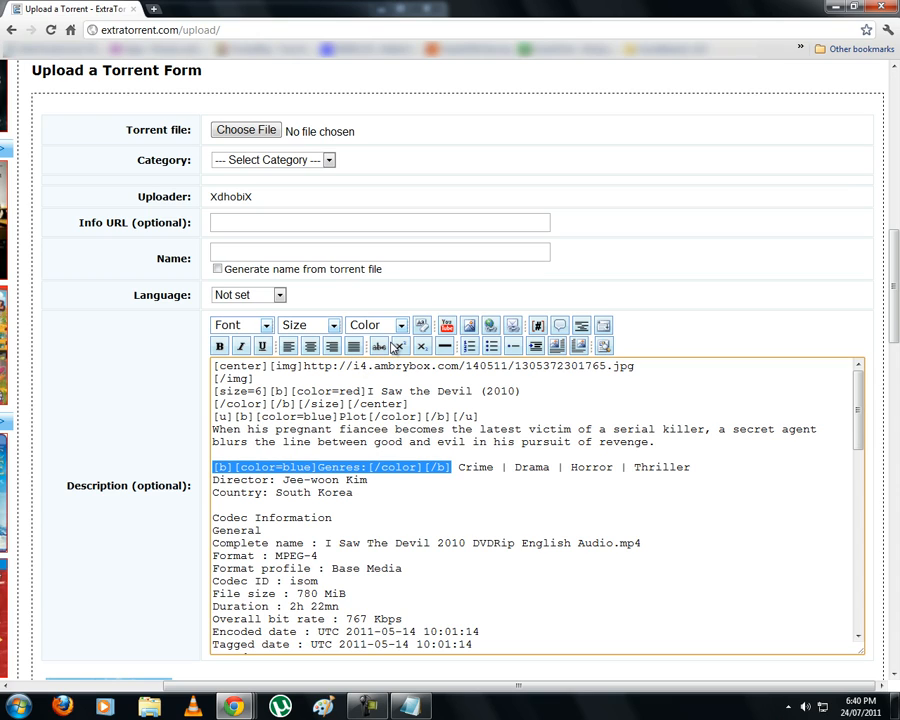
mouse_move(355, 345)
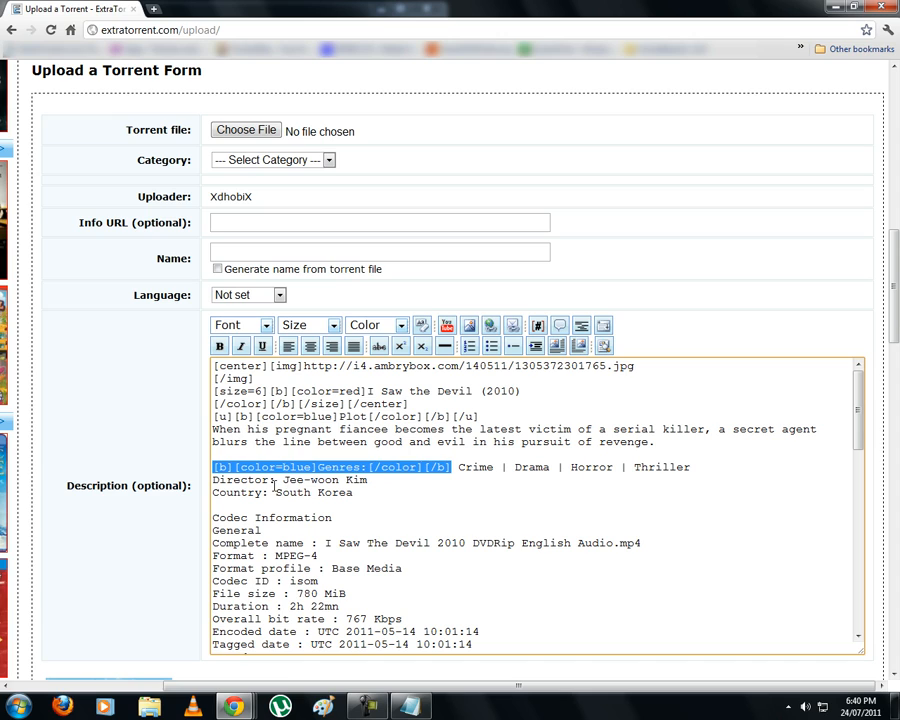
double_click(232, 480)
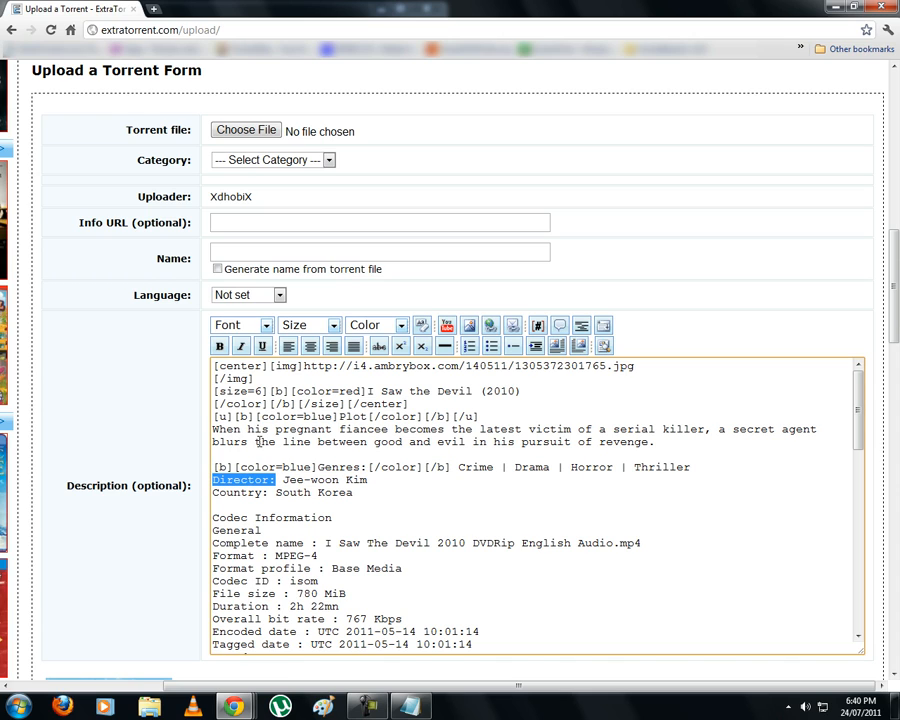
click(398, 325)
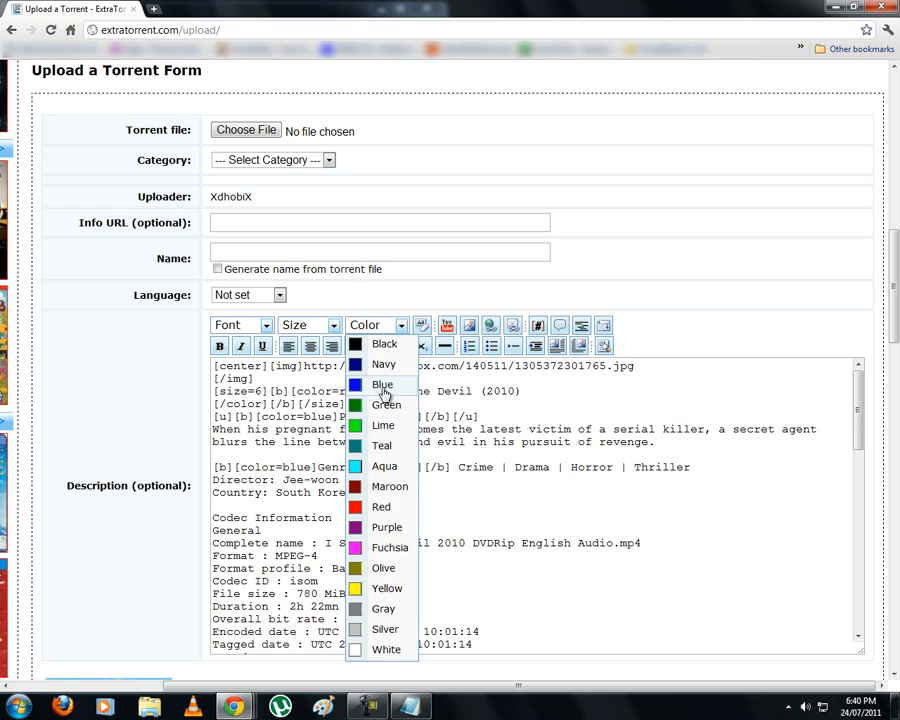
click(382, 385)
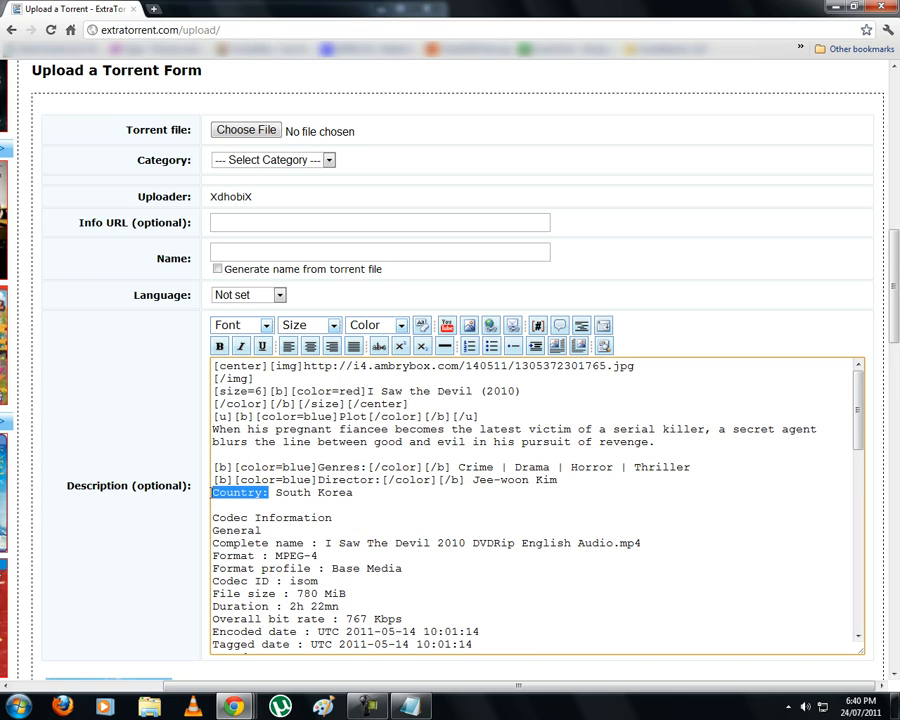
click(377, 325)
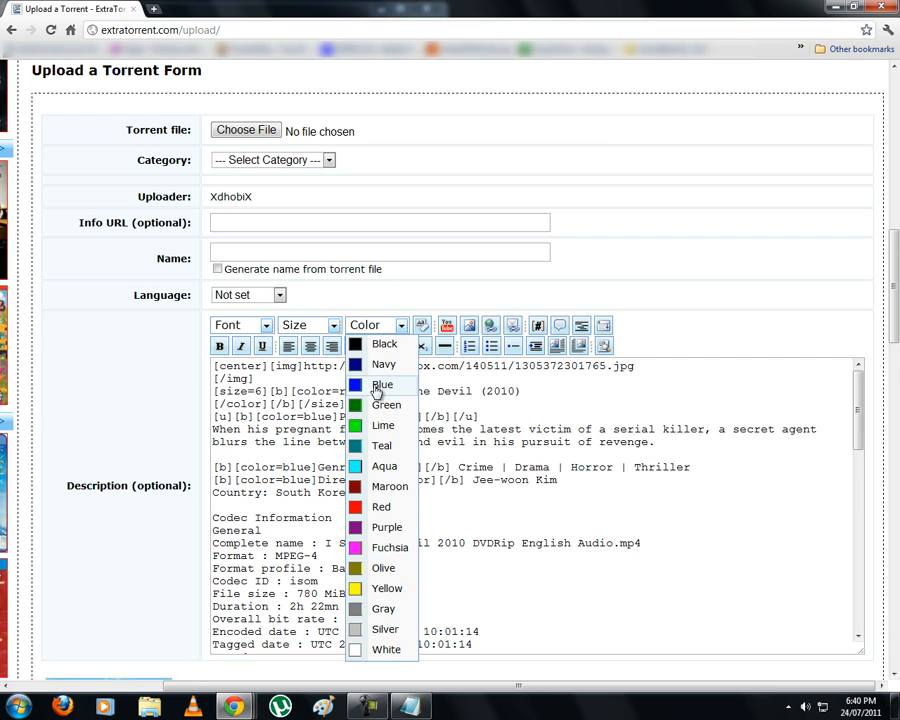
click(381, 384)
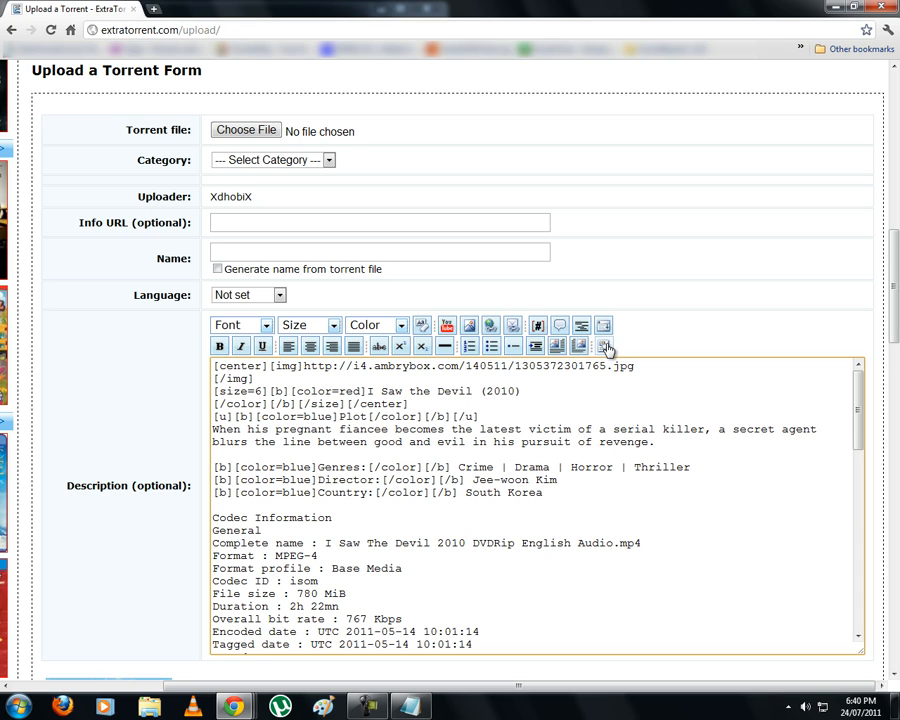
Preview the blue labels, then underline the Genres label
click(604, 346)
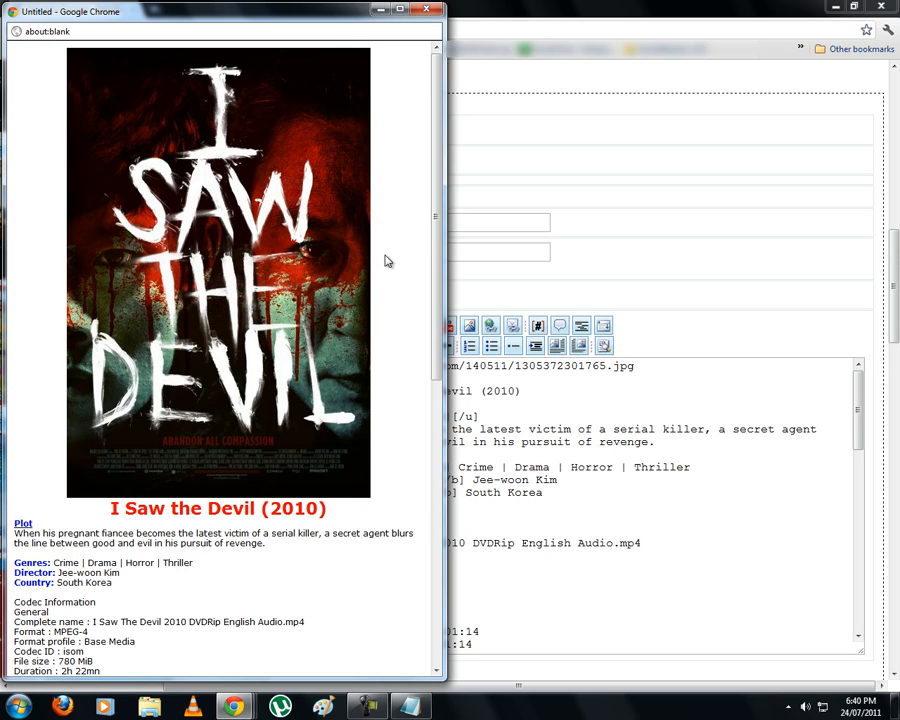
scroll(down, 3)
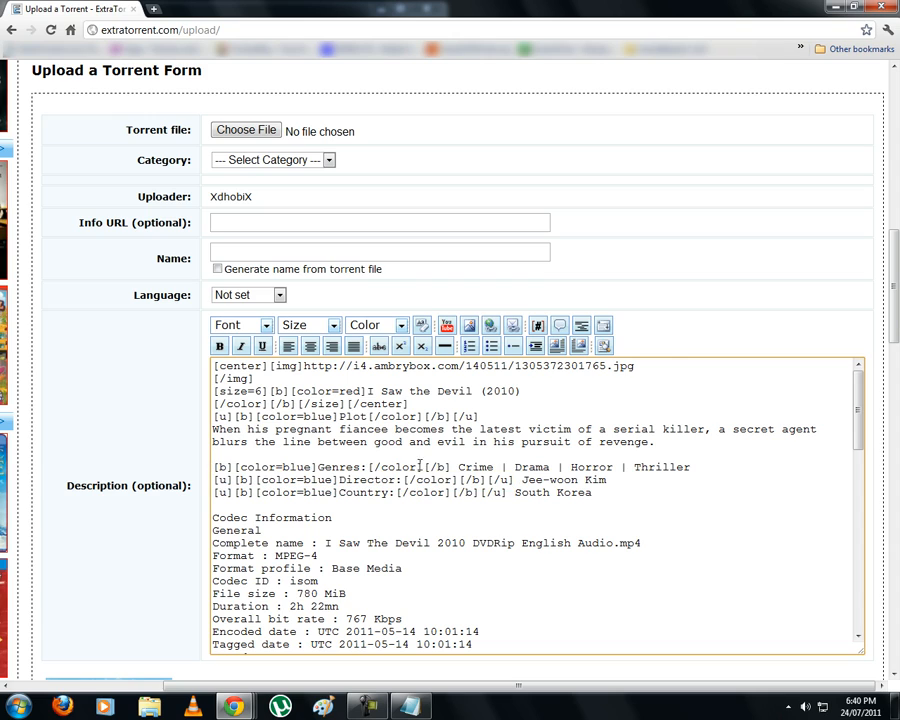
double_click(330, 466)
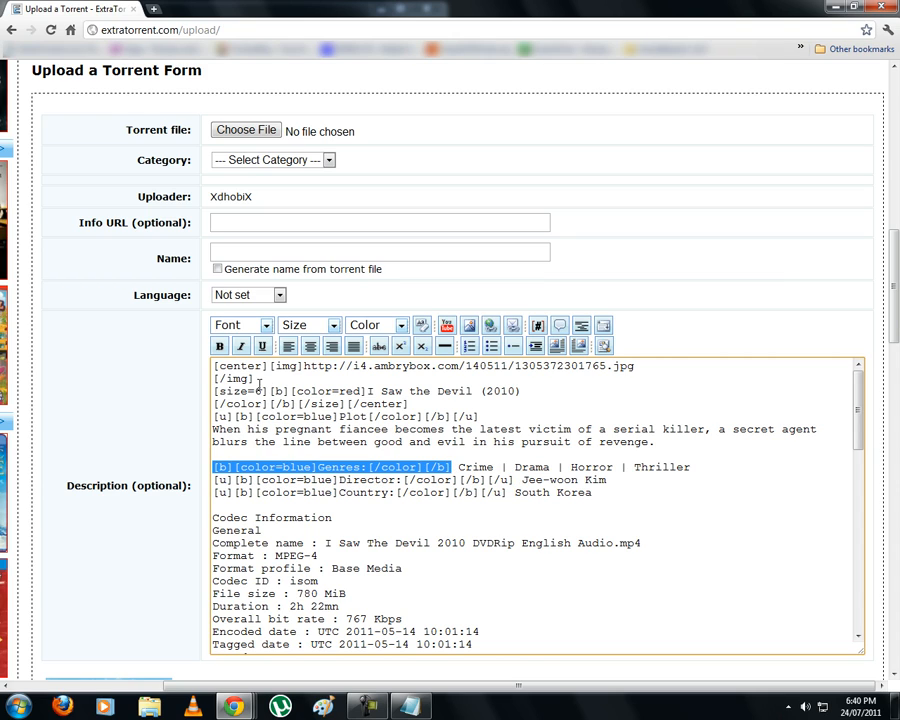
click(262, 345)
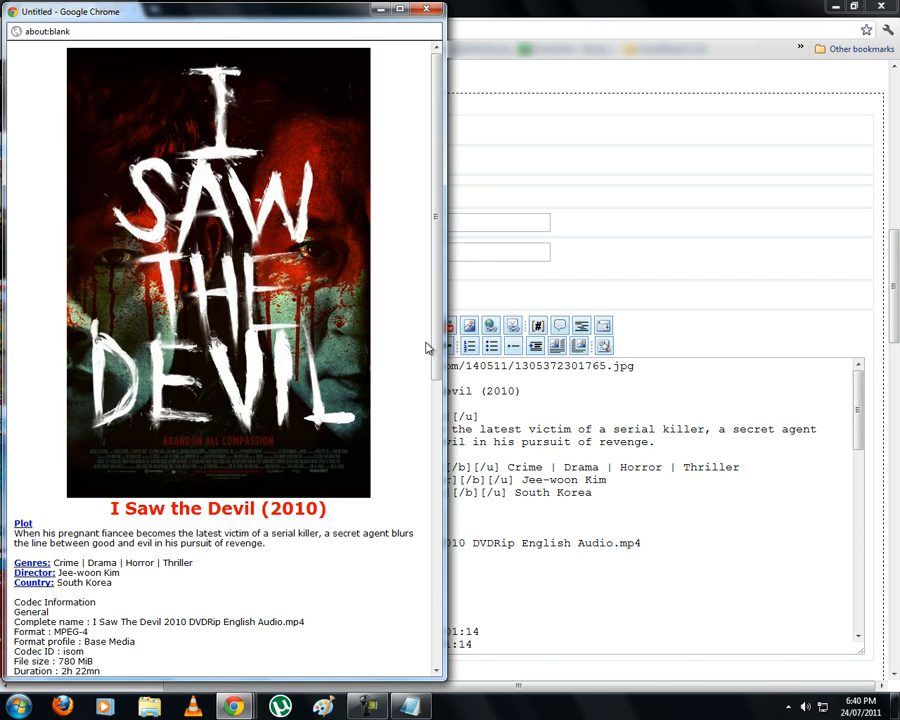
scroll(down, 3)
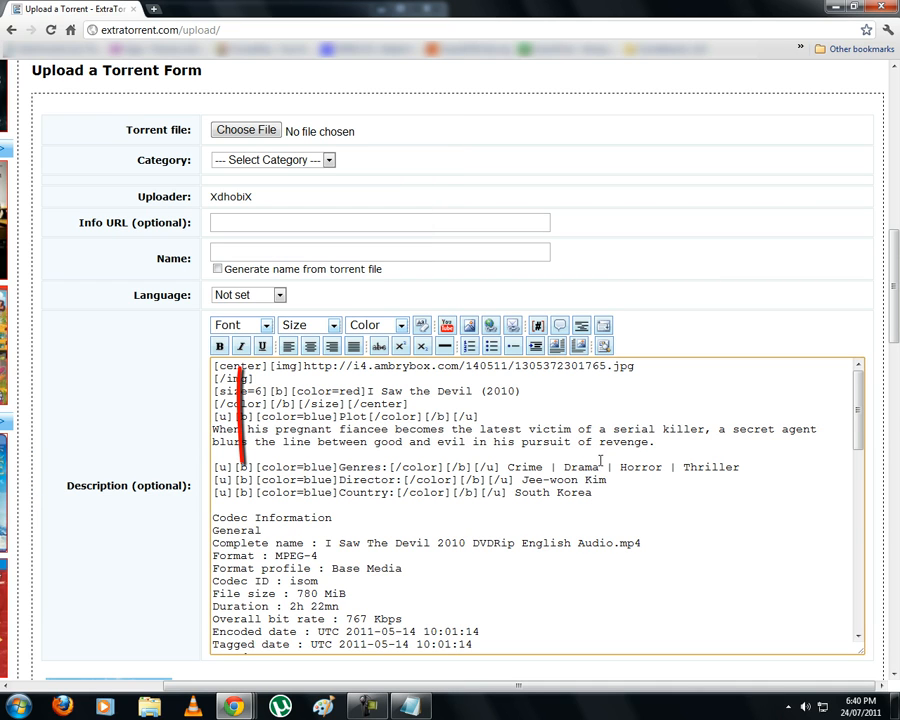
Italicize the plot summary and the genre, director and country values
drag(212, 429, 655, 442)
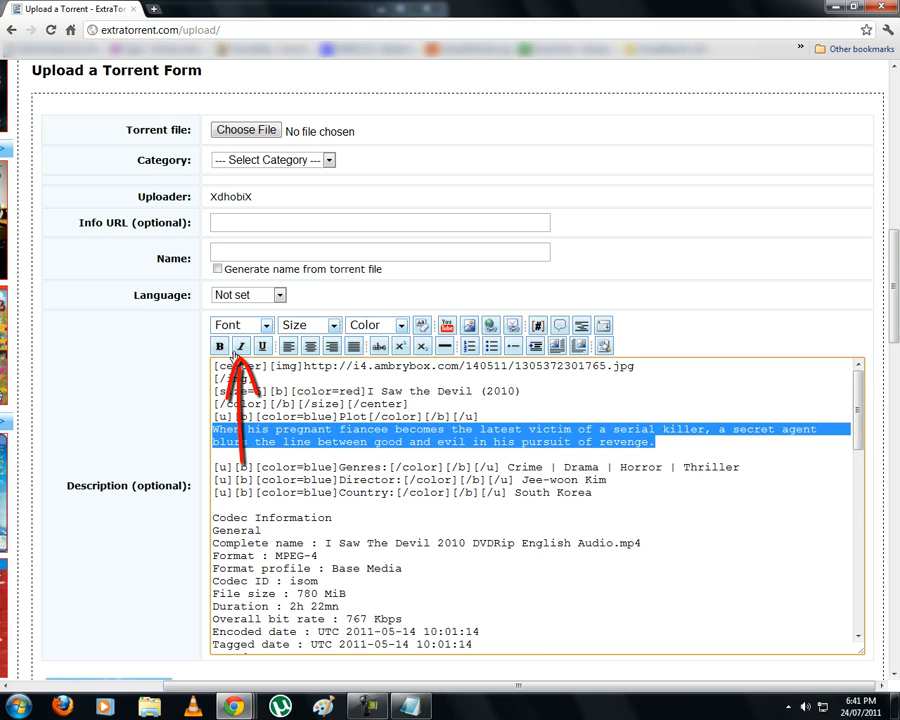
click(240, 346)
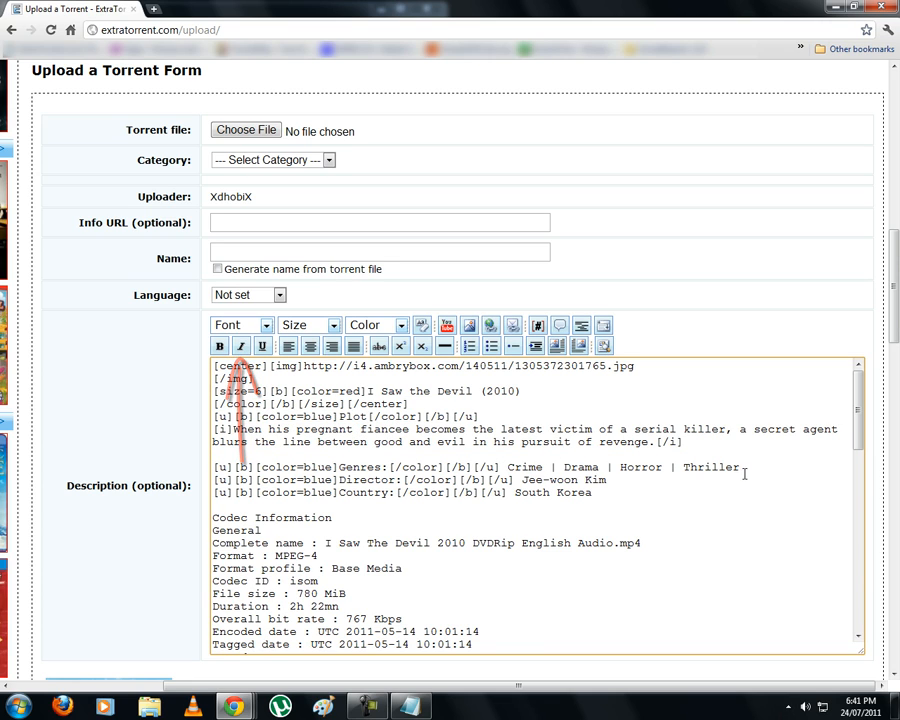
click(240, 346)
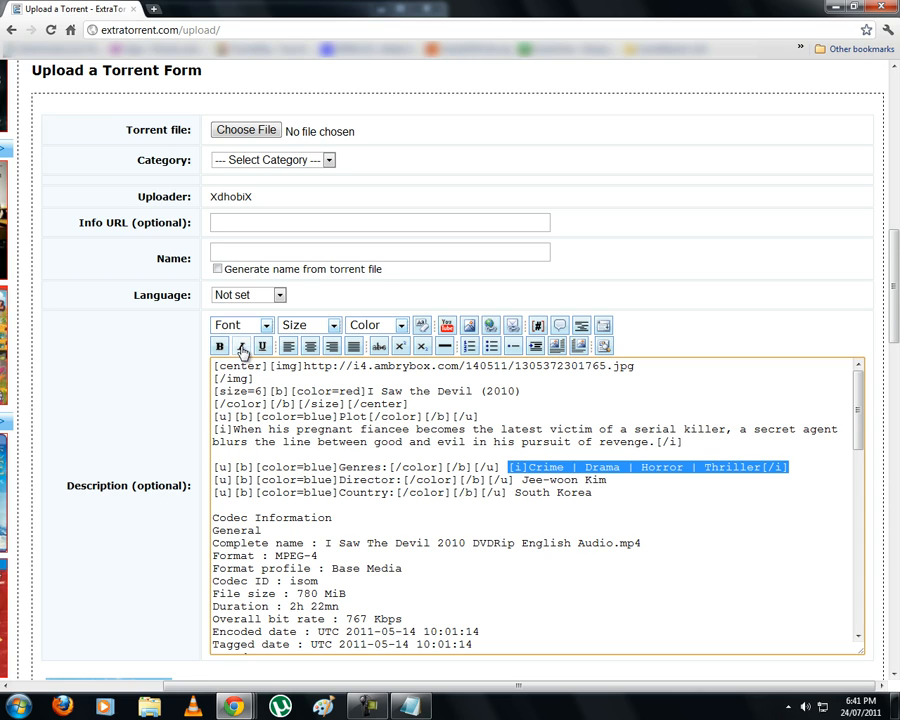
click(241, 345)
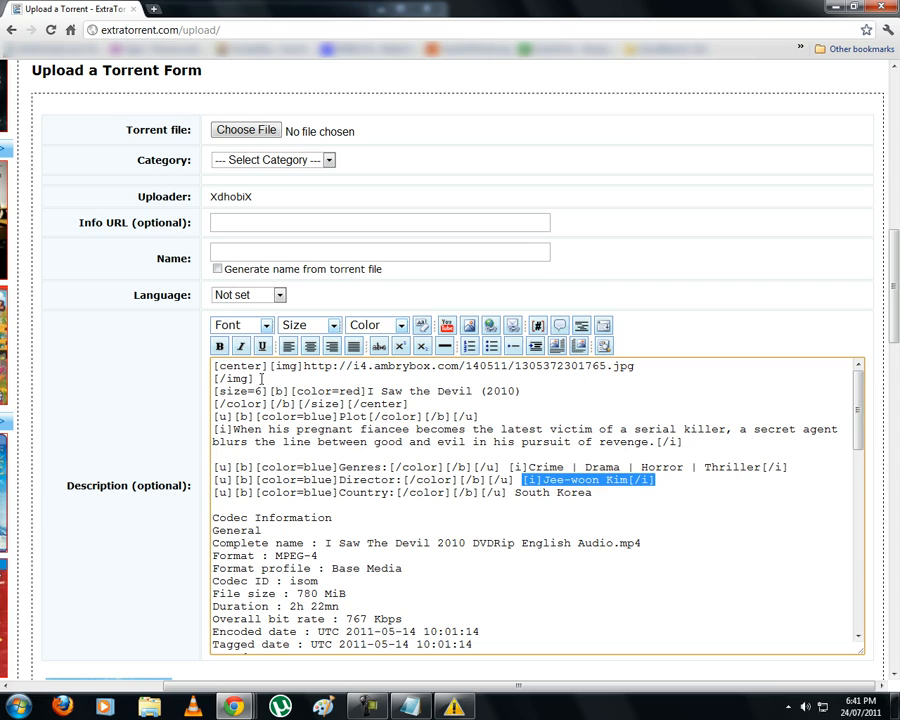
click(600, 493)
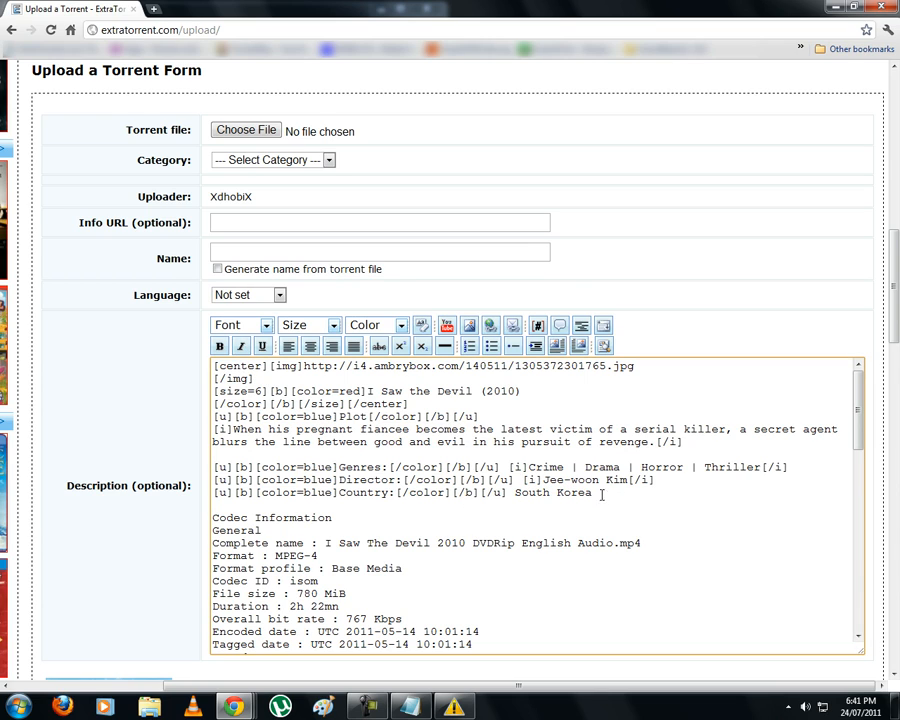
click(240, 346)
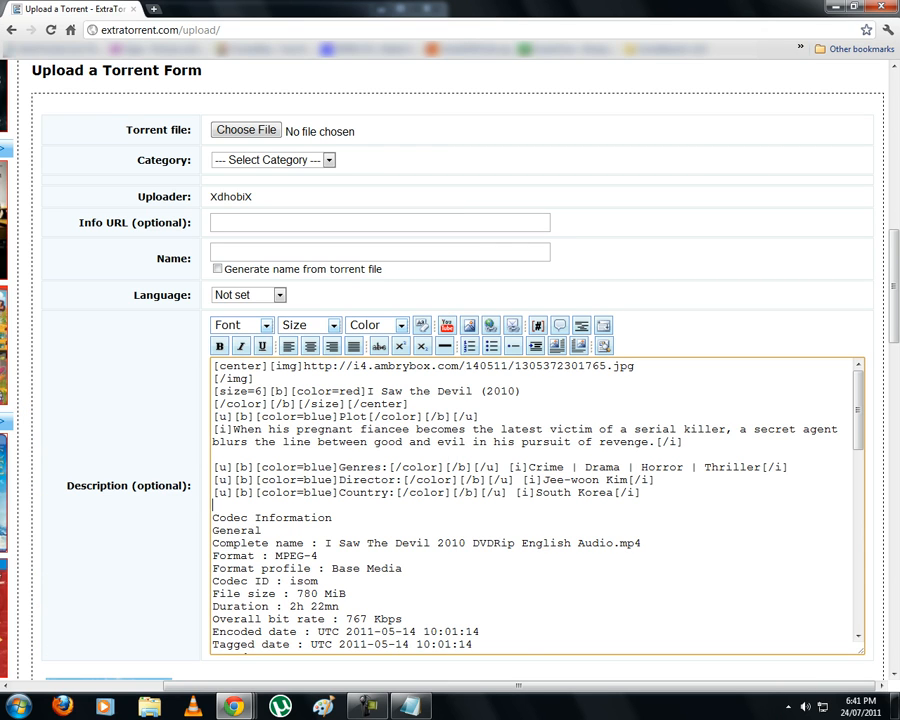
scroll(down, 3)
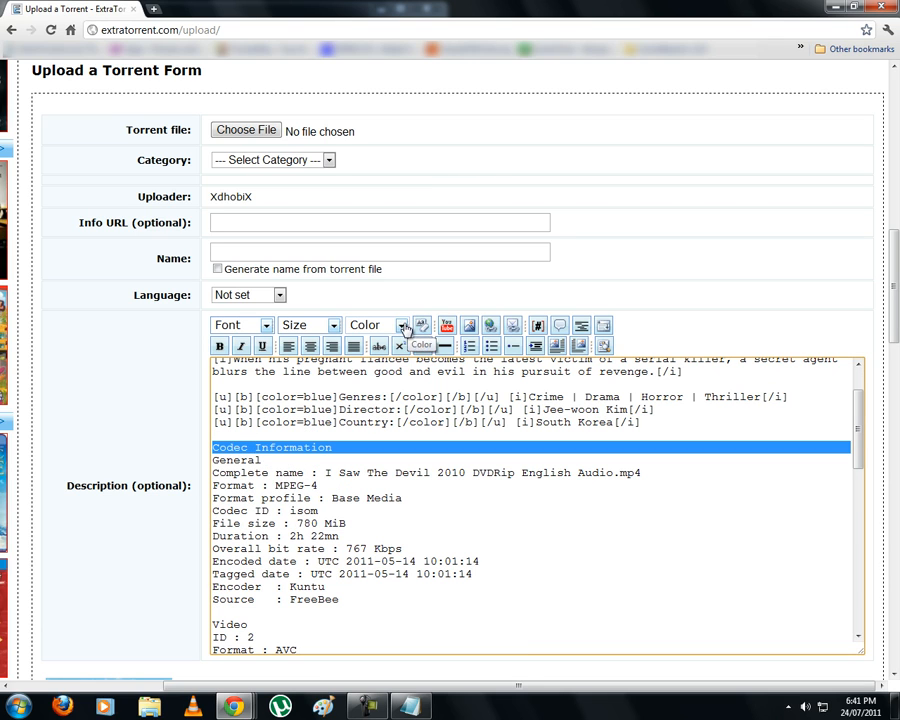
Make the Codec Information heading red and change its text size
click(405, 325)
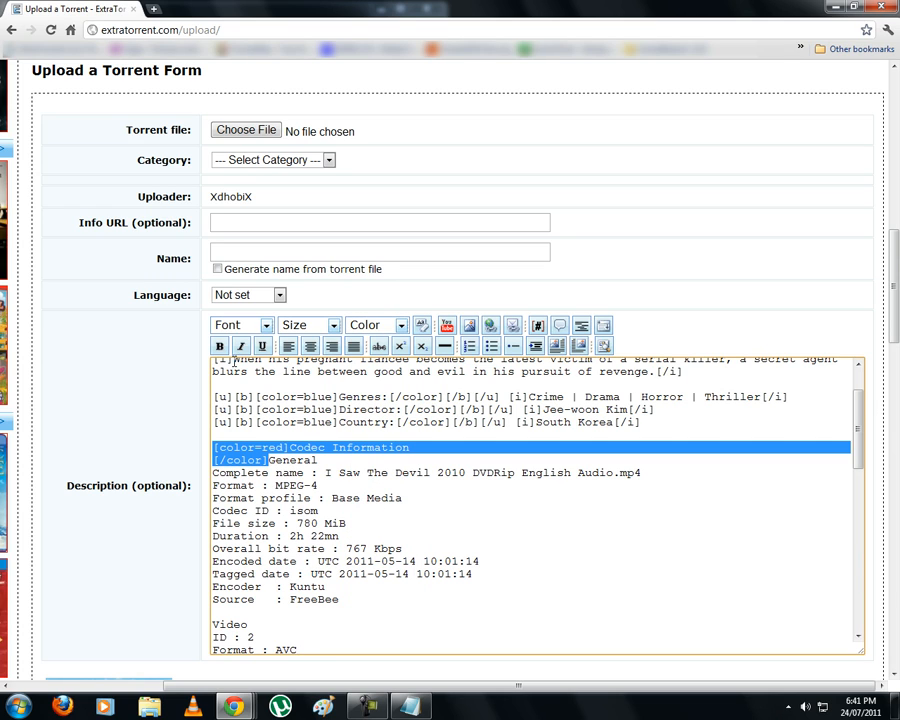
click(329, 325)
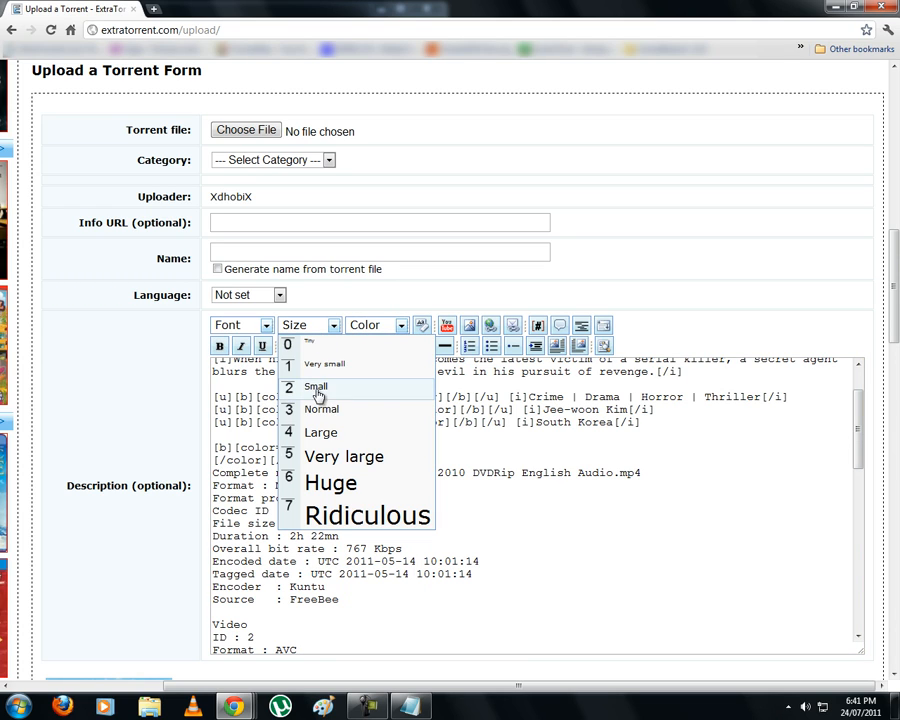
mouse_move(343, 456)
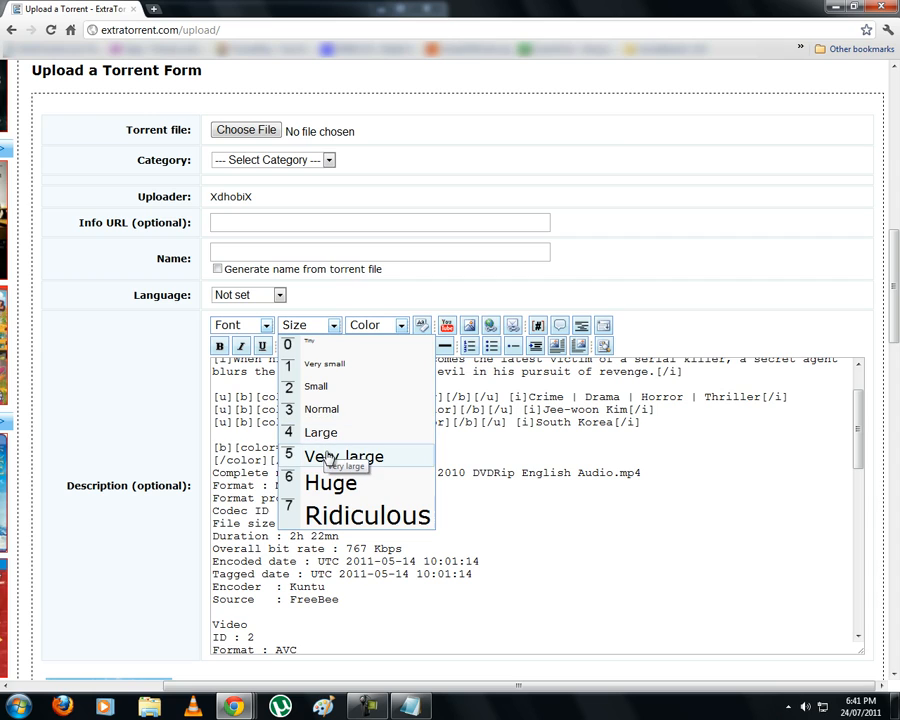
click(344, 455)
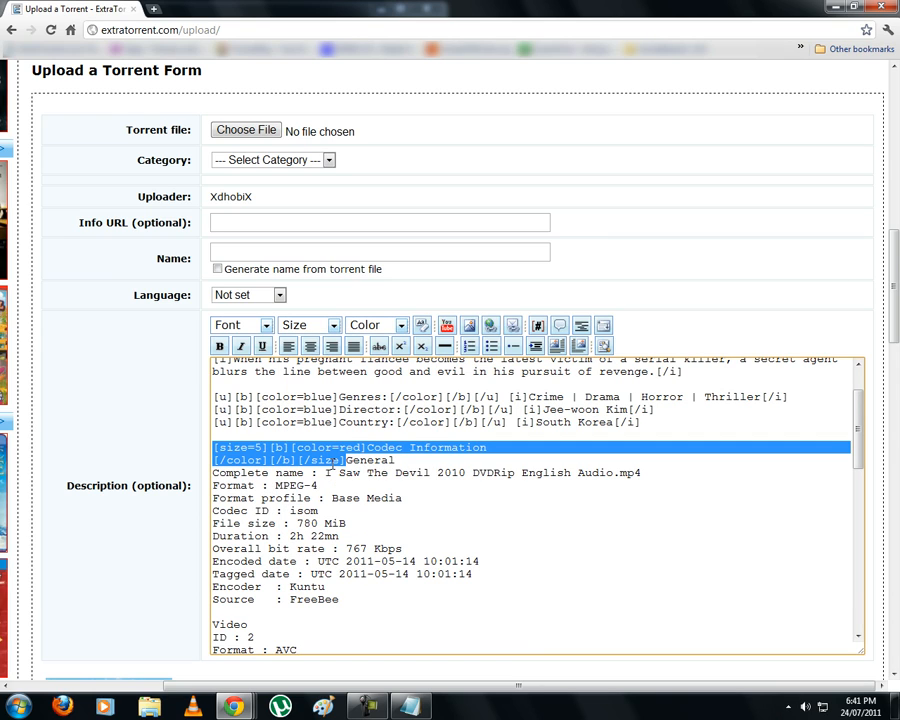
click(345, 460)
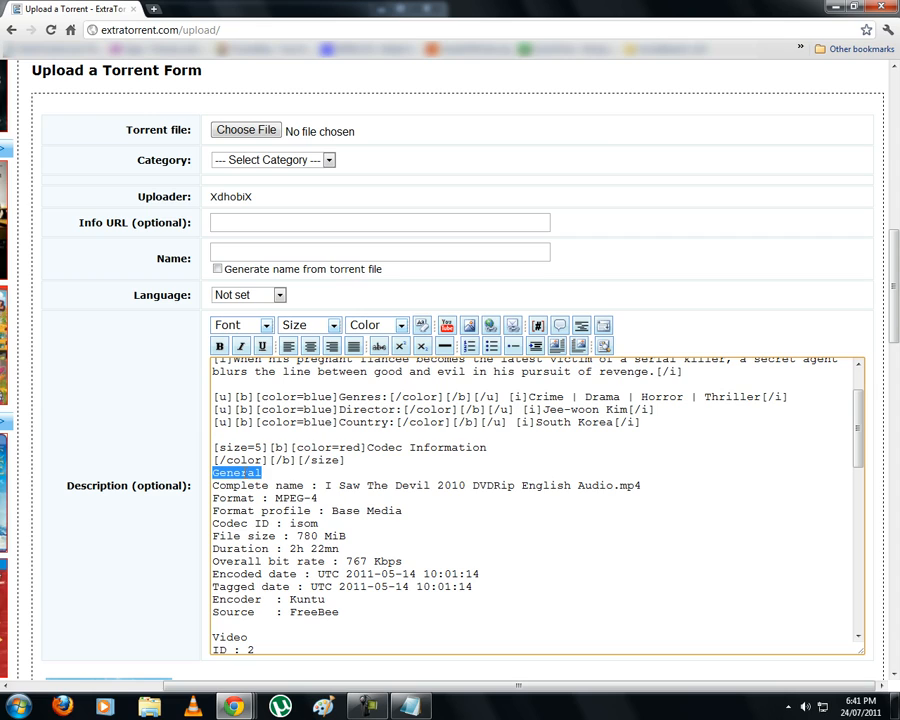
Make the General subheading blue and italic
click(375, 325)
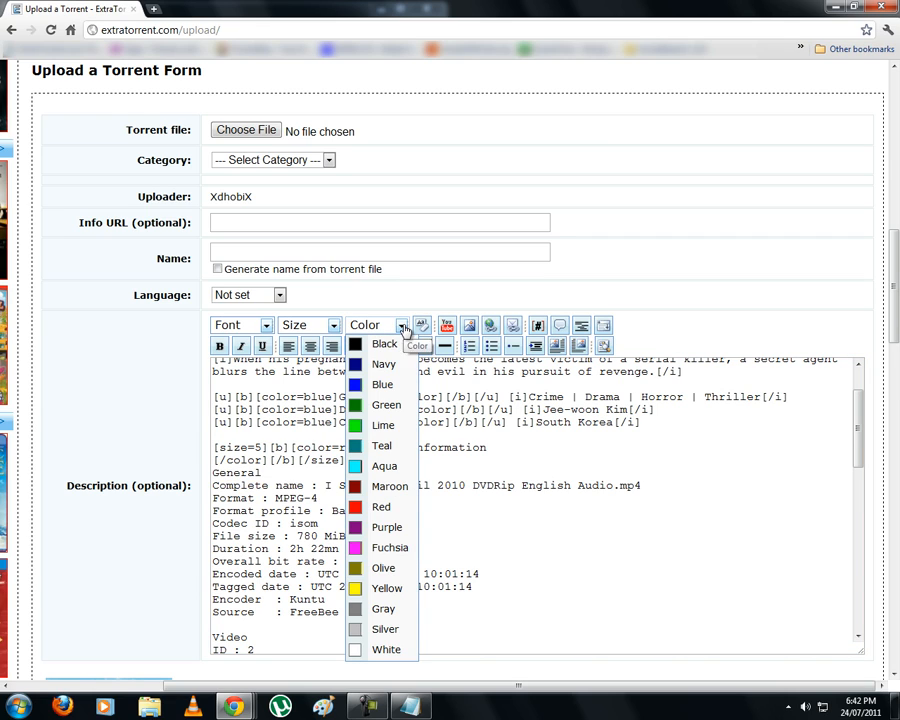
mouse_move(382, 384)
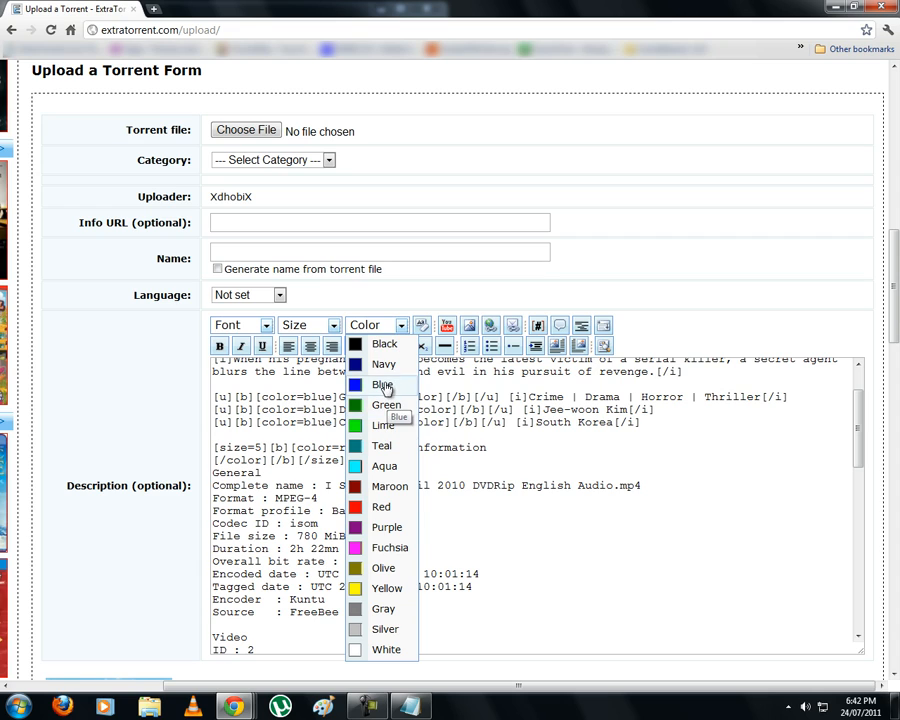
click(384, 385)
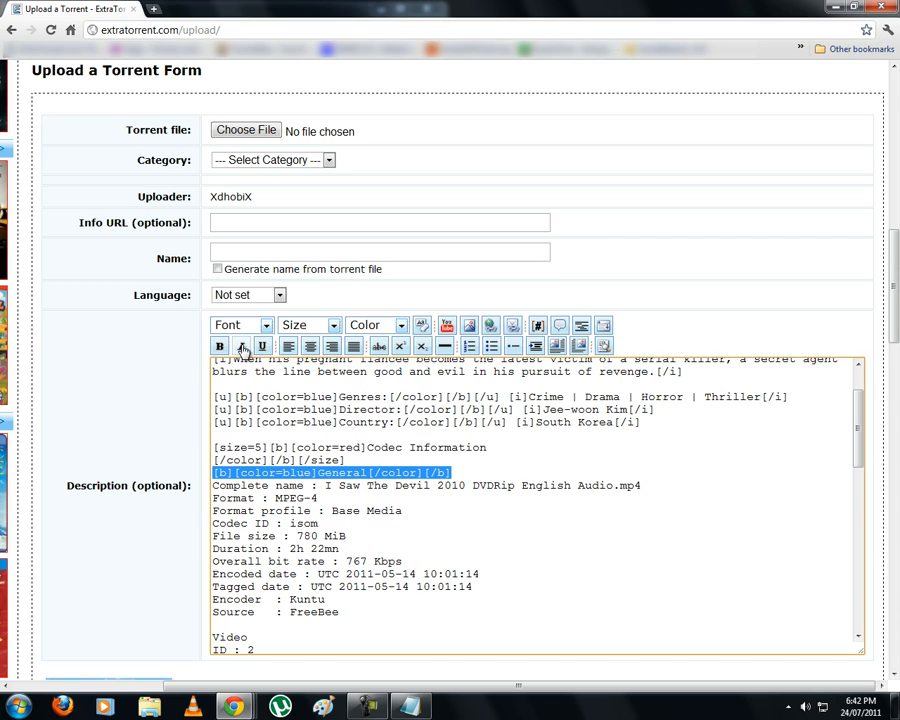
click(240, 346)
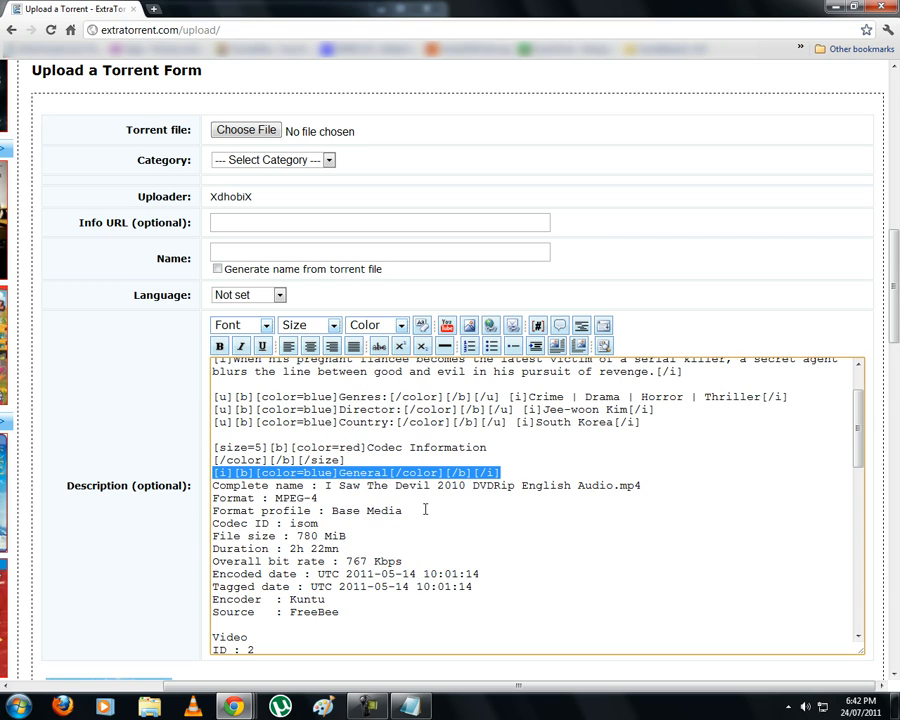
click(527, 456)
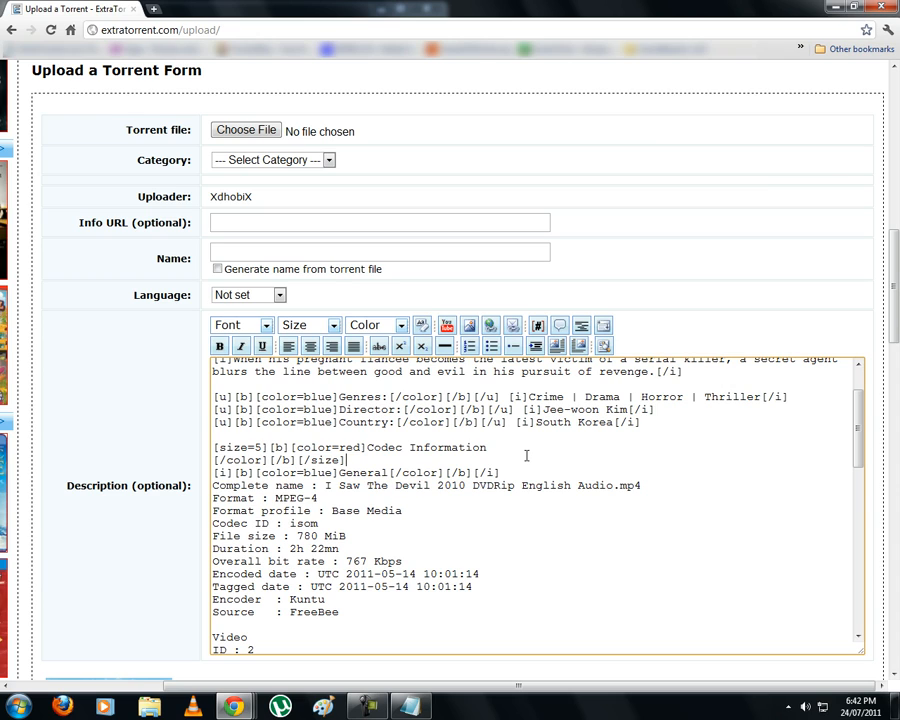
Colour the Video and Audio subheadings blue
double_click(228, 637)
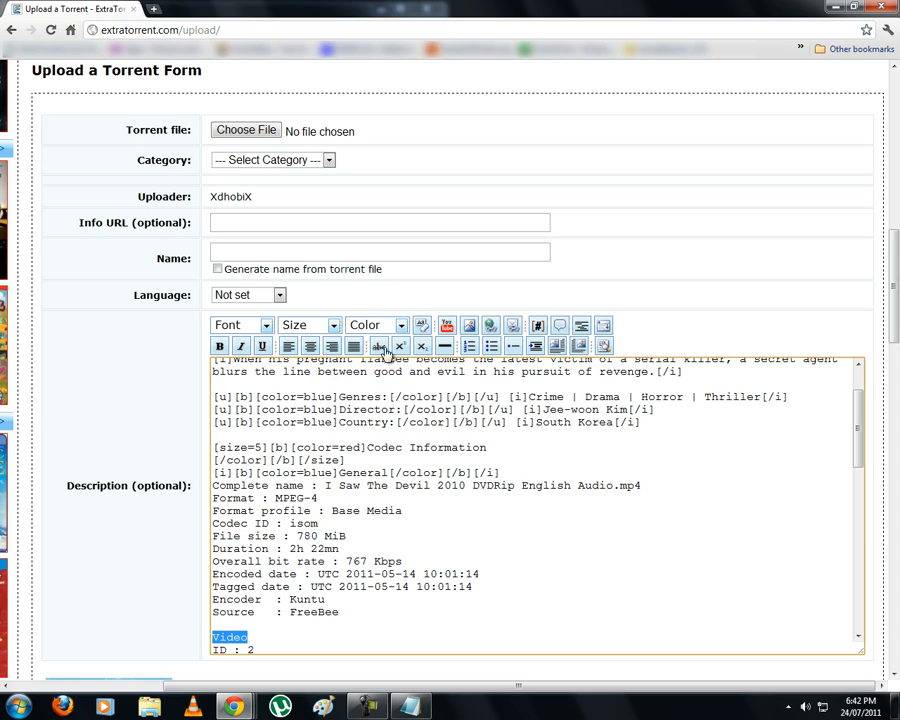
click(393, 325)
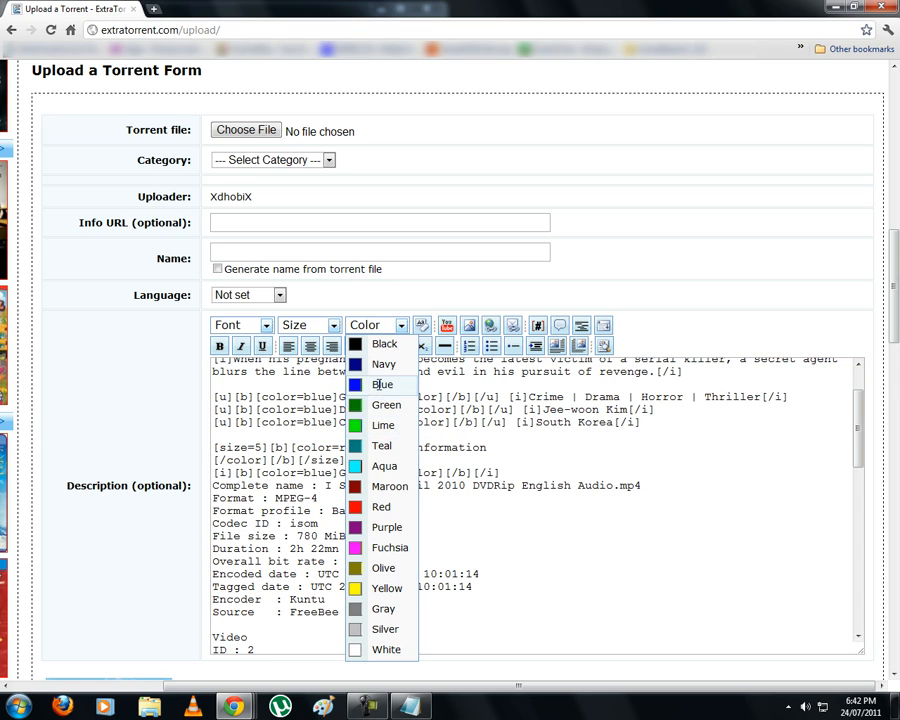
click(382, 384)
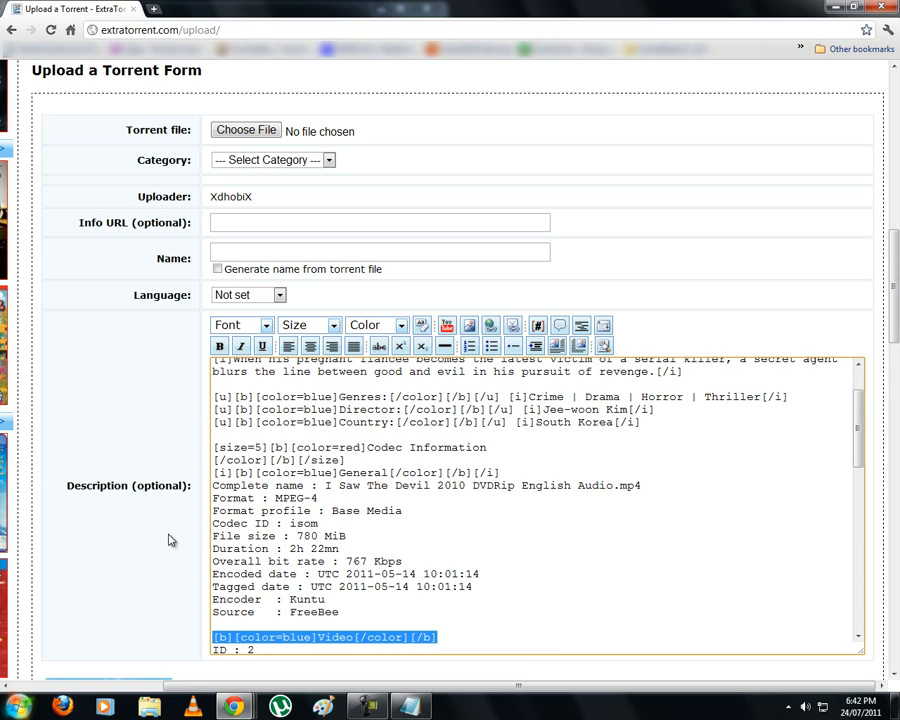
mouse_move(845, 449)
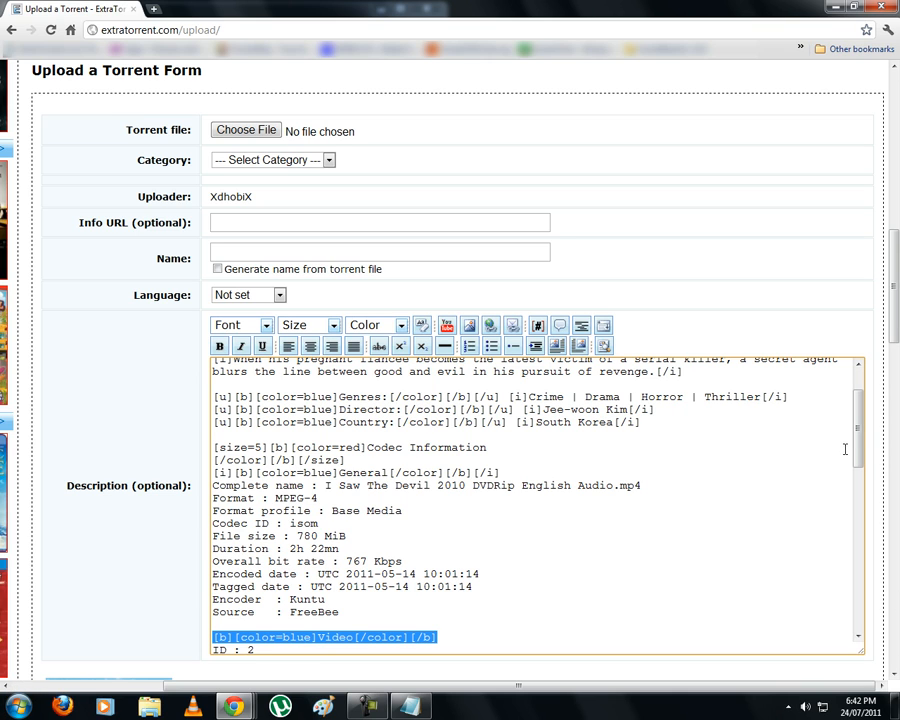
scroll(down, 3)
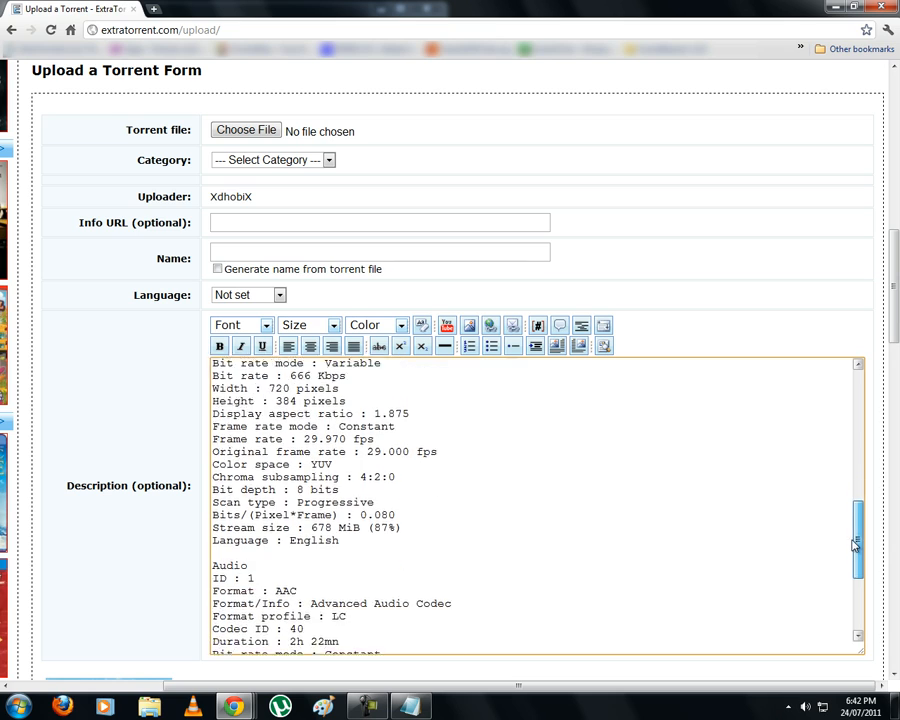
scroll(down, 3)
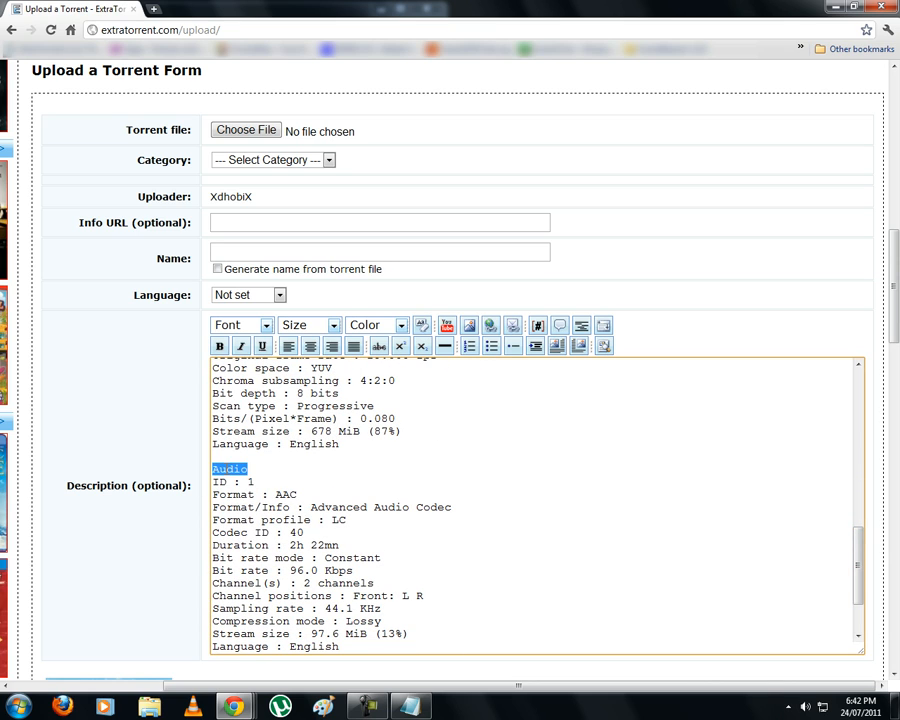
click(391, 325)
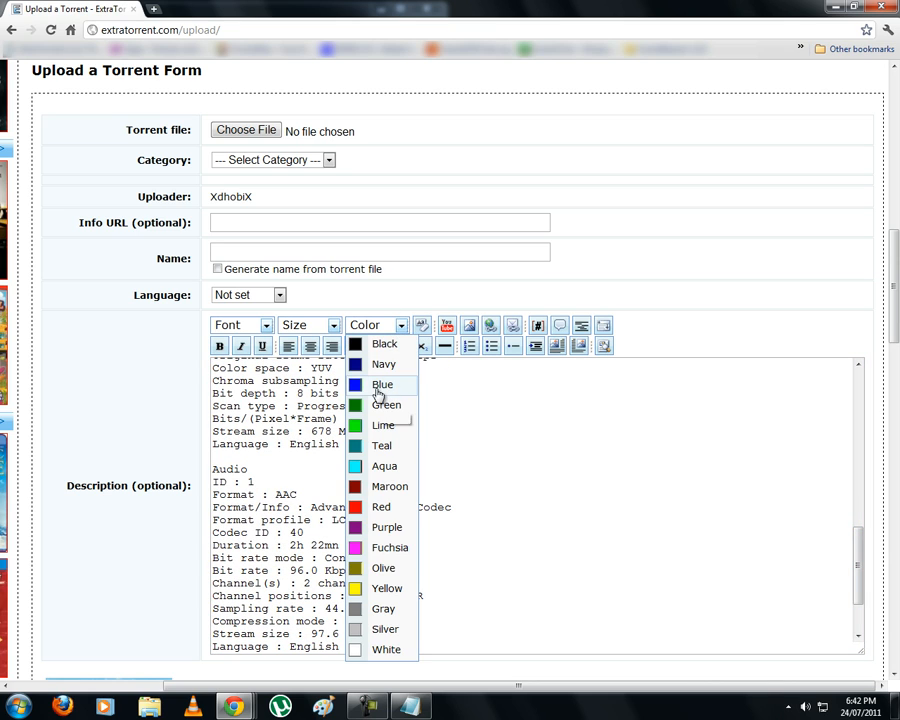
click(382, 385)
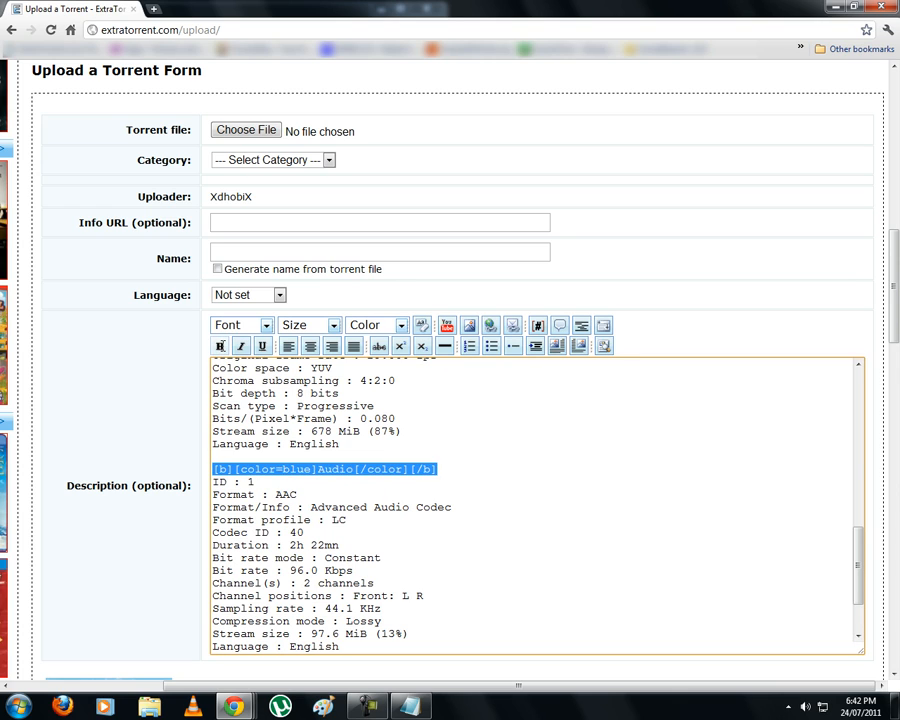
scroll(down, 3)
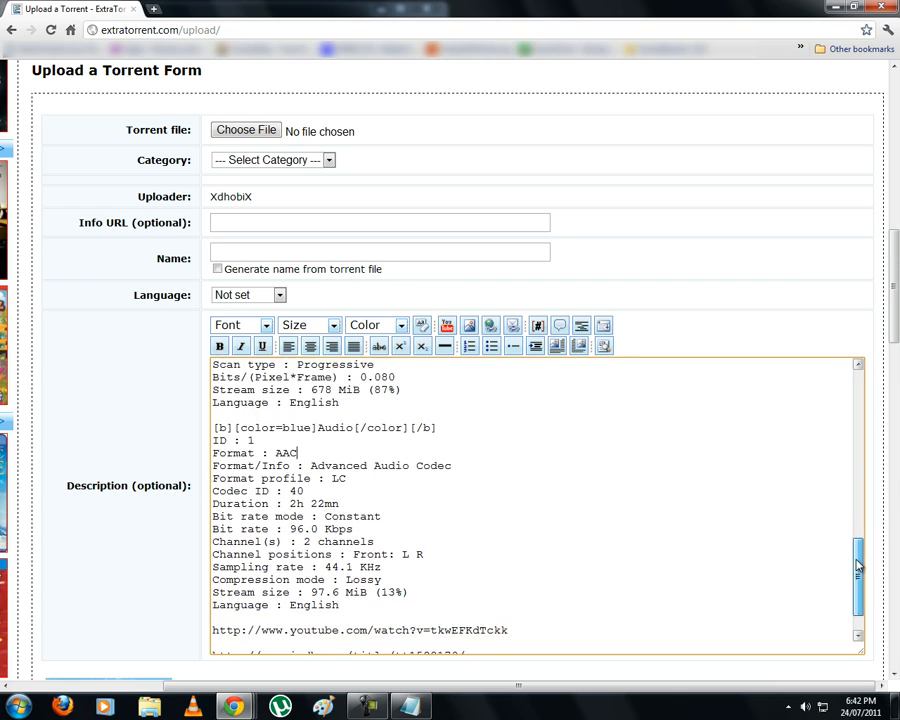
scroll(down, 3)
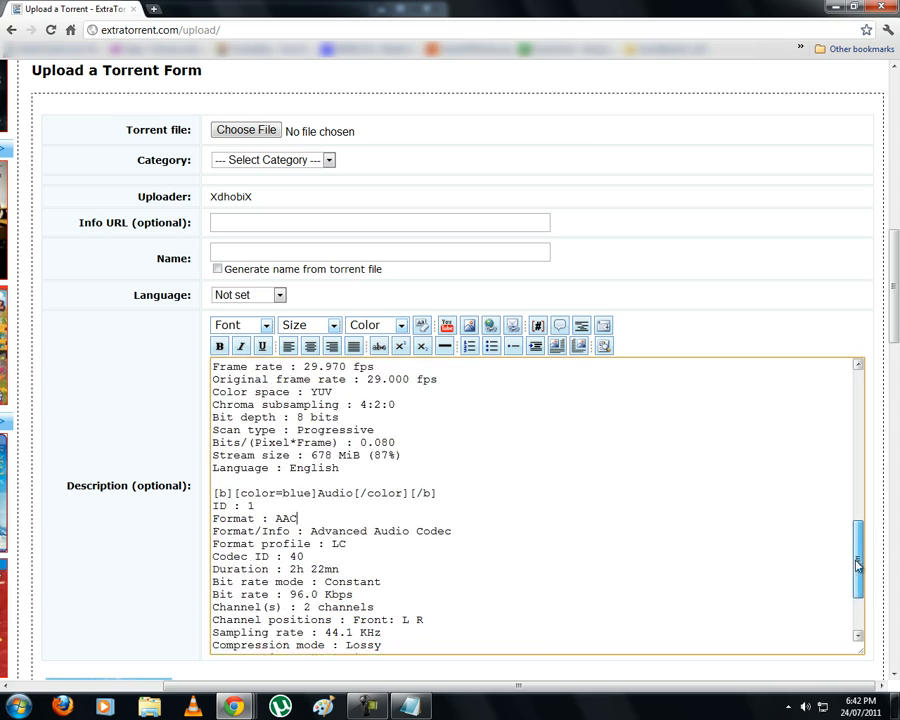
scroll(up, 3)
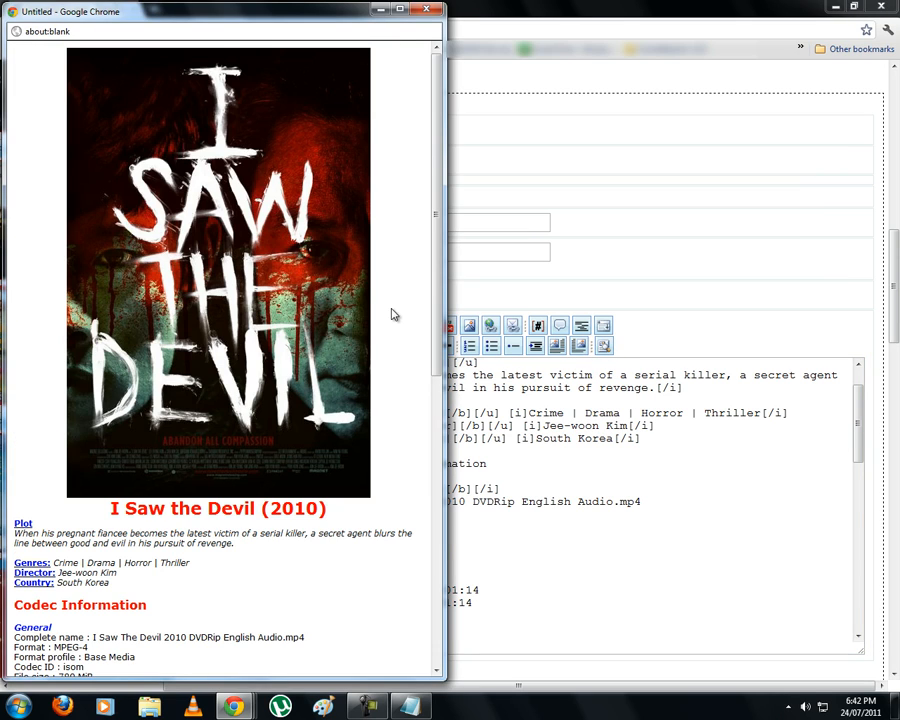
Close the preview and scroll the description to the YouTube, IMDb and screenshot links
scroll(down, 3)
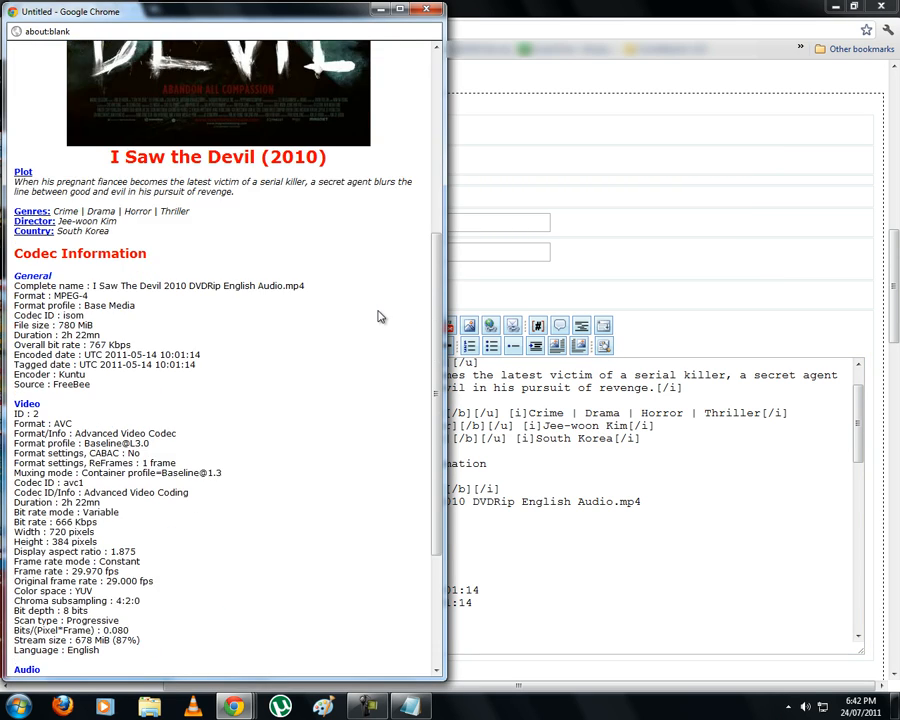
scroll(down, 3)
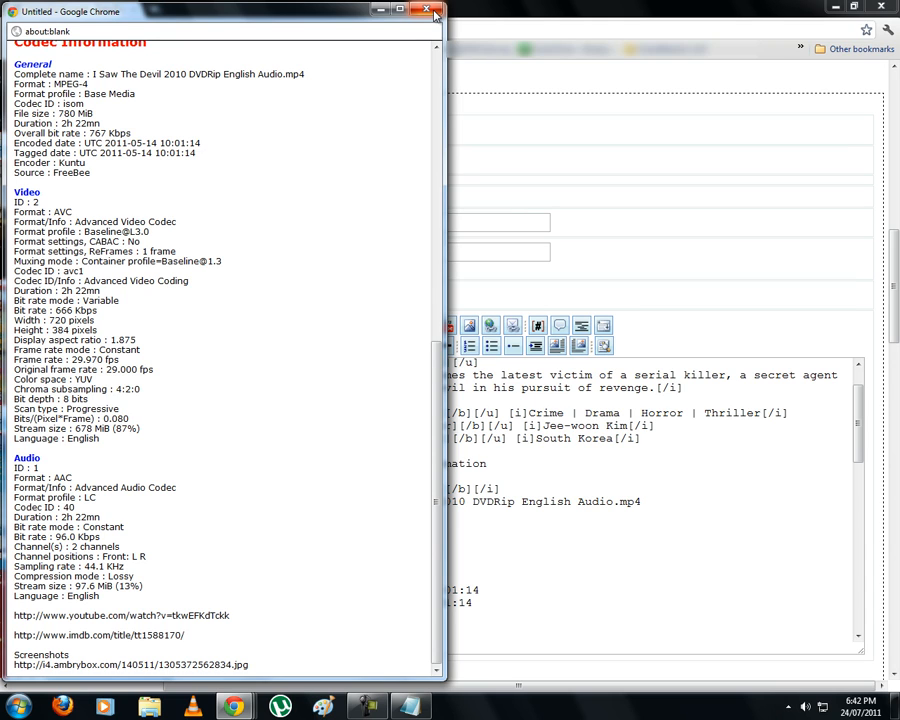
click(428, 11)
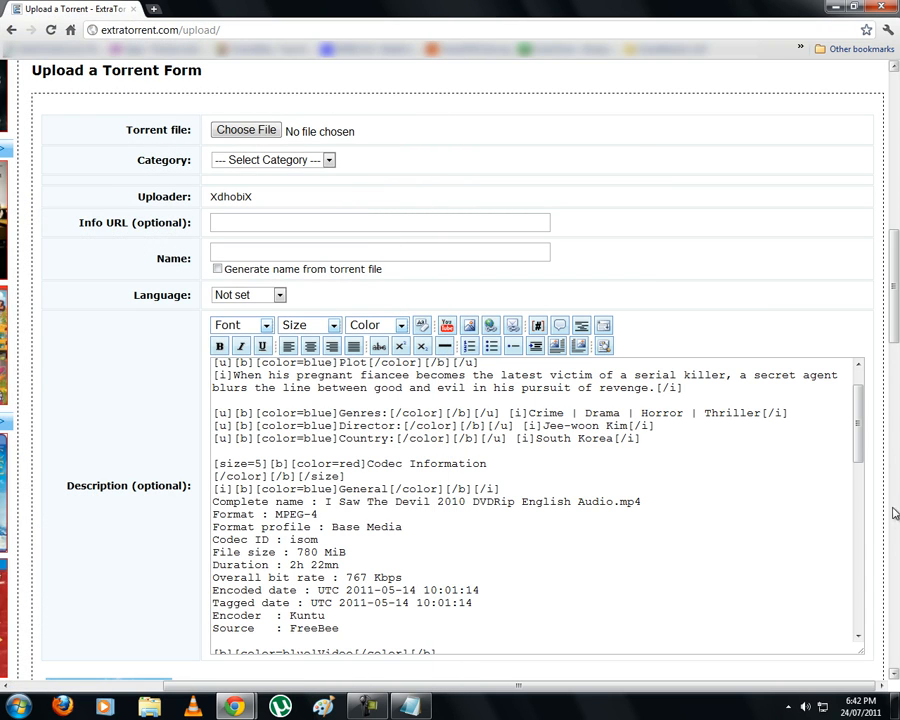
scroll(down, 3)
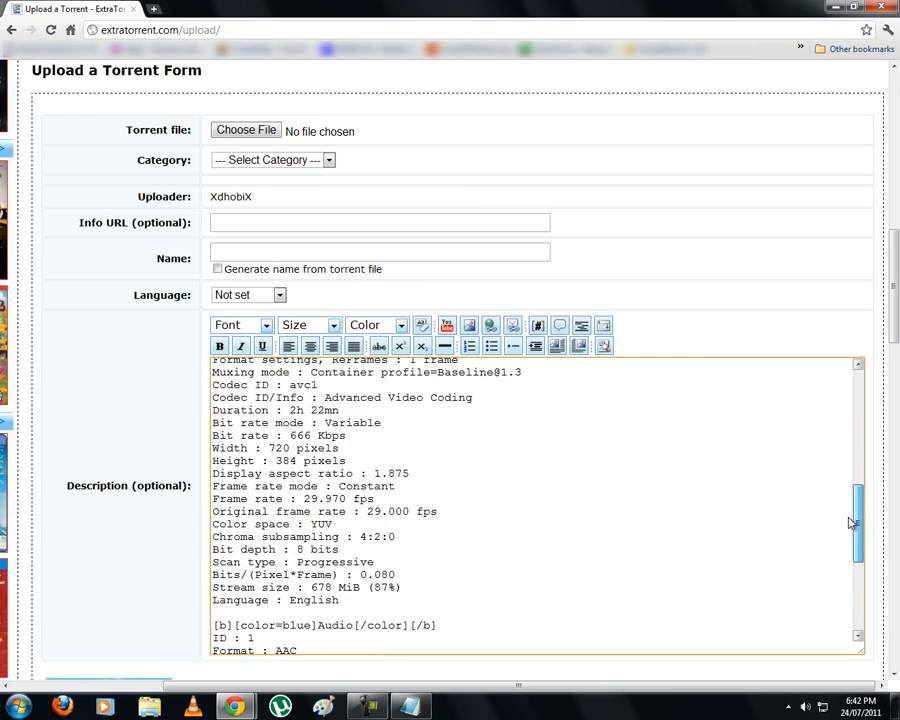
scroll(down, 3)
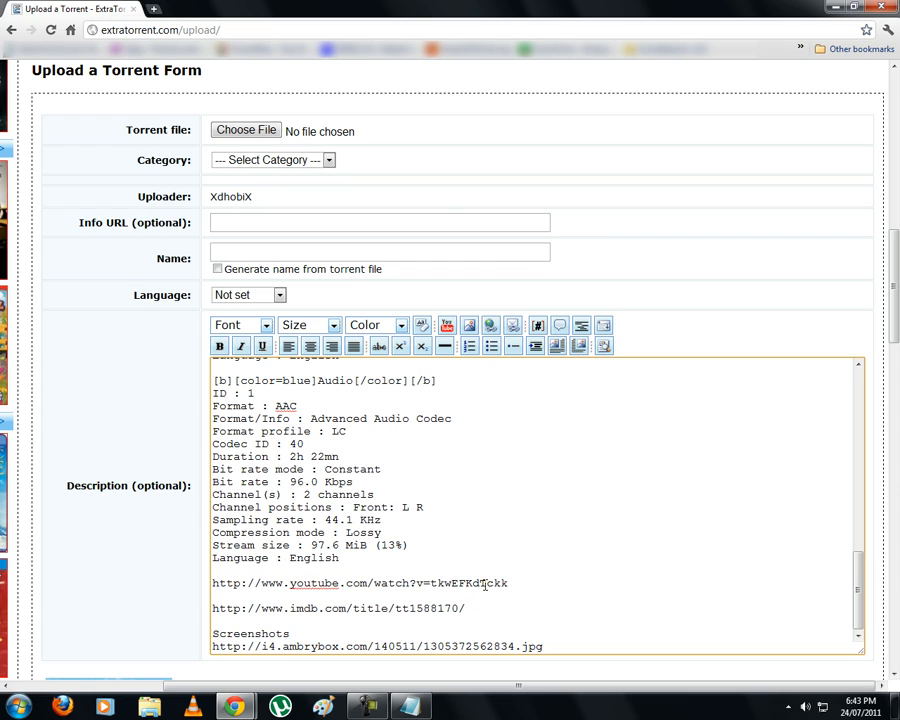
Wrap the I Saw The Devil trailer link in YouTube embed tags
double_click(360, 583)
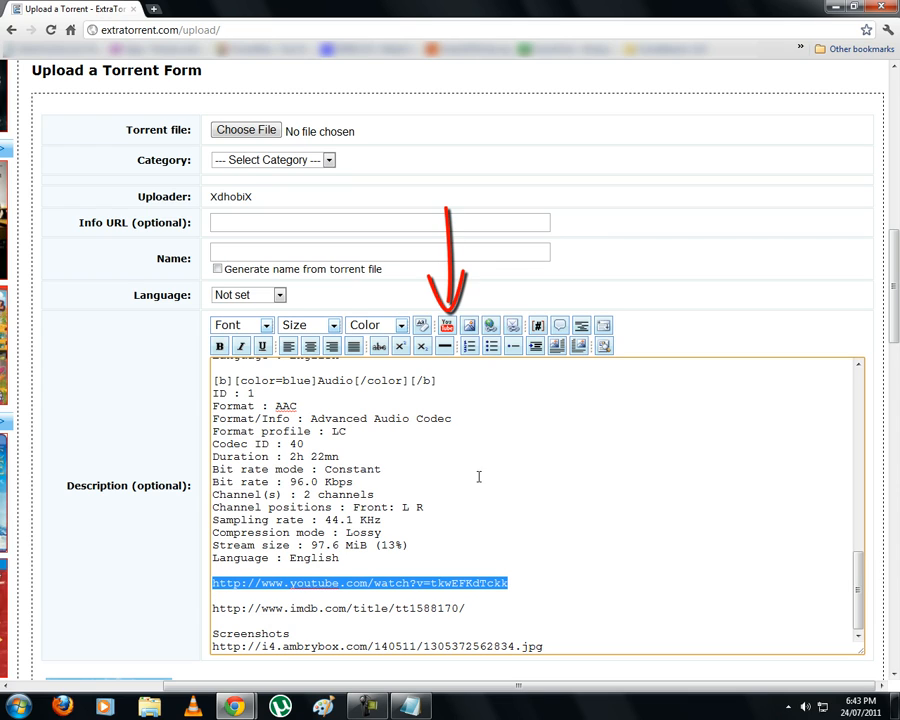
mouse_move(447, 325)
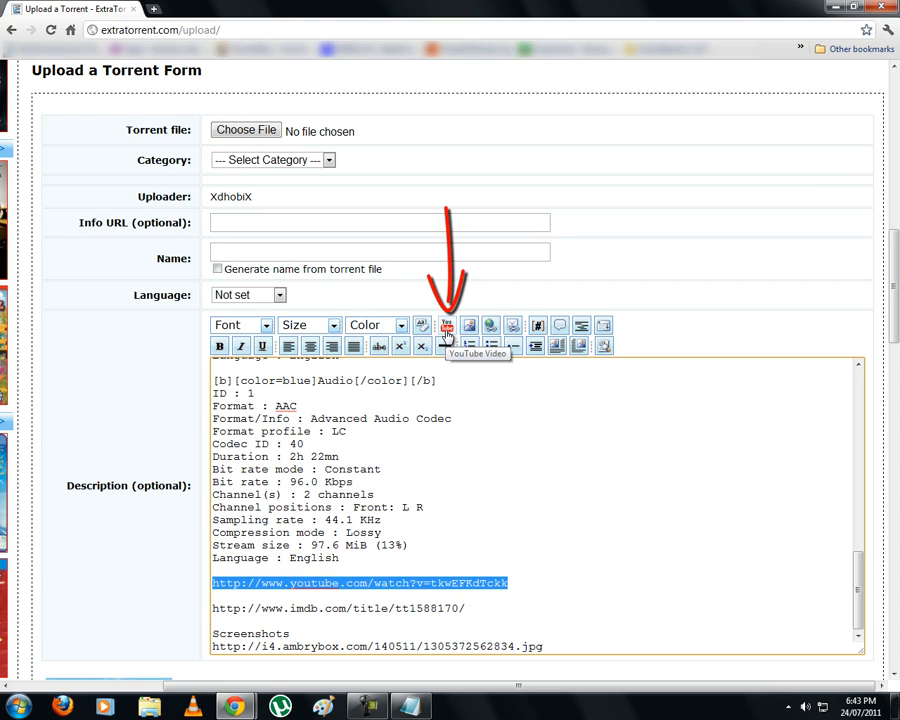
click(446, 326)
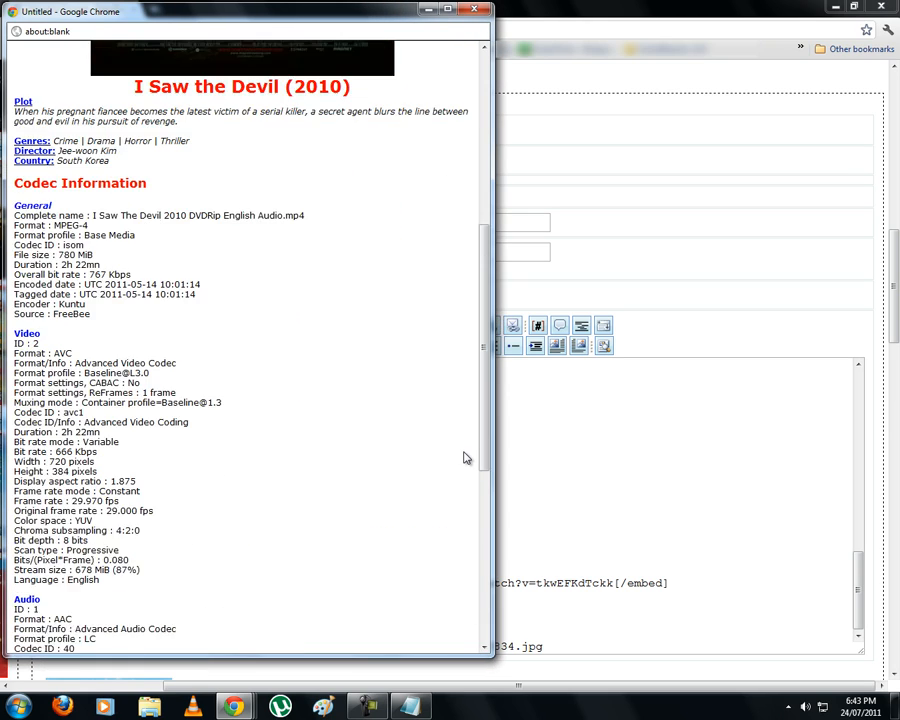
Scroll the preview to check the embedded YouTube trailer player
scroll(down, 3)
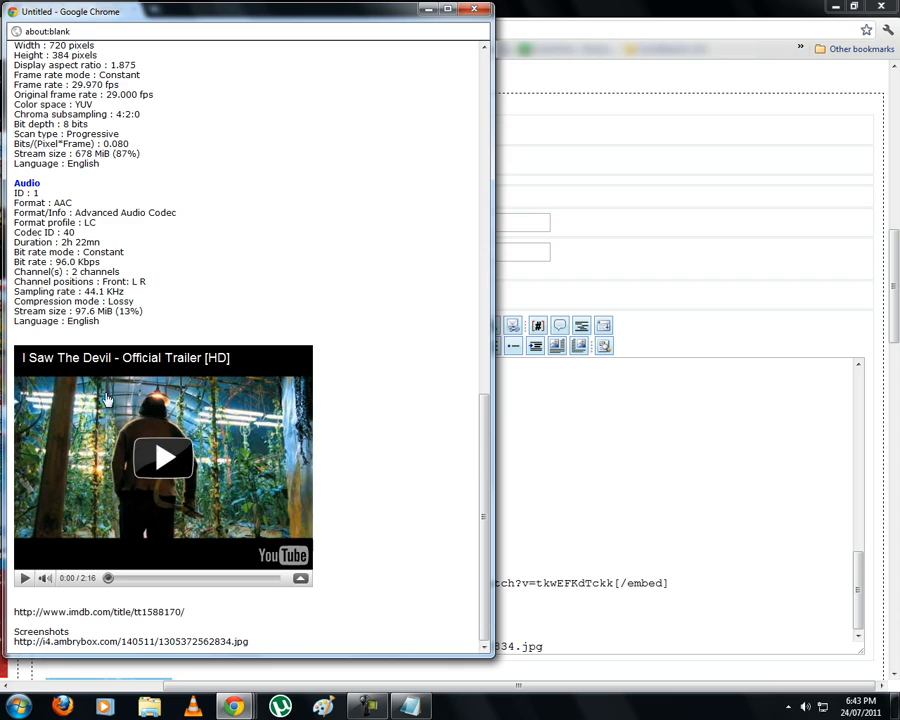
mouse_move(165, 462)
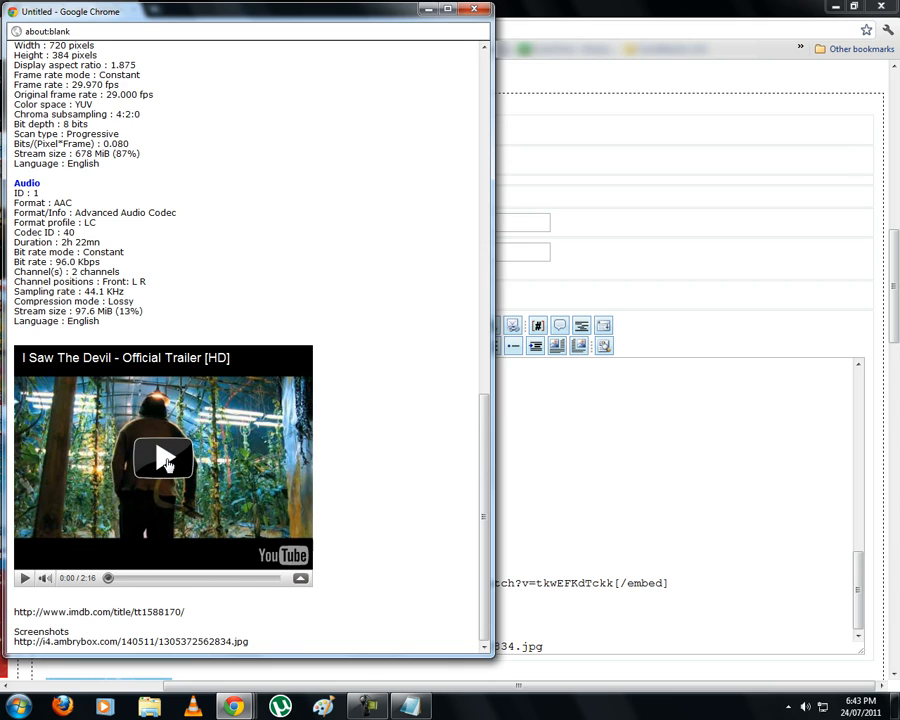
mouse_move(410, 485)
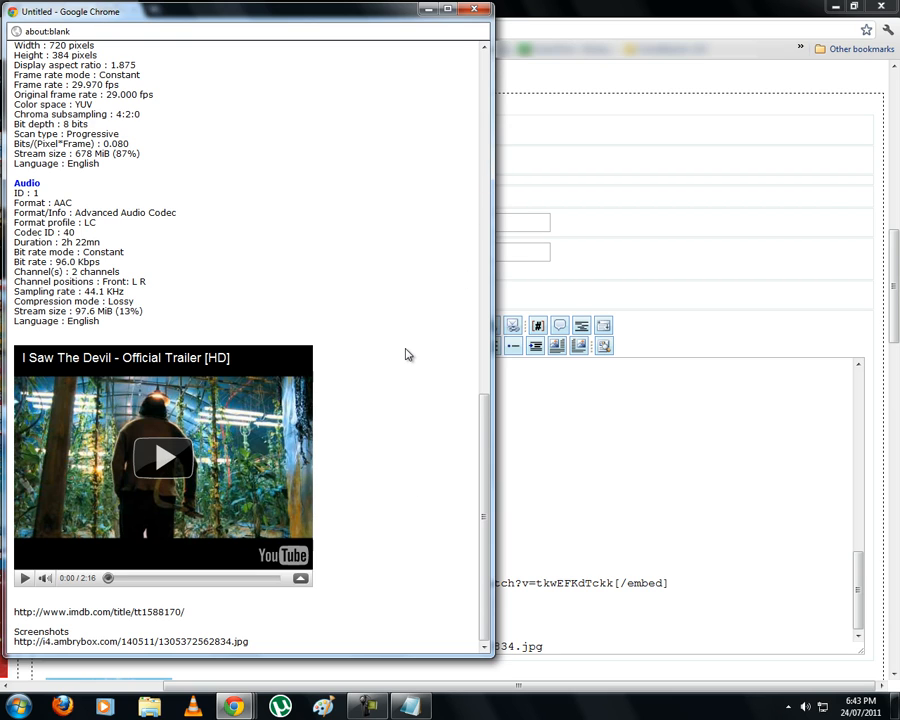
scroll(up, 3)
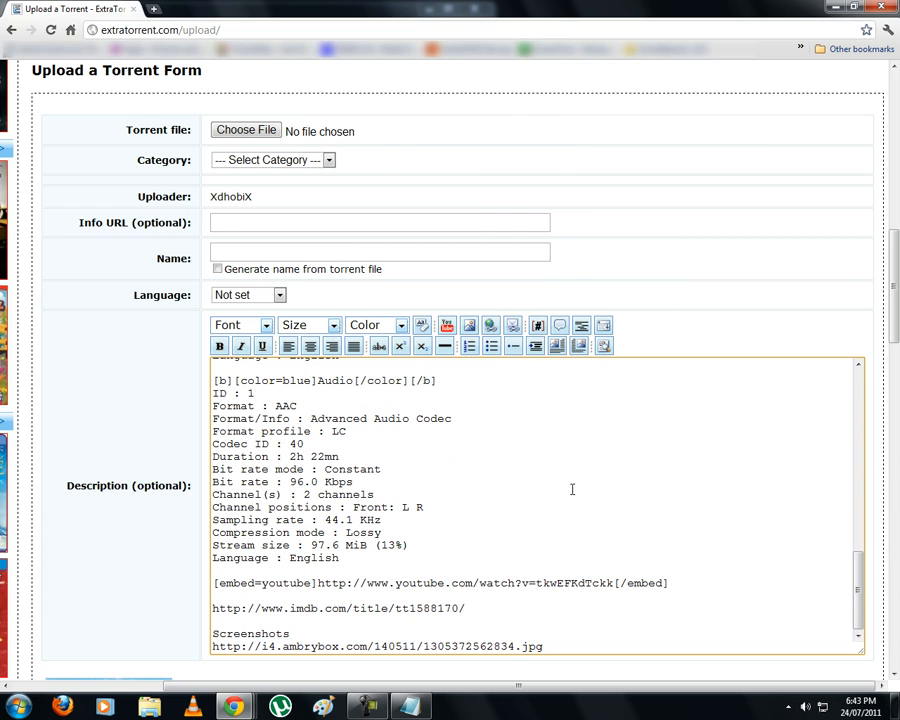
scroll(down, 3)
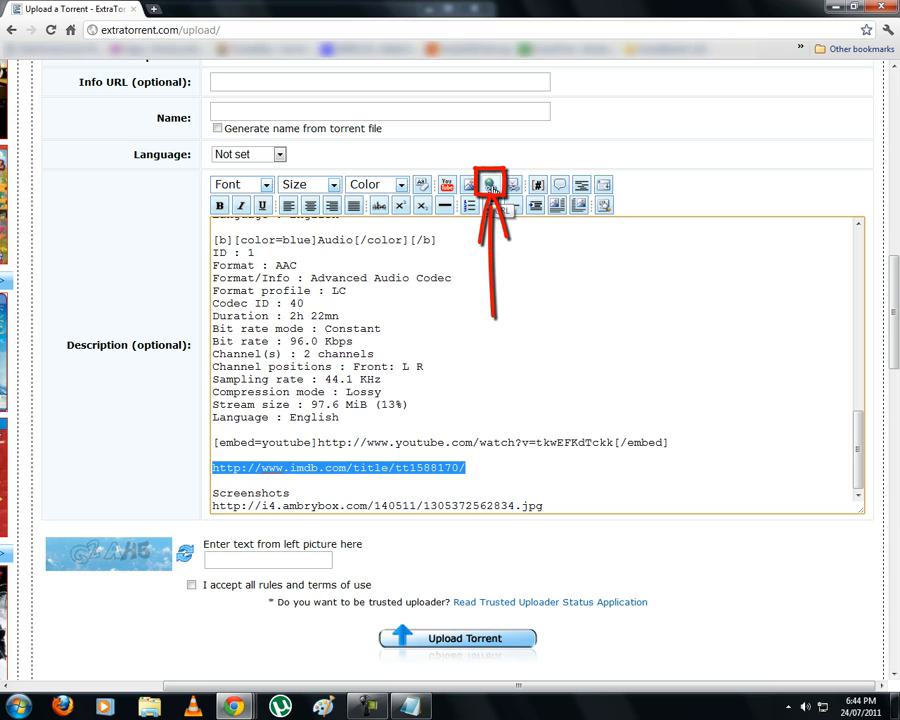
Enter 'IMDB LINK' as the link description for the IMDB address and confirm
click(490, 184)
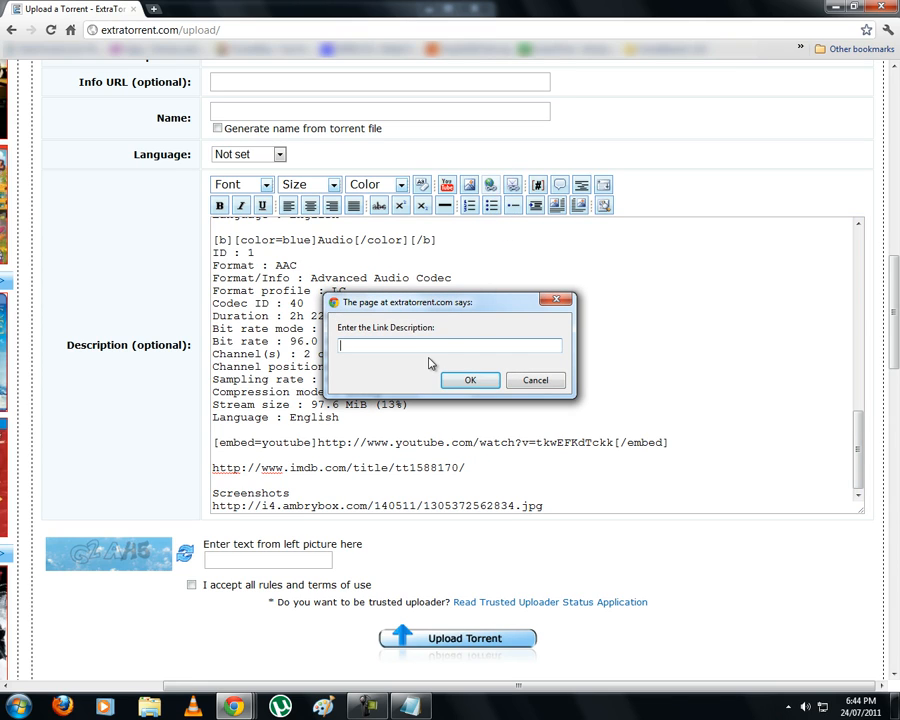
text(t)
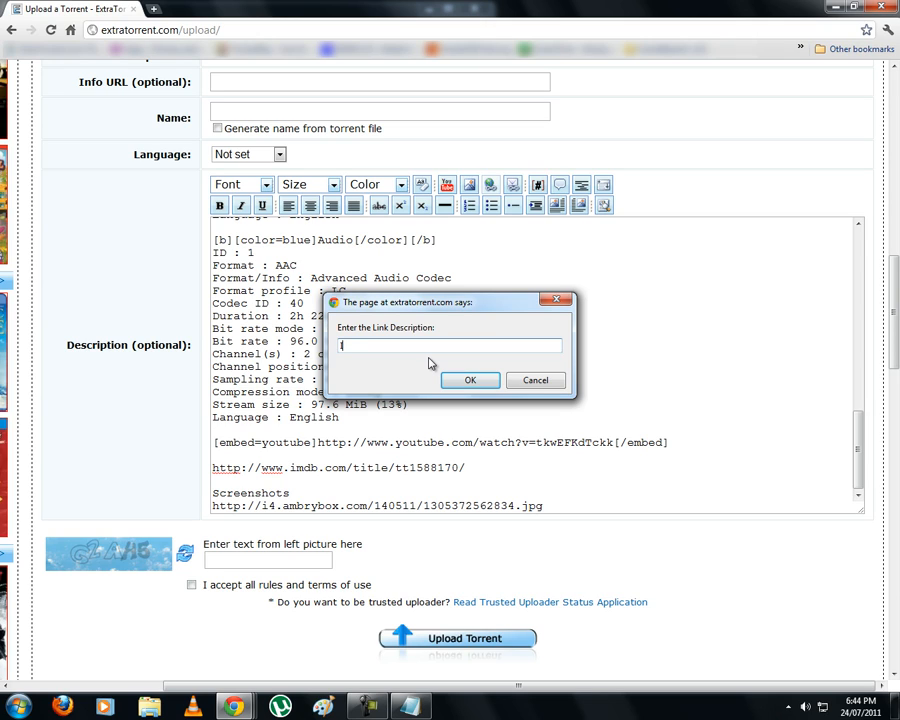
text(IMDB)
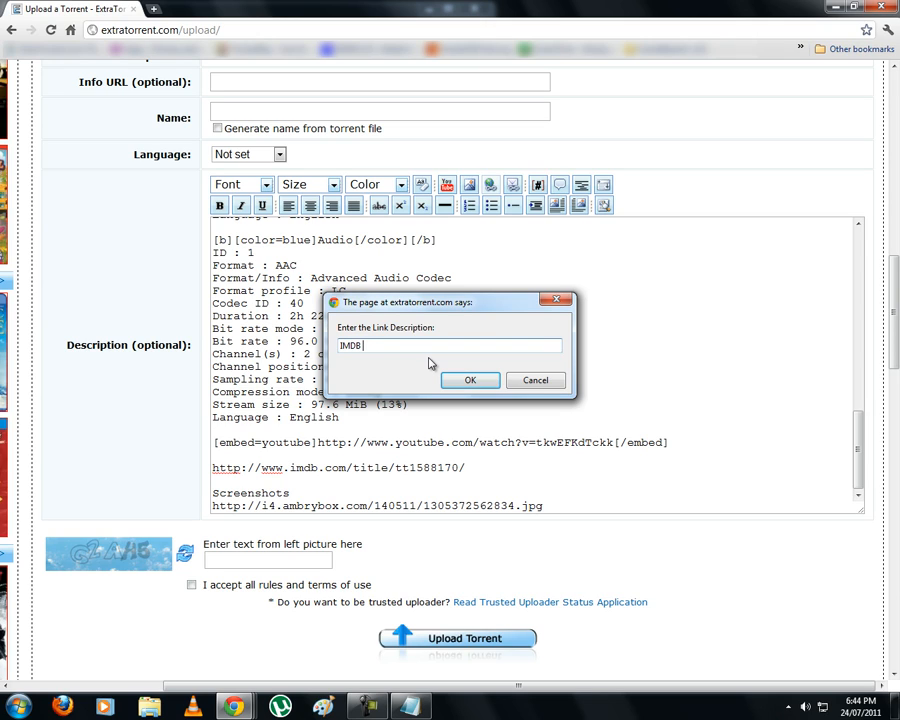
text(LINK)
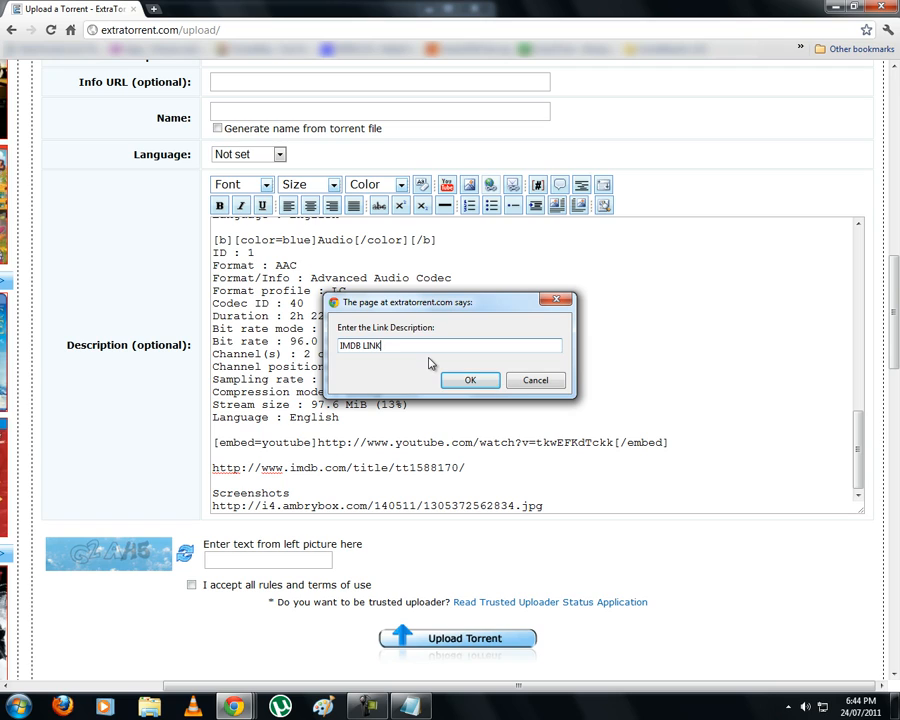
click(470, 380)
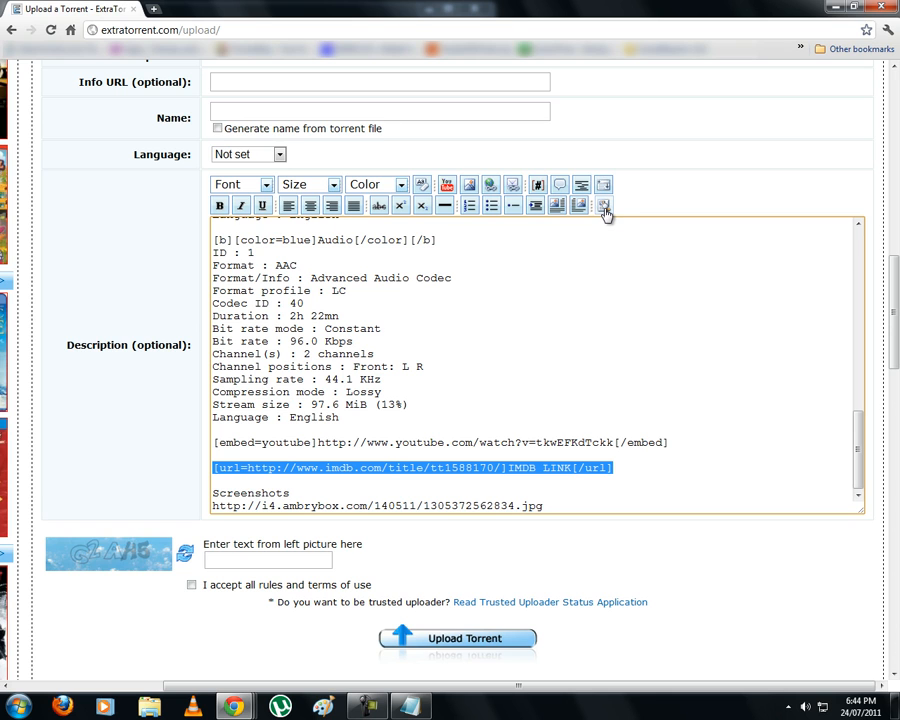
click(604, 205)
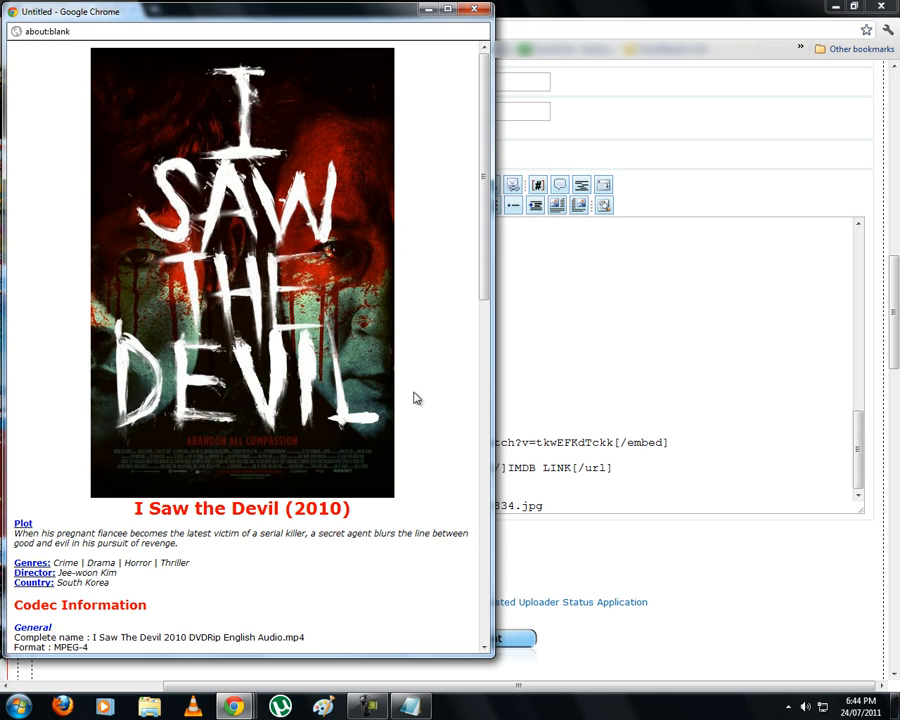
scroll(down, 3)
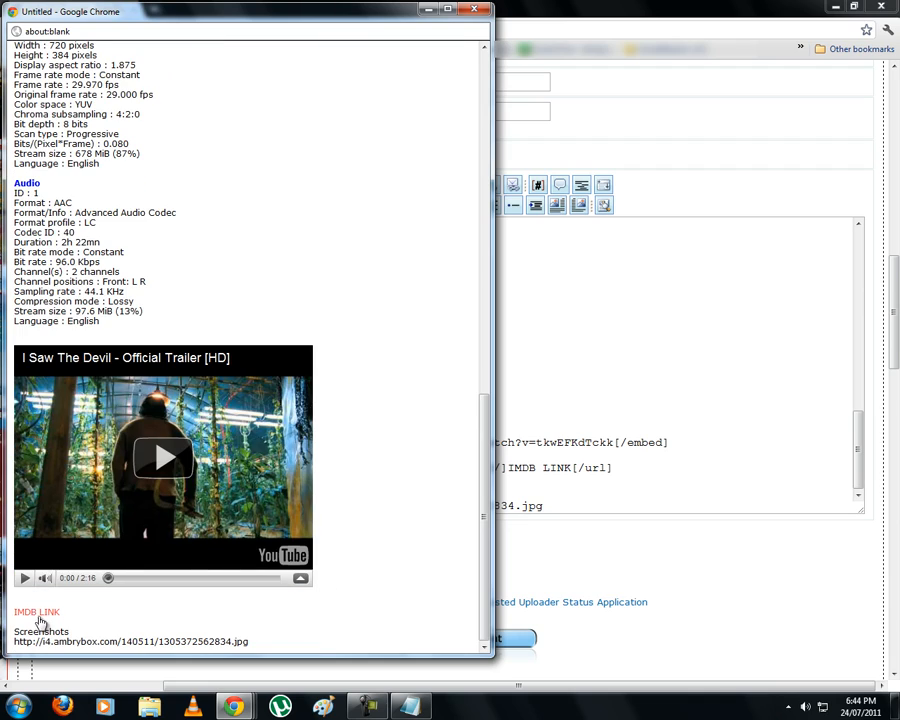
mouse_move(37, 611)
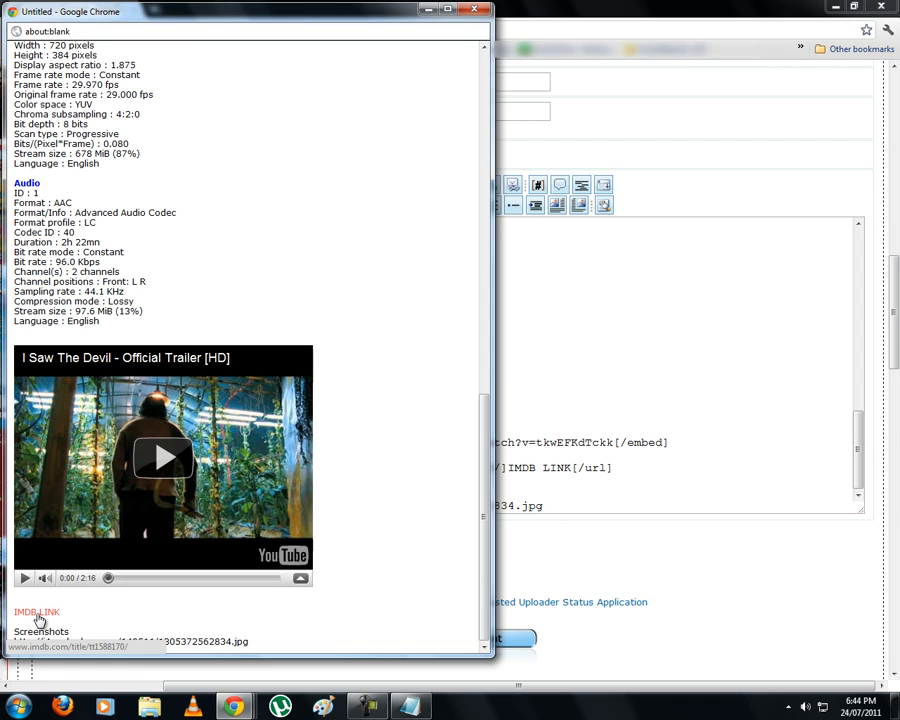
mouse_move(560, 573)
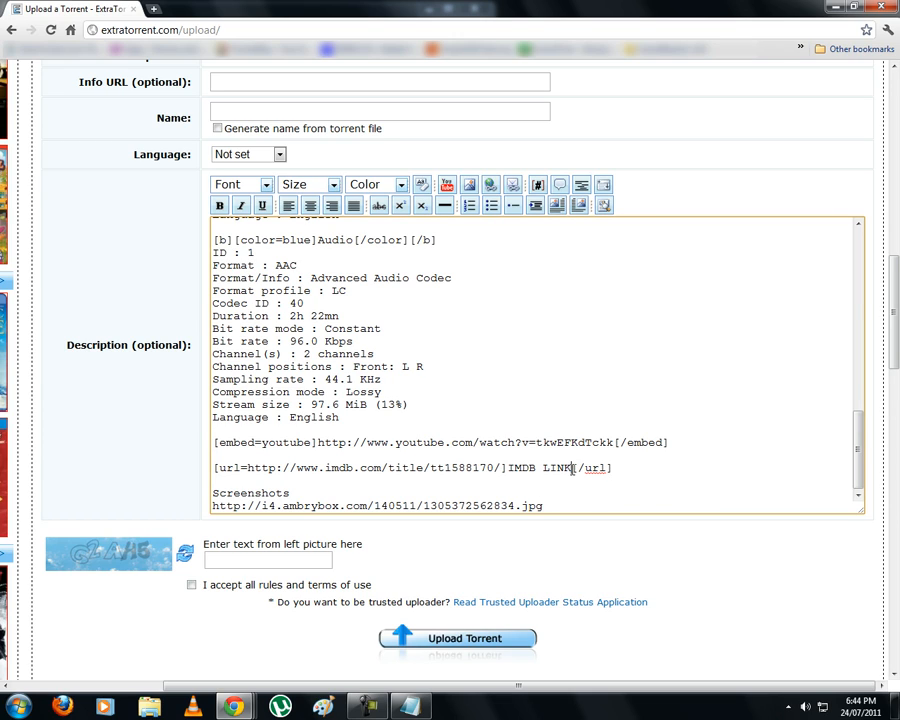
Color the IMDB LINK label Lime and set its size to Very large (5)
double_click(538, 468)
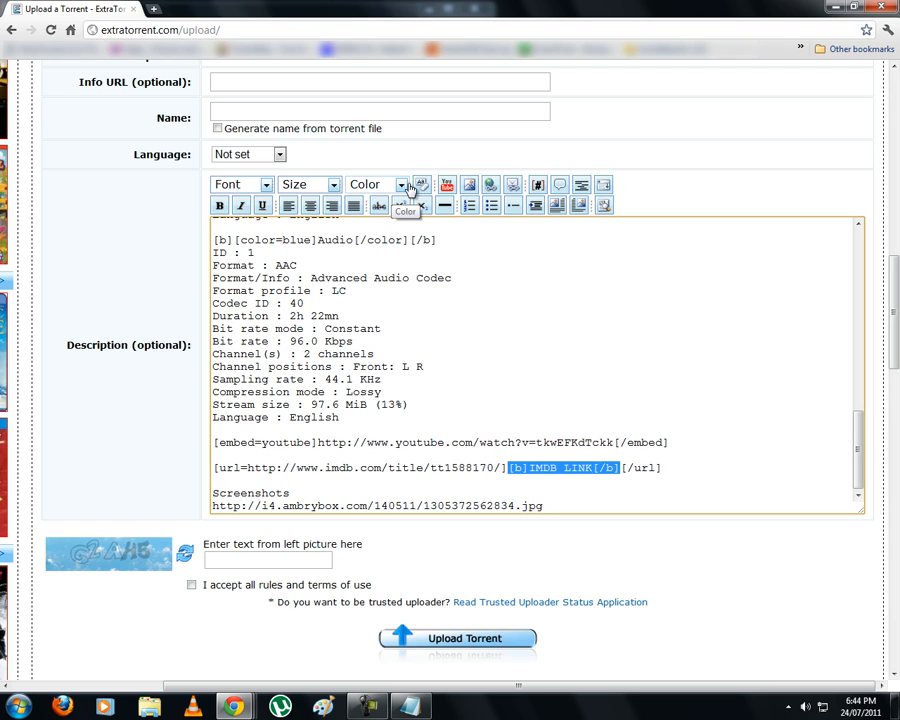
click(399, 184)
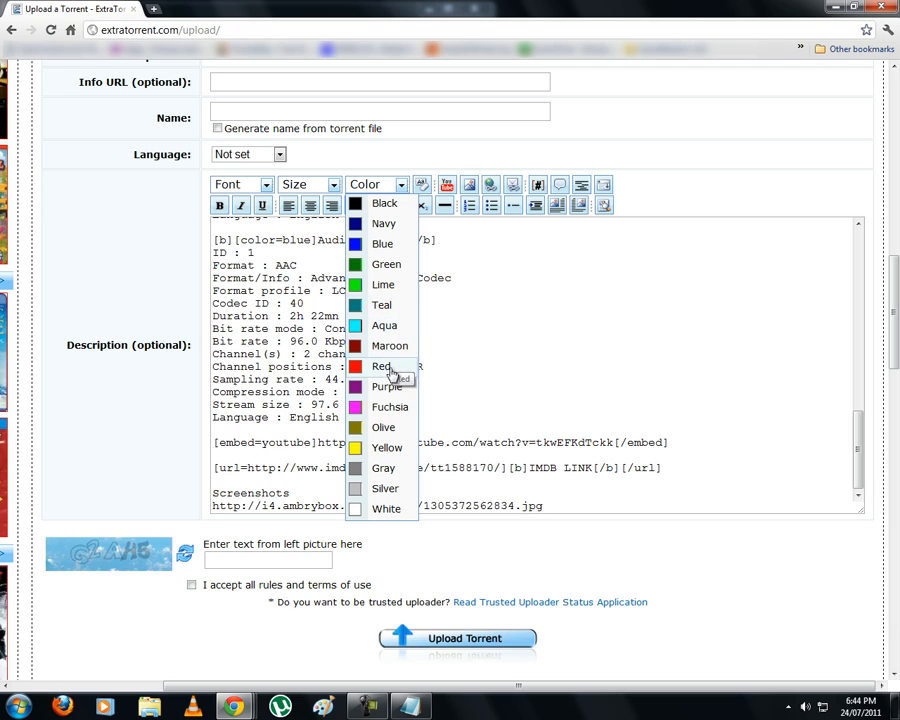
click(383, 284)
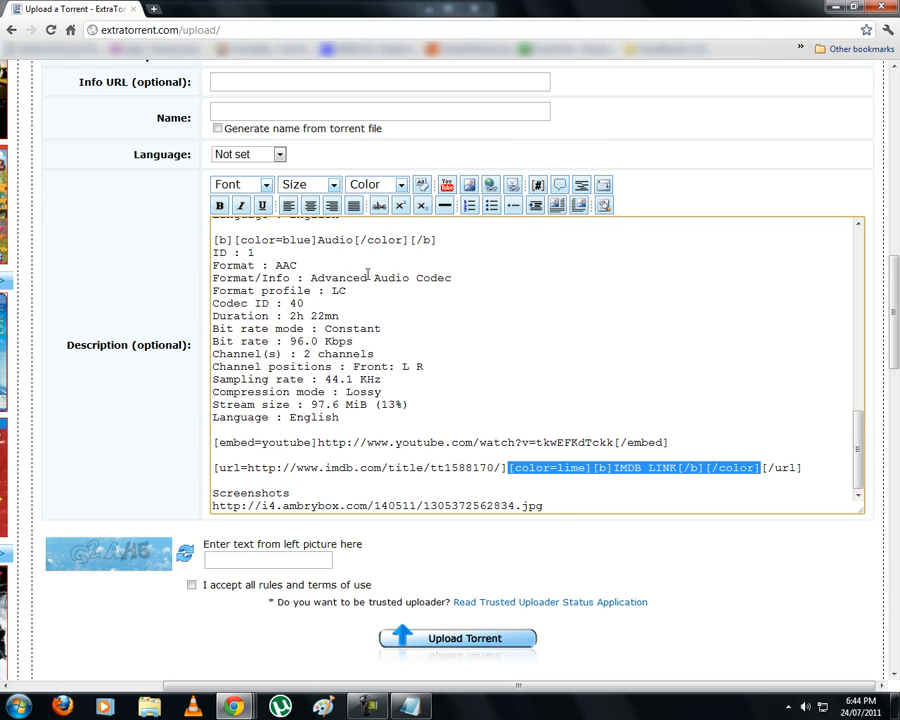
click(334, 184)
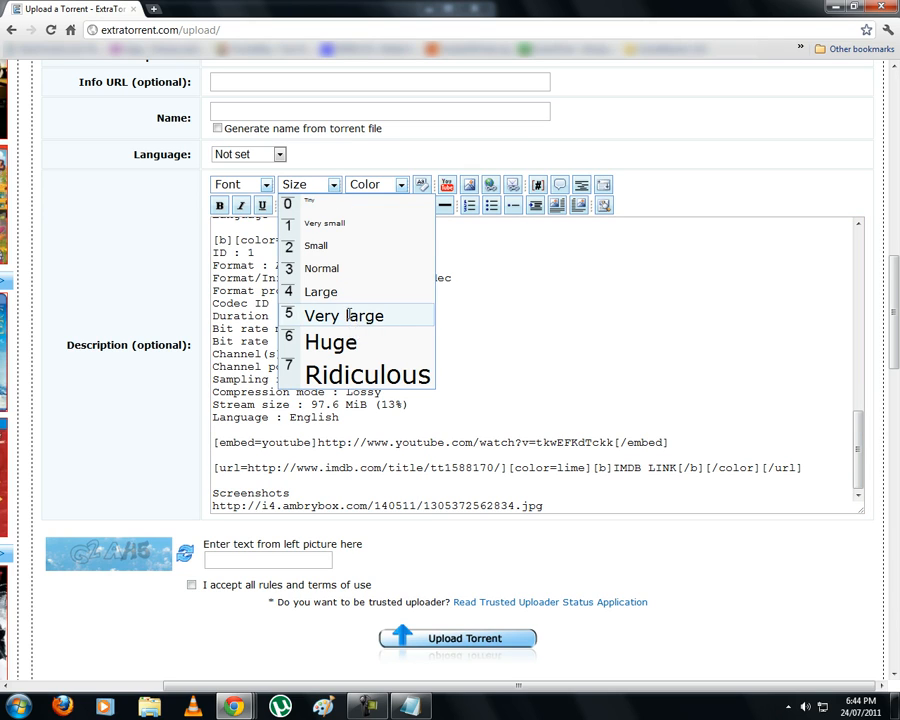
click(343, 315)
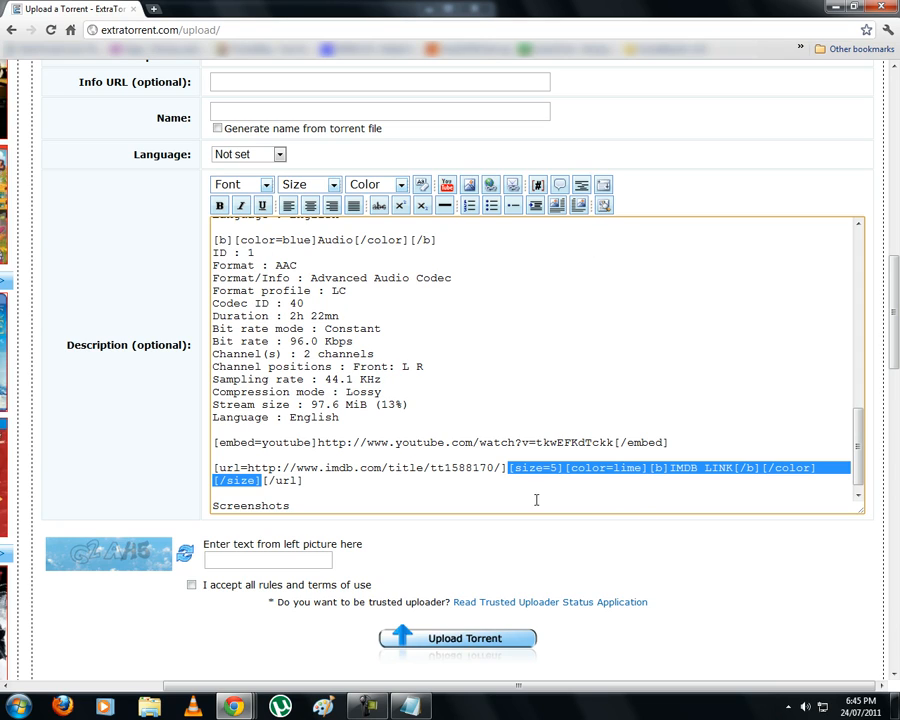
mouse_move(603, 205)
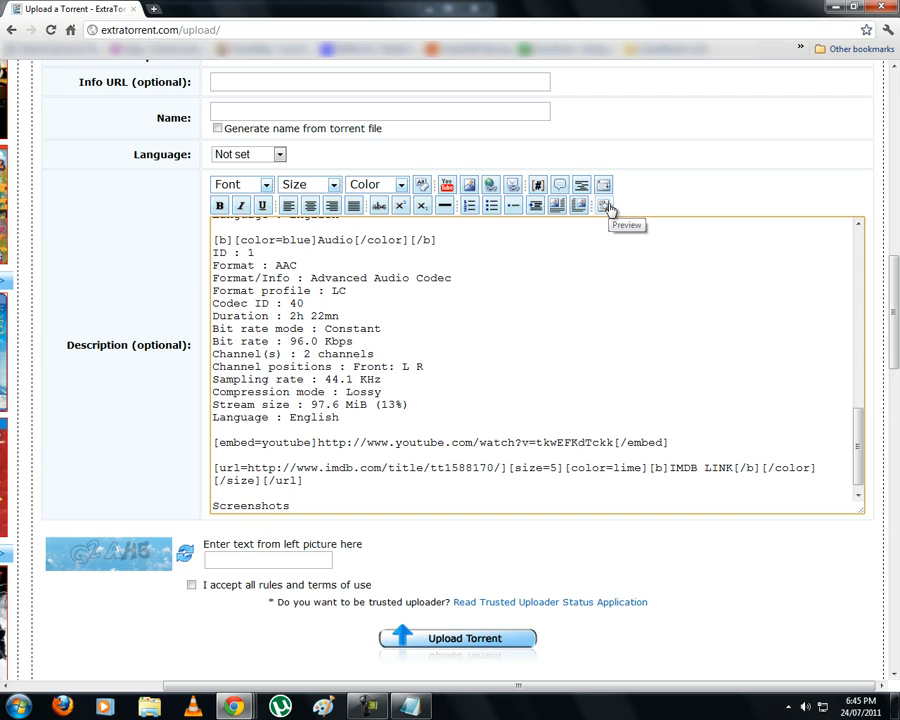
click(604, 210)
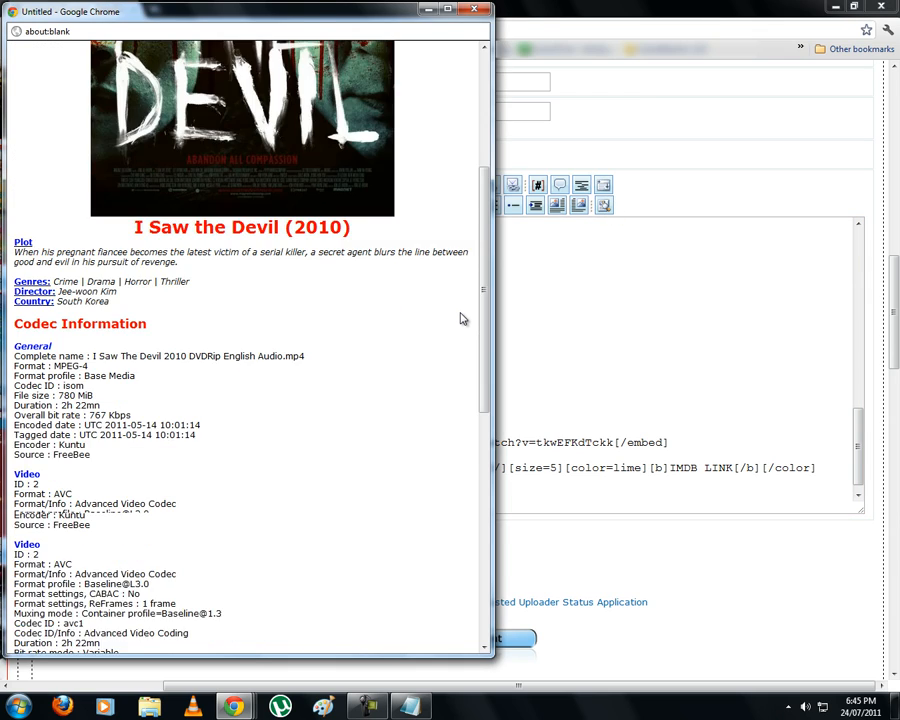
scroll(down, 3)
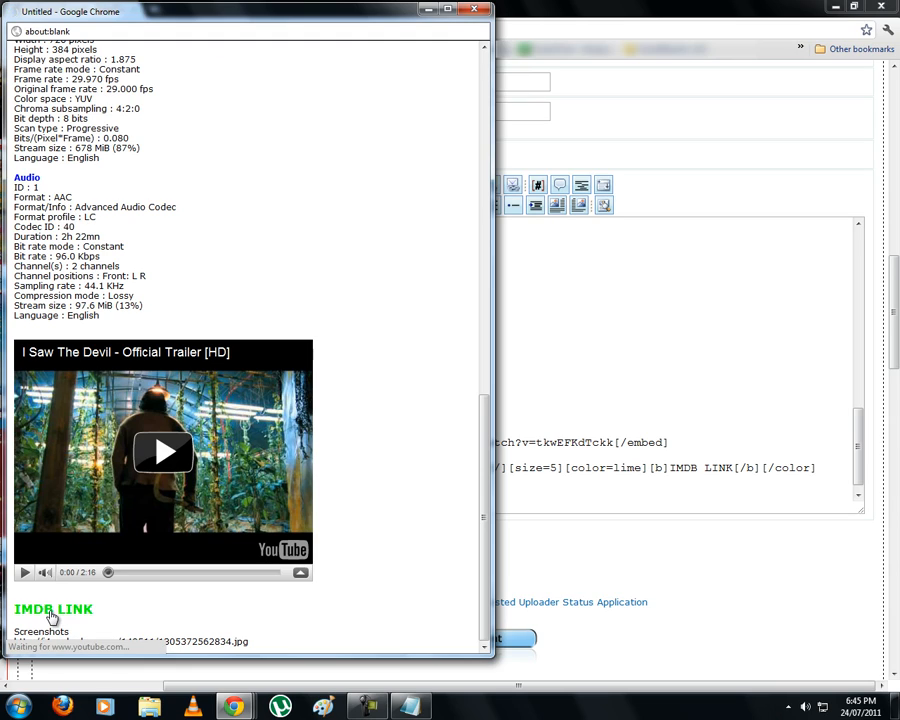
click(53, 609)
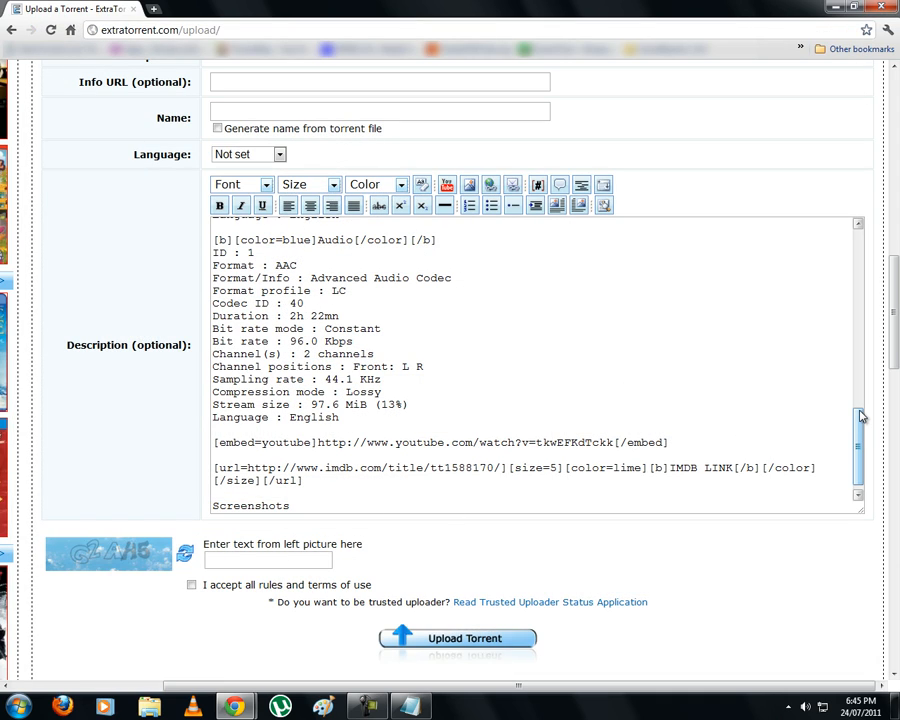
Make the Screenshots heading bold blue and embed the screenshot address as an image
scroll(down, 3)
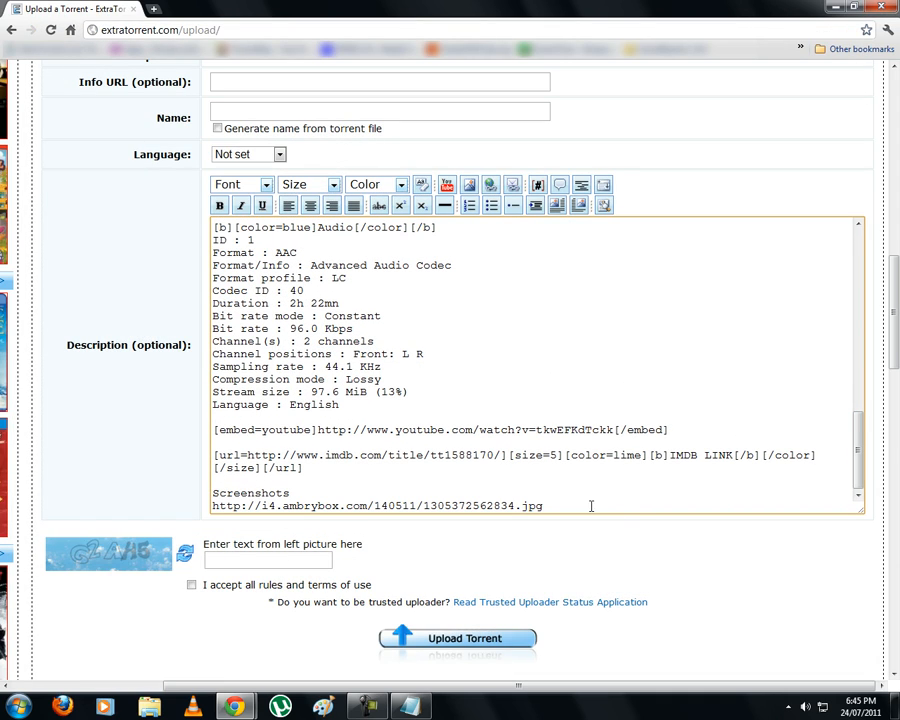
double_click(250, 492)
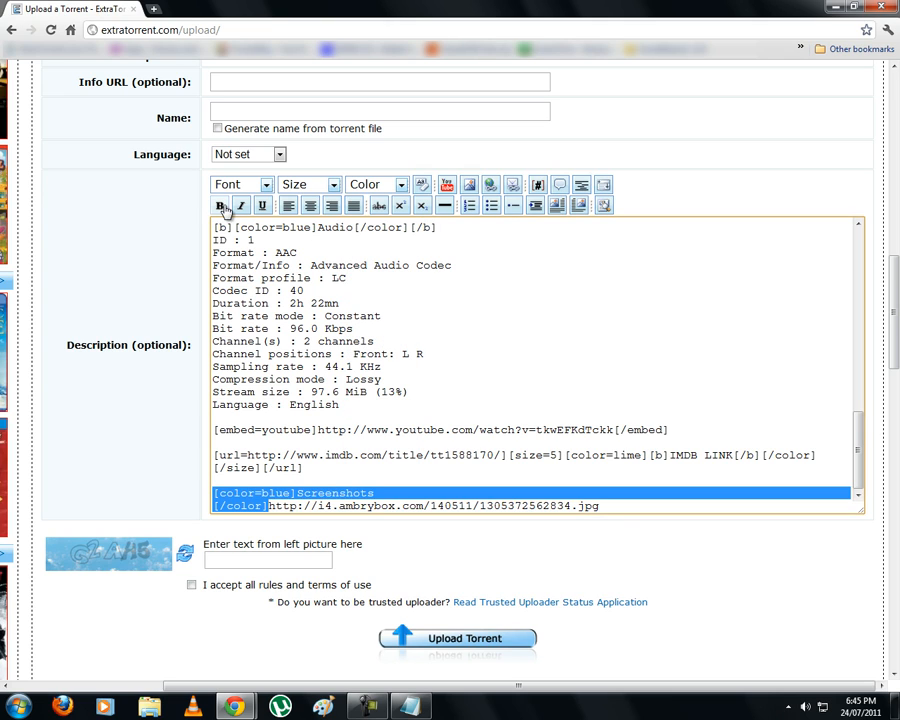
click(219, 205)
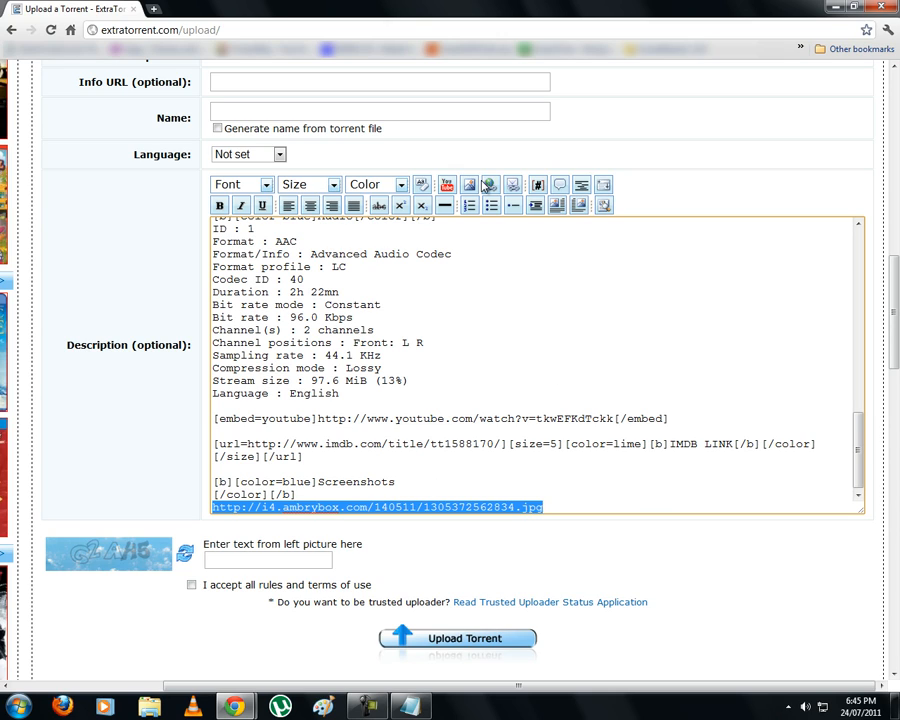
mouse_move(470, 186)
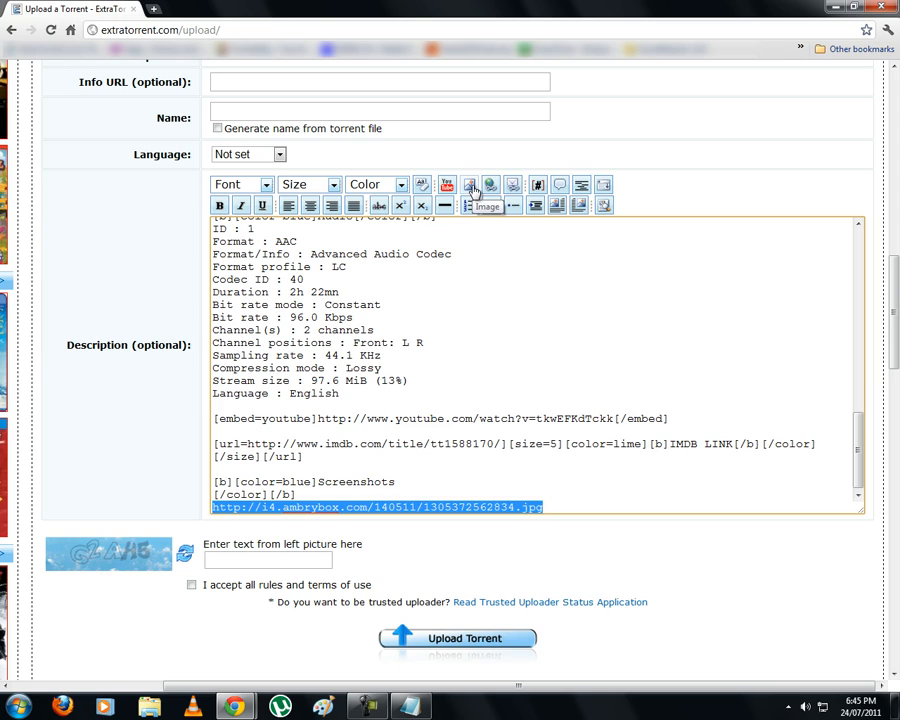
click(469, 185)
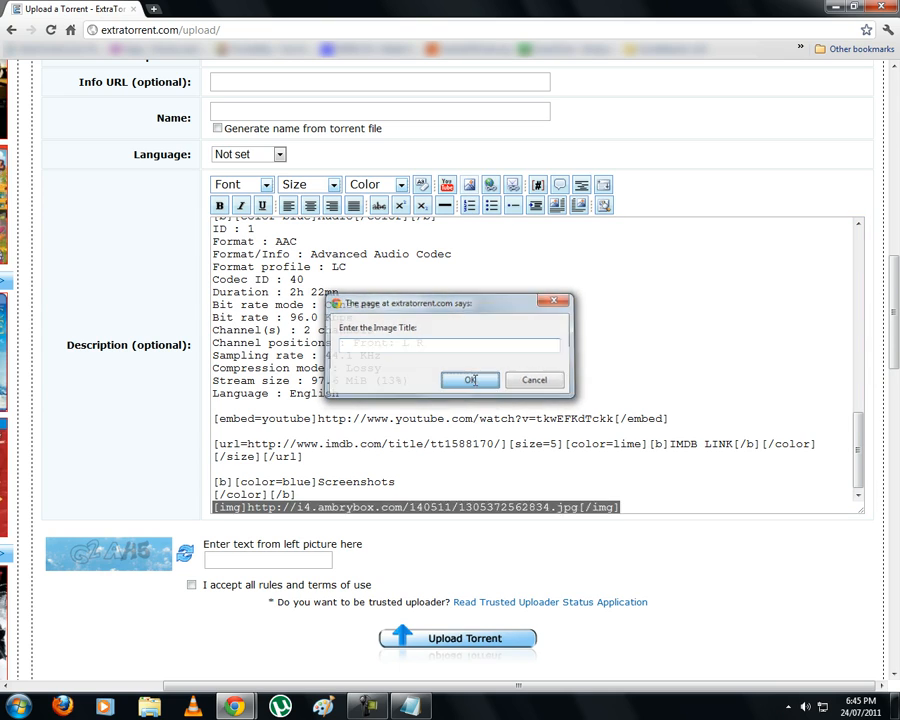
click(471, 379)
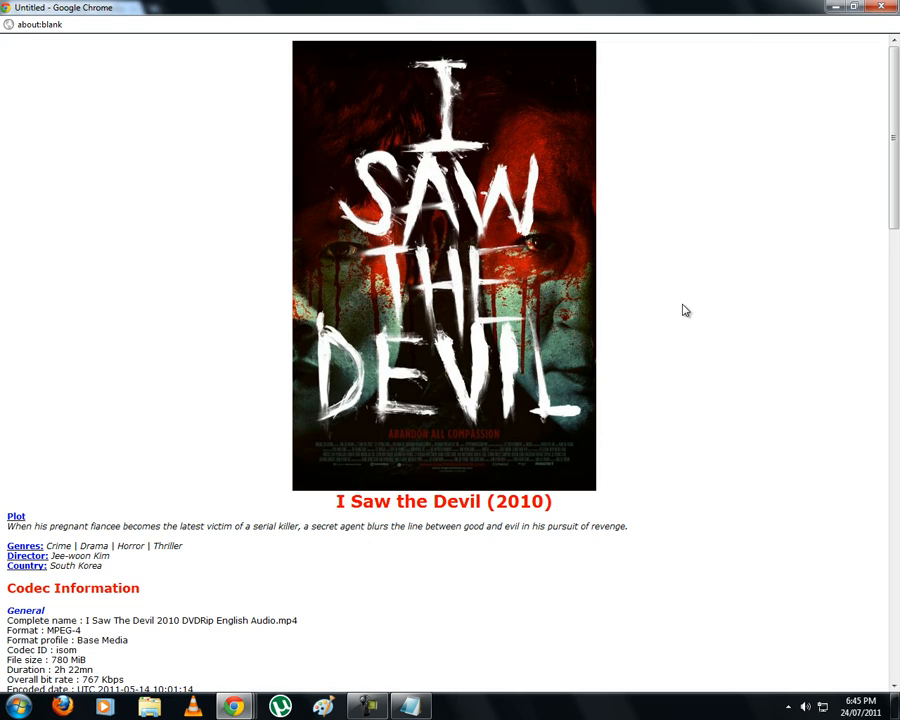
scroll(down, 3)
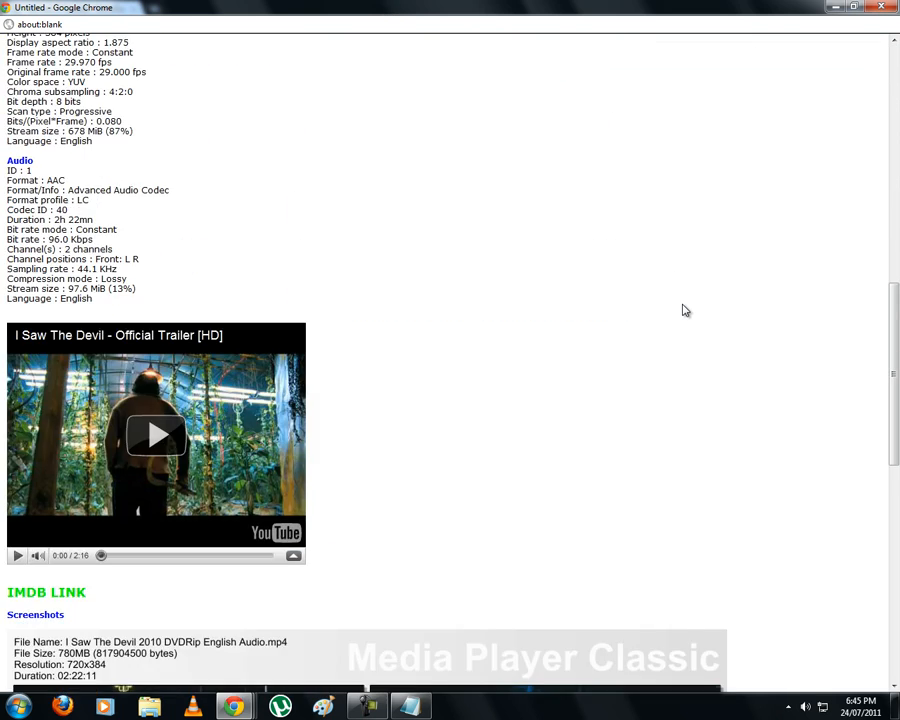
scroll(down, 3)
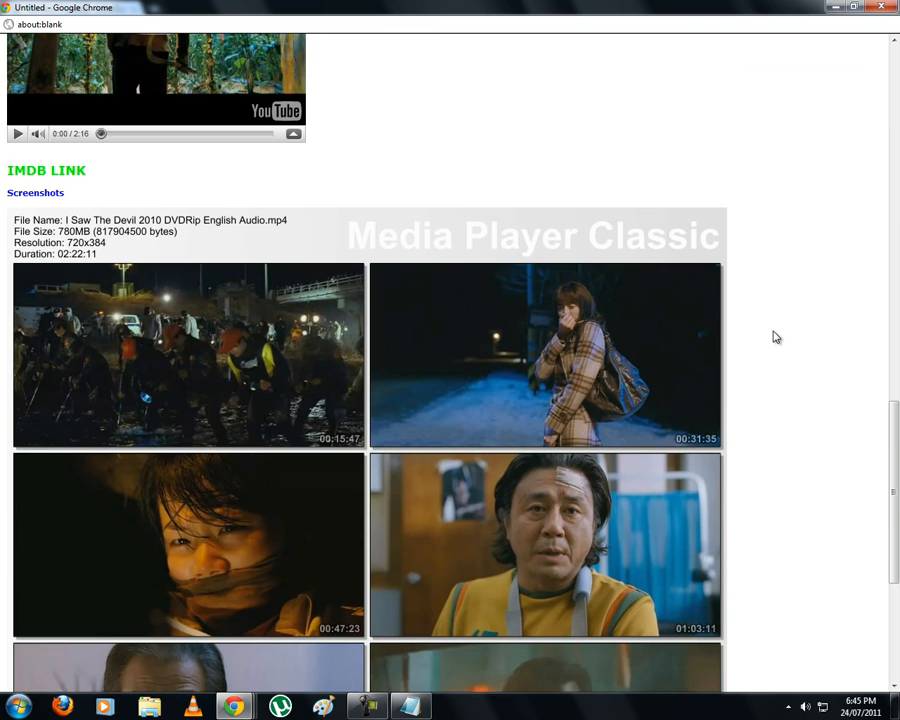
scroll(down, 3)
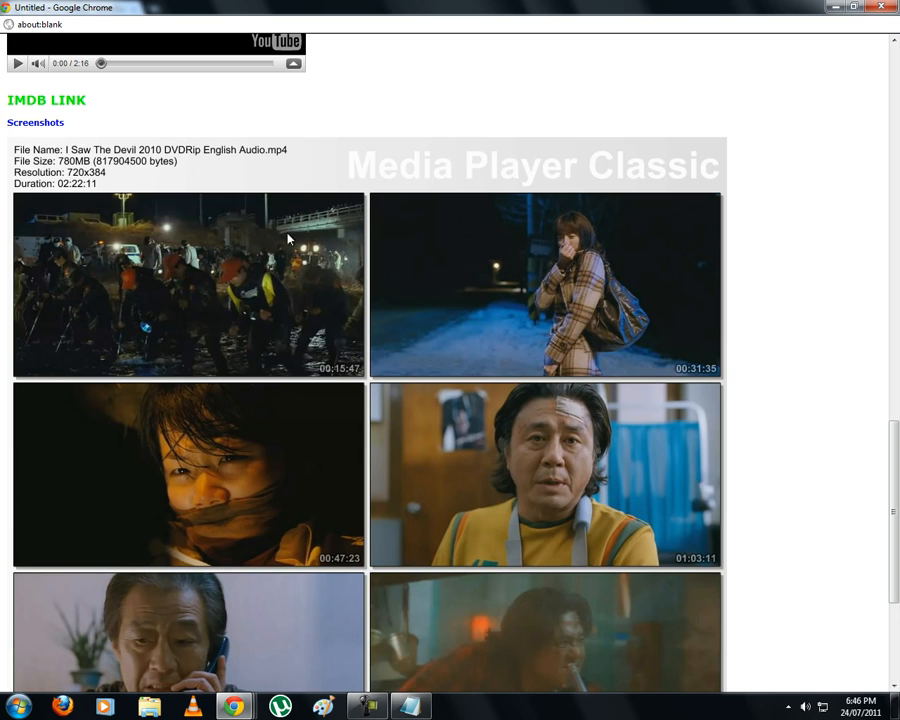
scroll(down, 3)
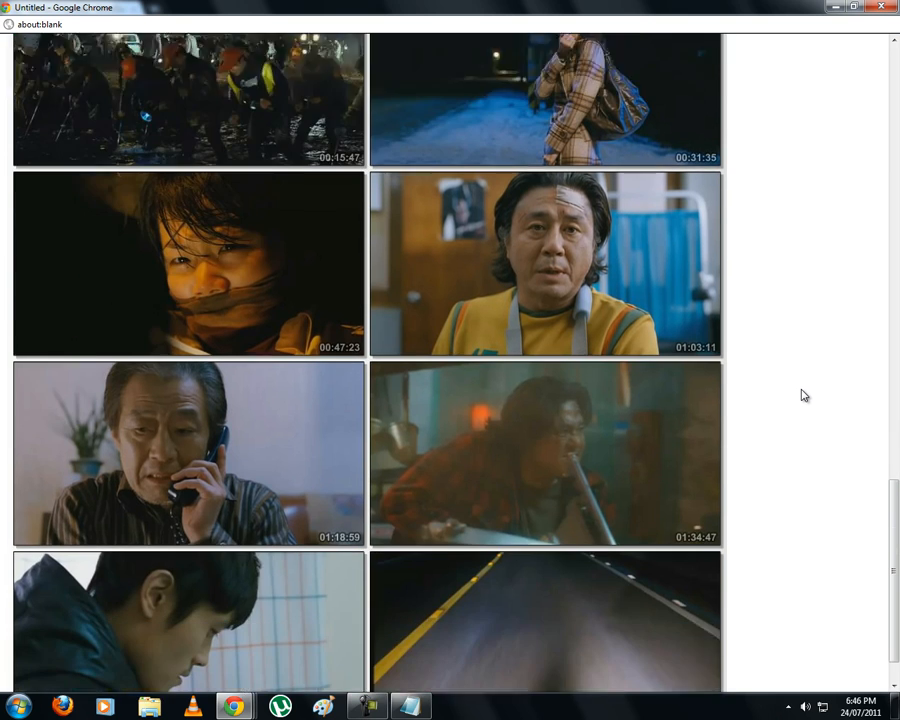